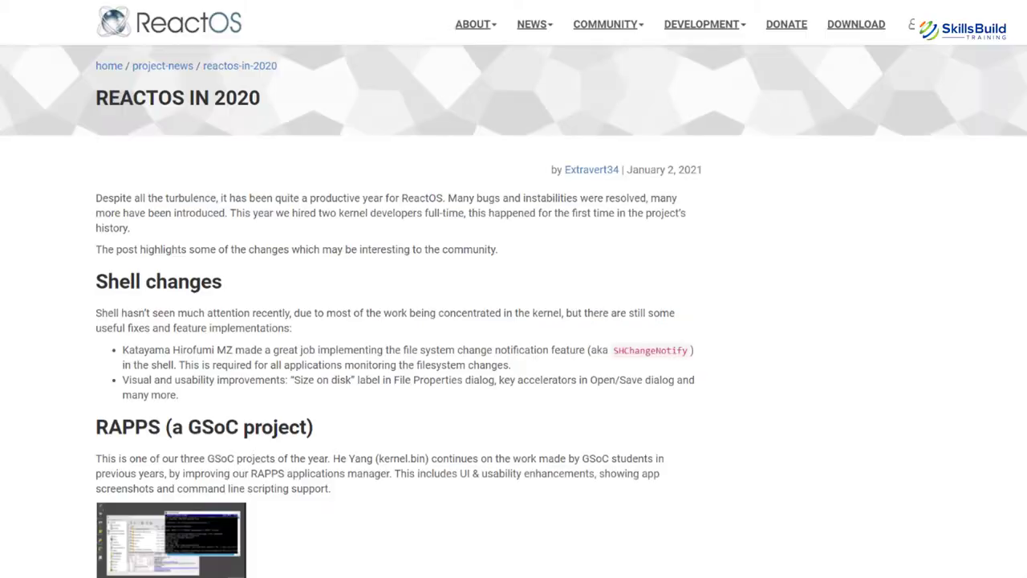
# Scroll the 'ReactOS in 2020' article down through its CMD, Ports and Polishing old Releases sections
pyautogui.scroll(-3)
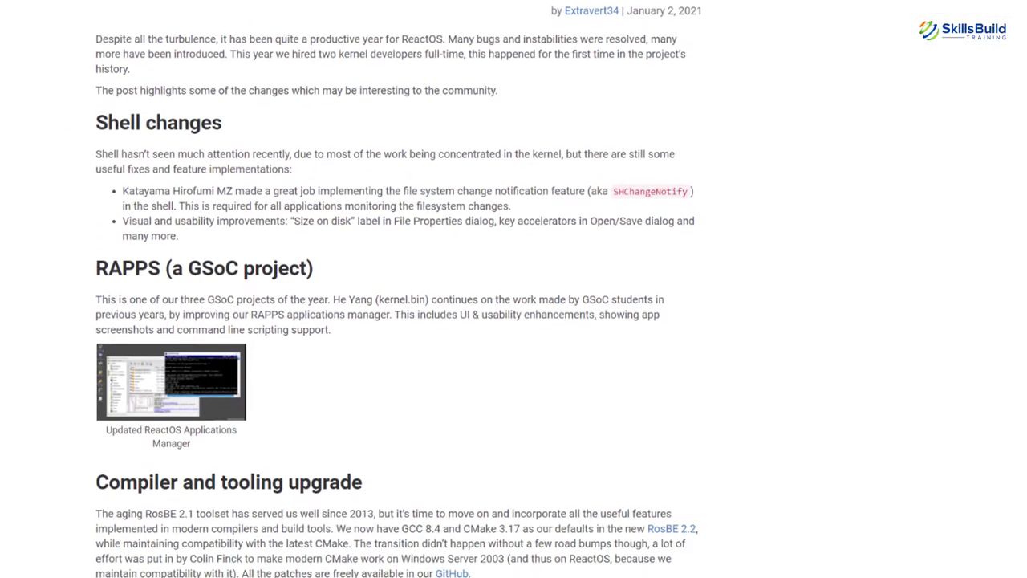
pyautogui.scroll(-3)
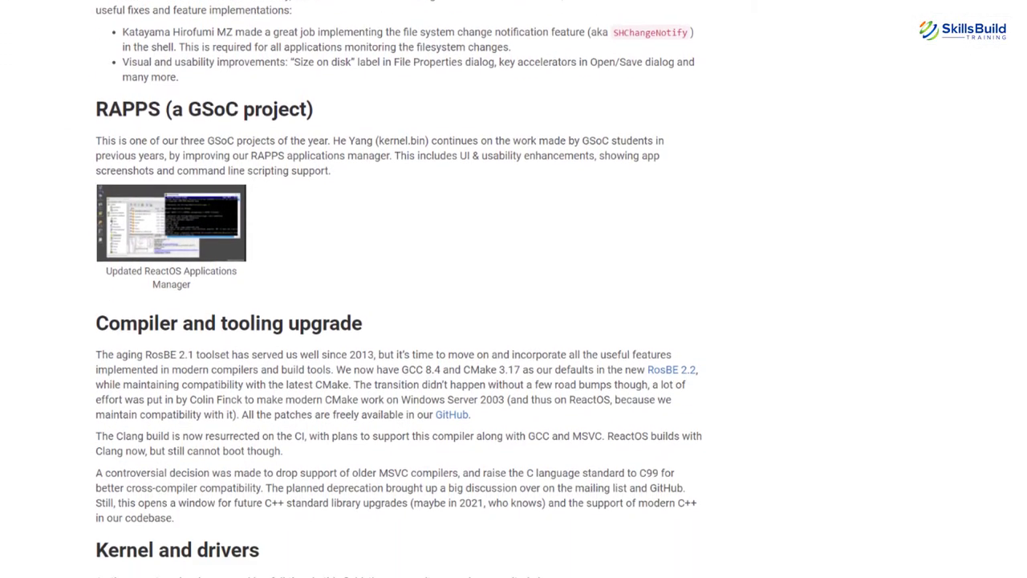
pyautogui.scroll(-3)
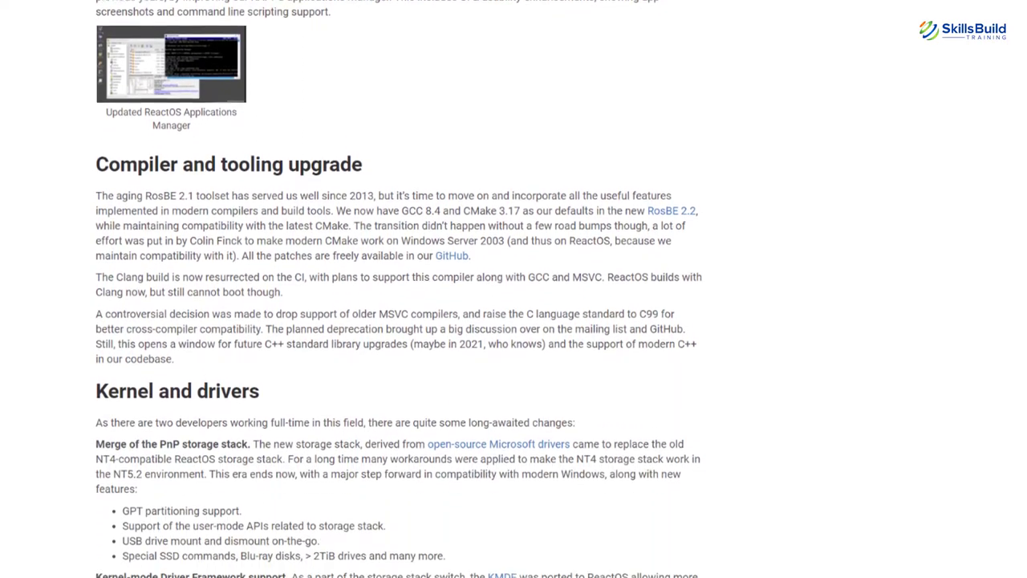
pyautogui.scroll(-3)
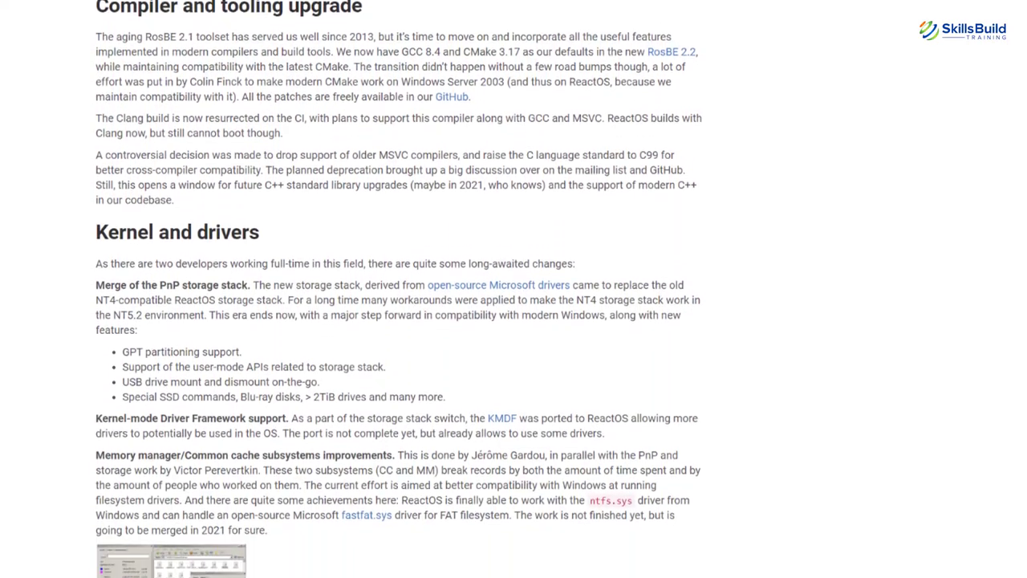
pyautogui.scroll(-3)
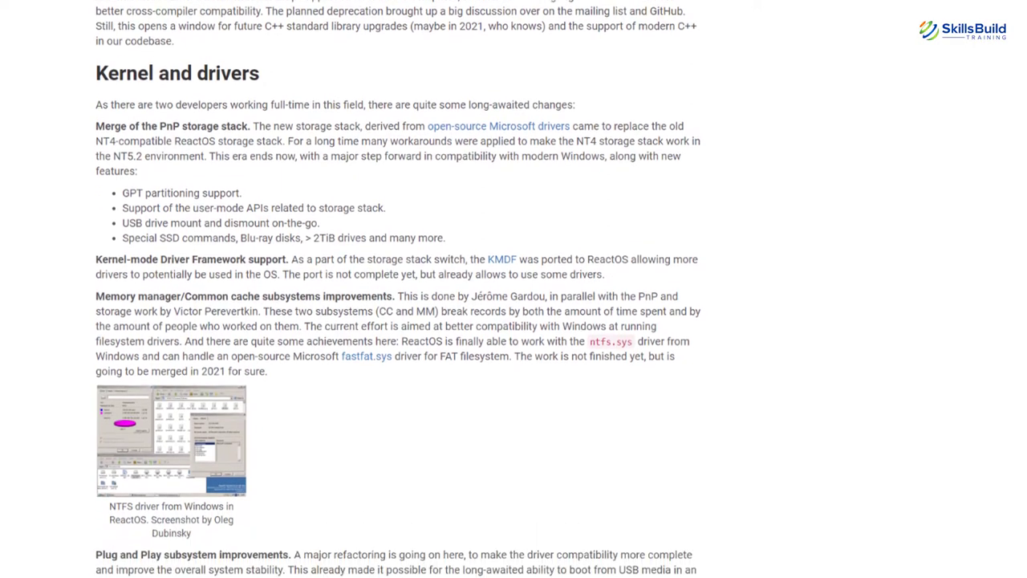
pyautogui.scroll(-3)
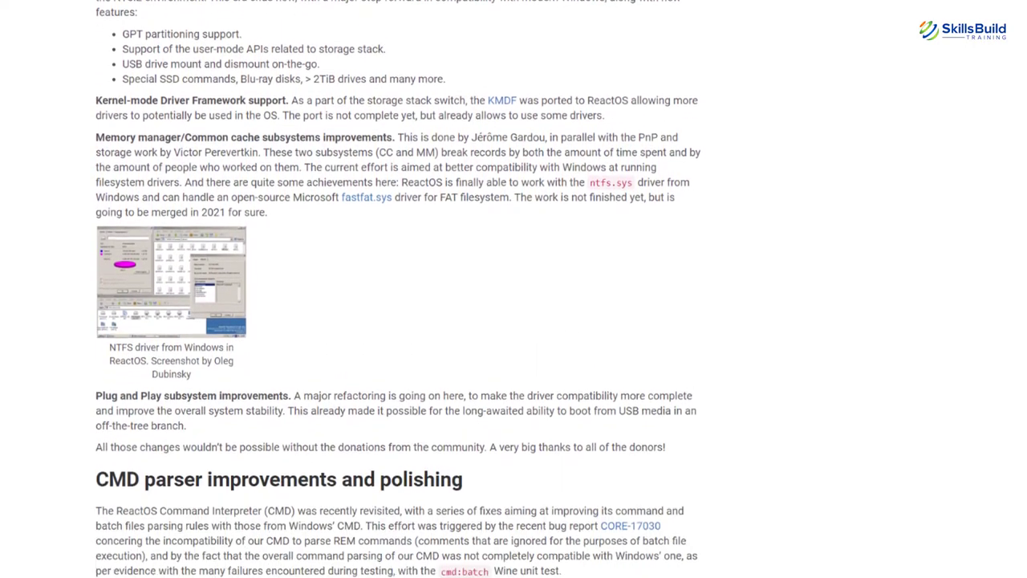
pyautogui.scroll(-3)
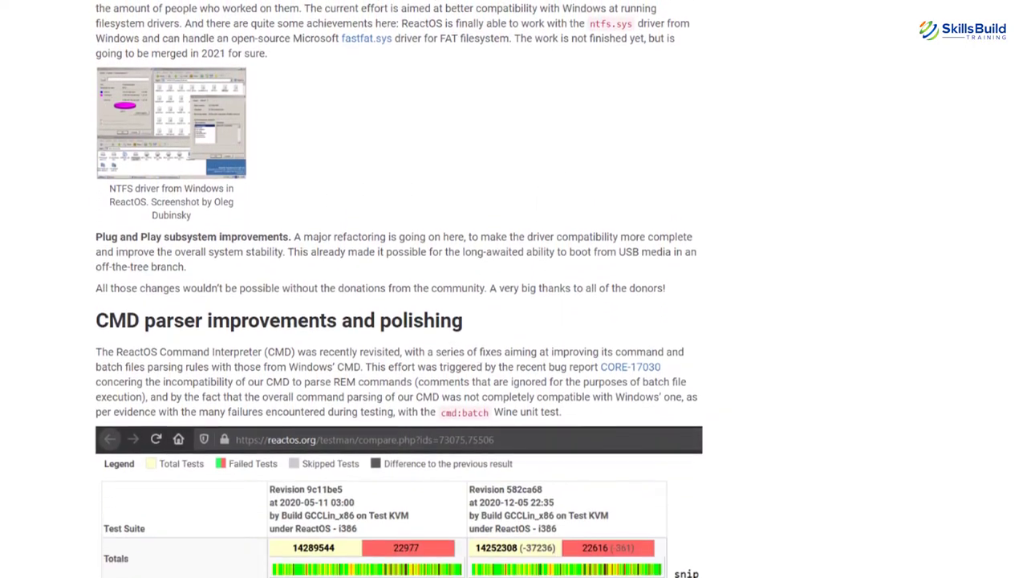
pyautogui.scroll(-3)
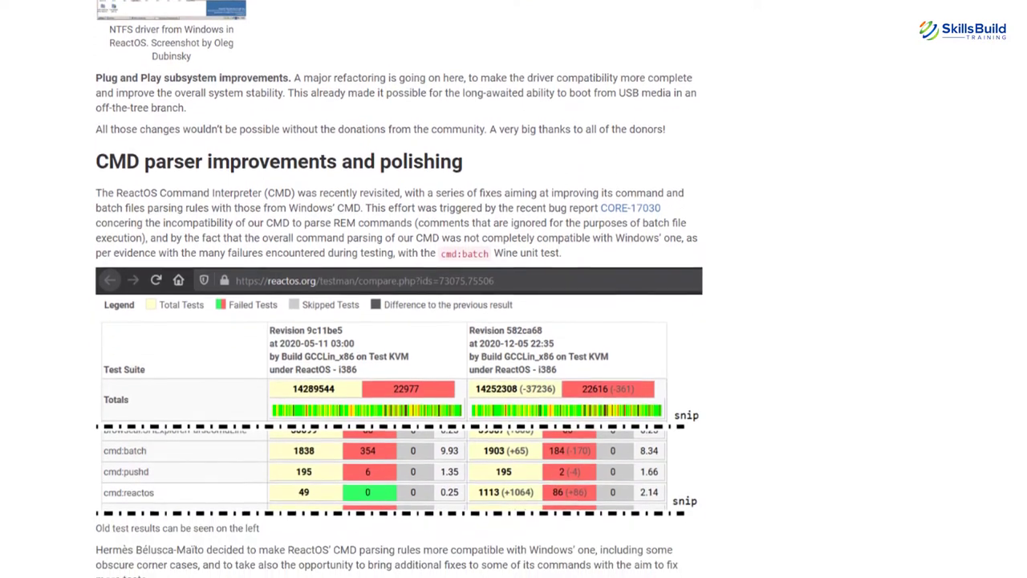
pyautogui.scroll(-3)
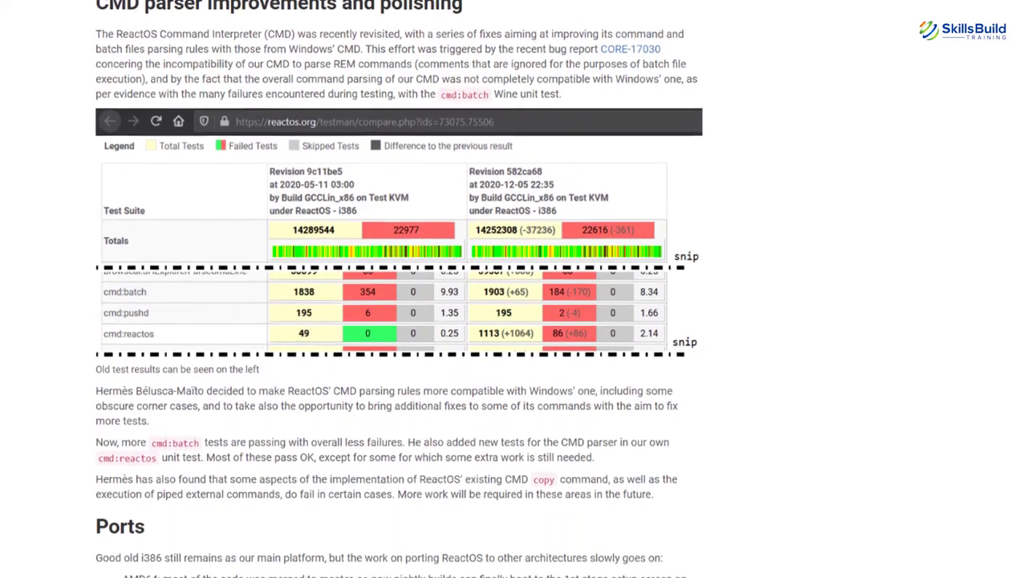
pyautogui.scroll(-3)
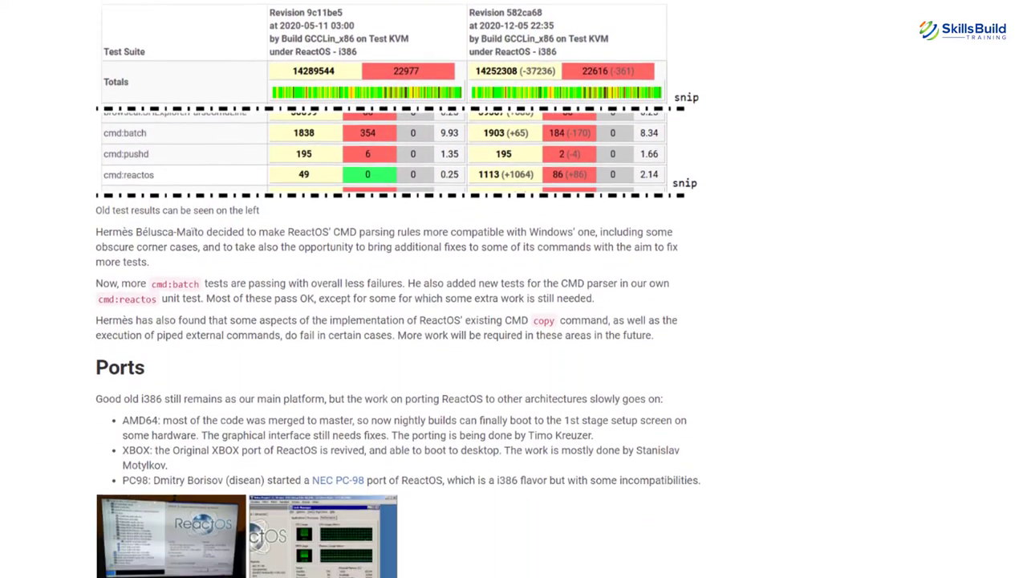
pyautogui.scroll(-3)
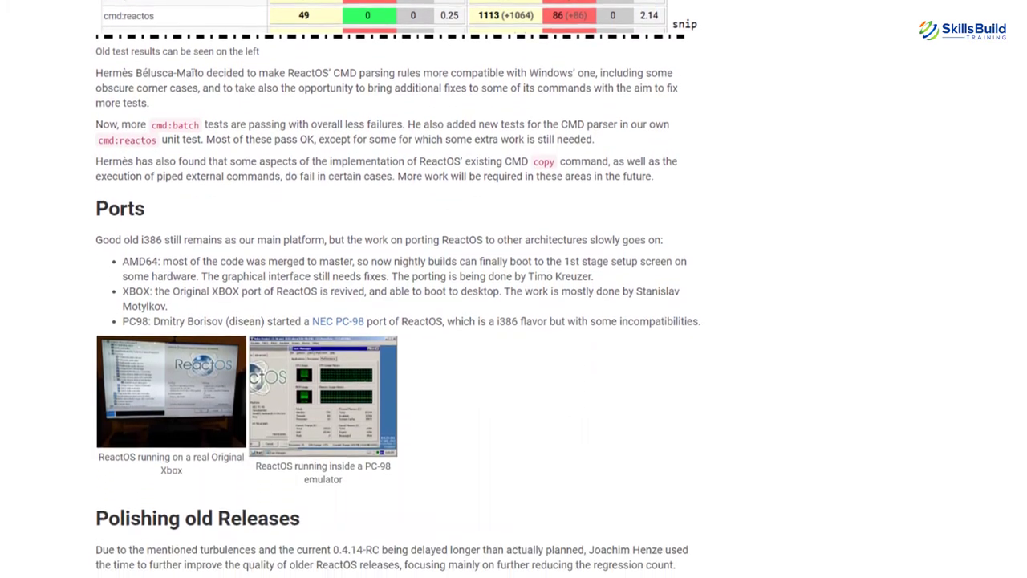
pyautogui.scroll(-3)
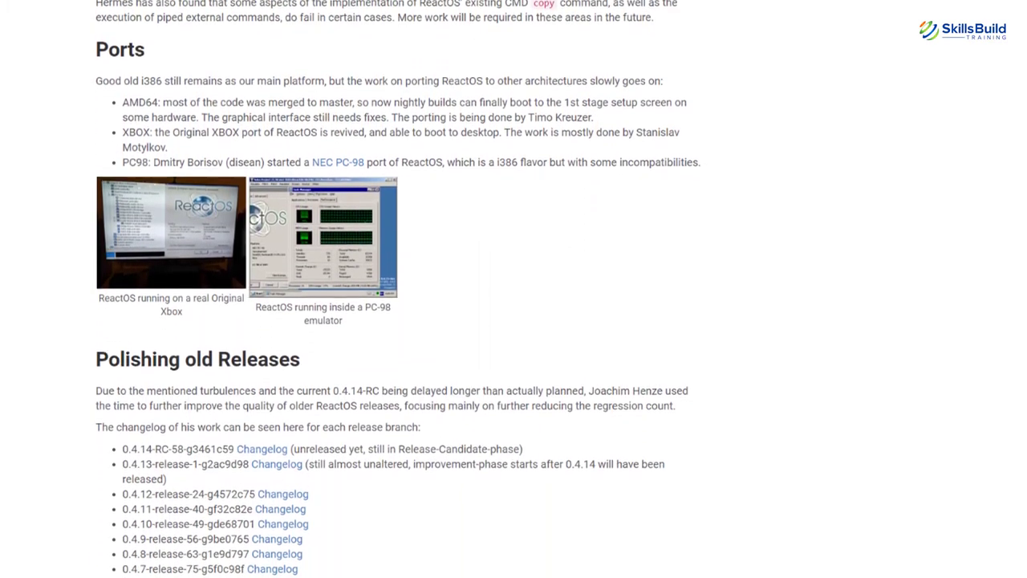
pyautogui.scroll(-3)
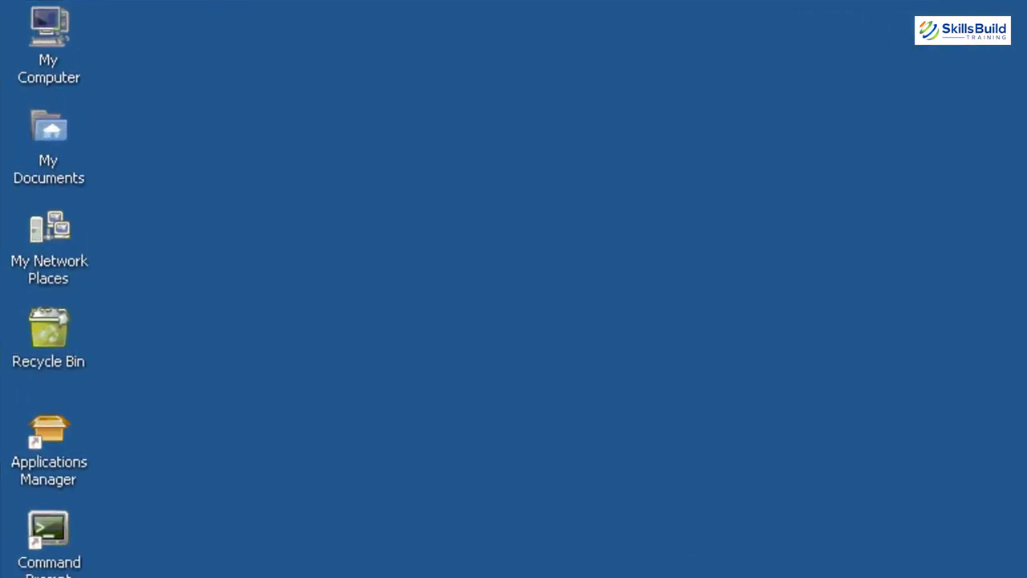
# Browse from My Computer into Local Disk (C:) and its Program Files folder
pyautogui.doubleClick(48, 29)
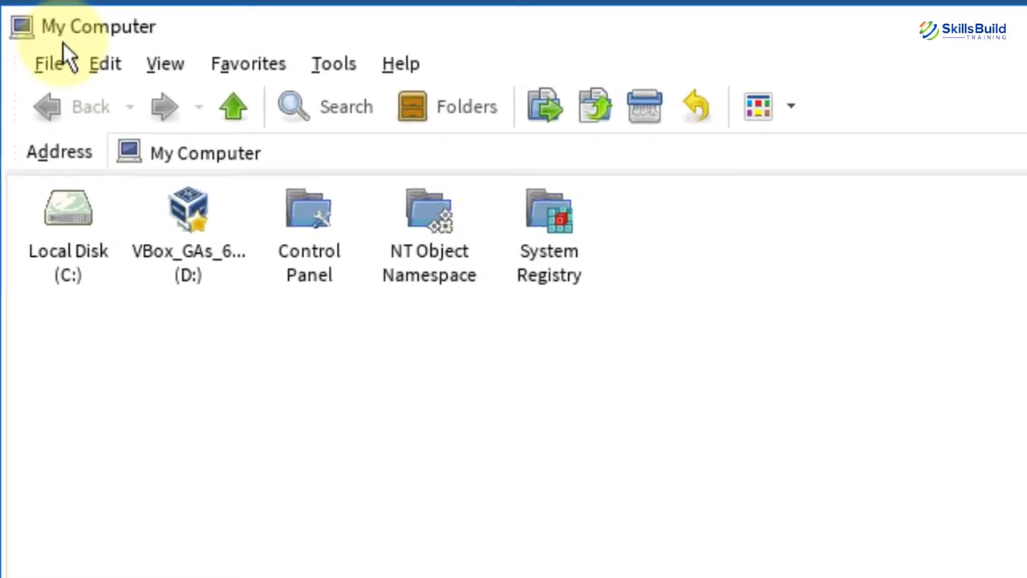
pyautogui.moveTo(67, 256)
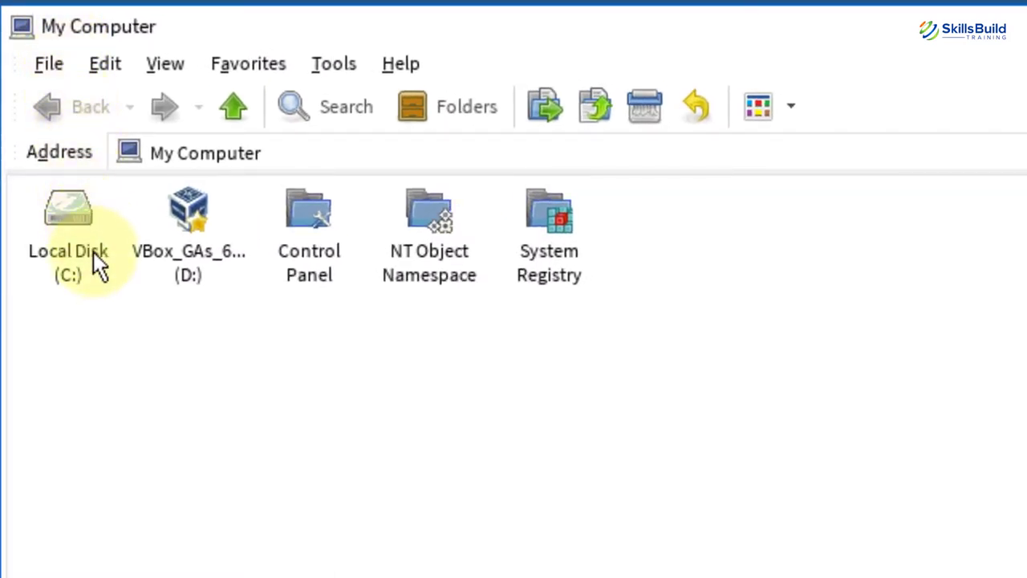
pyautogui.doubleClick(67, 222)
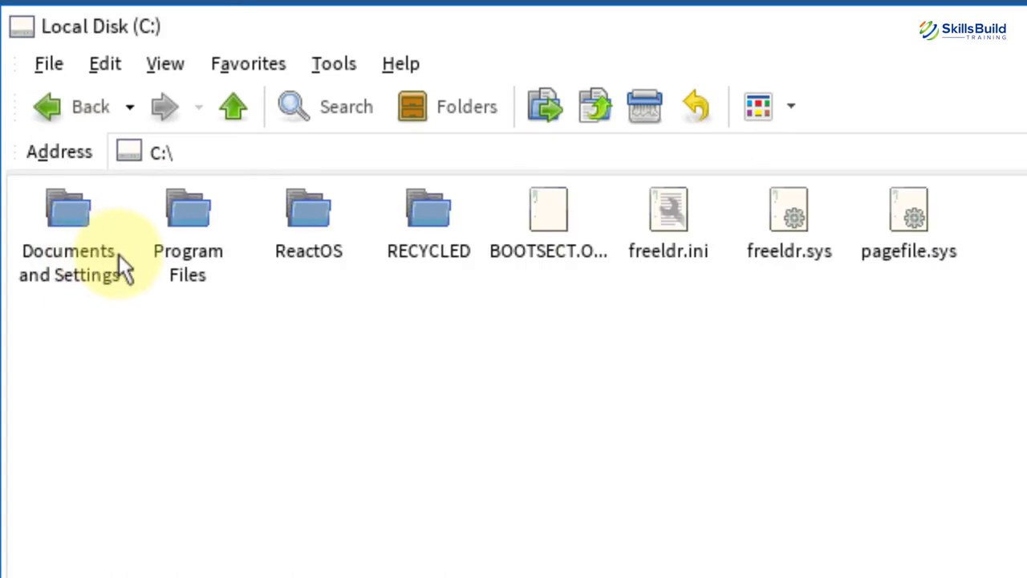
pyautogui.moveTo(514, 302)
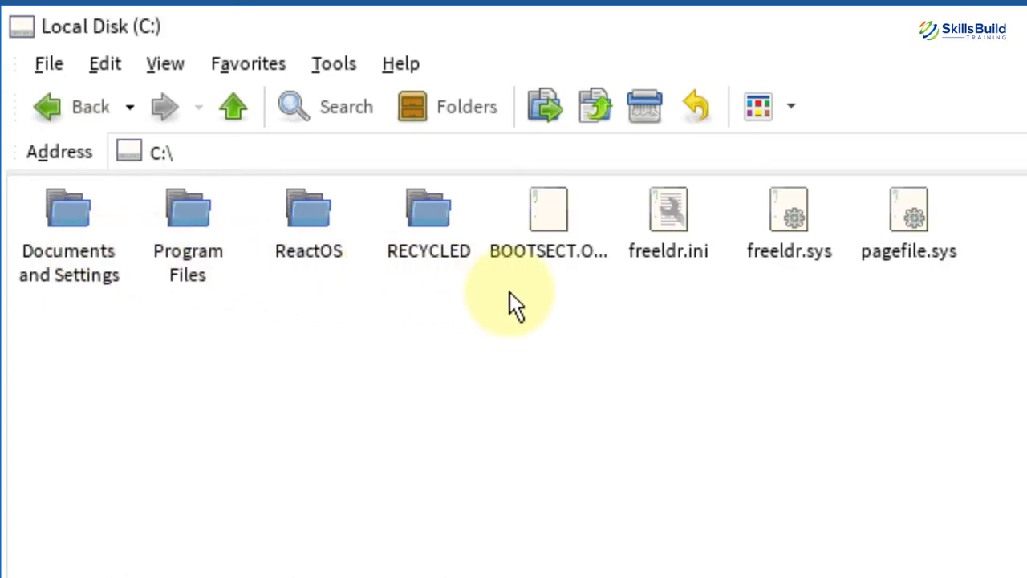
pyautogui.click(187, 221)
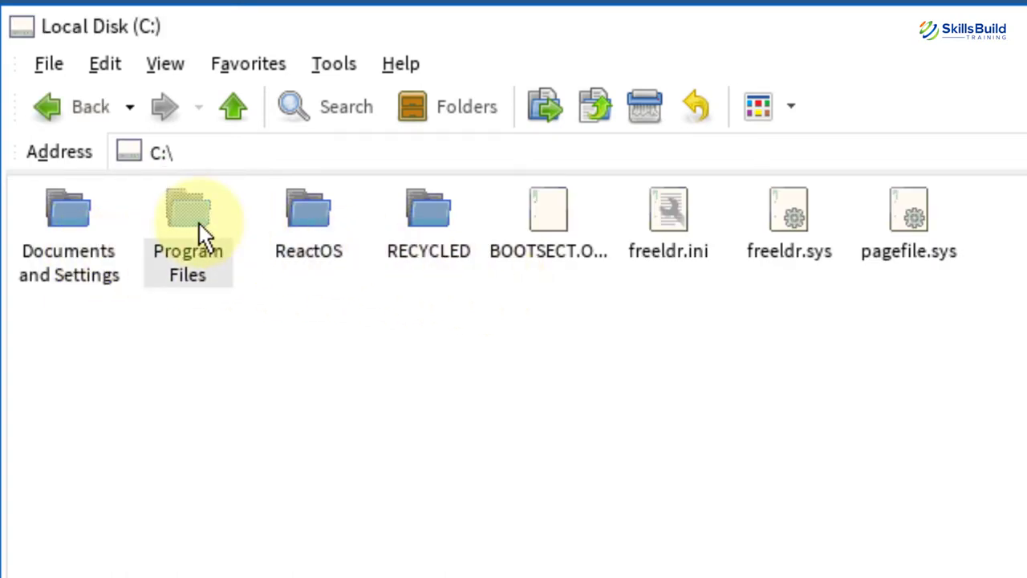
pyautogui.doubleClick(188, 224)
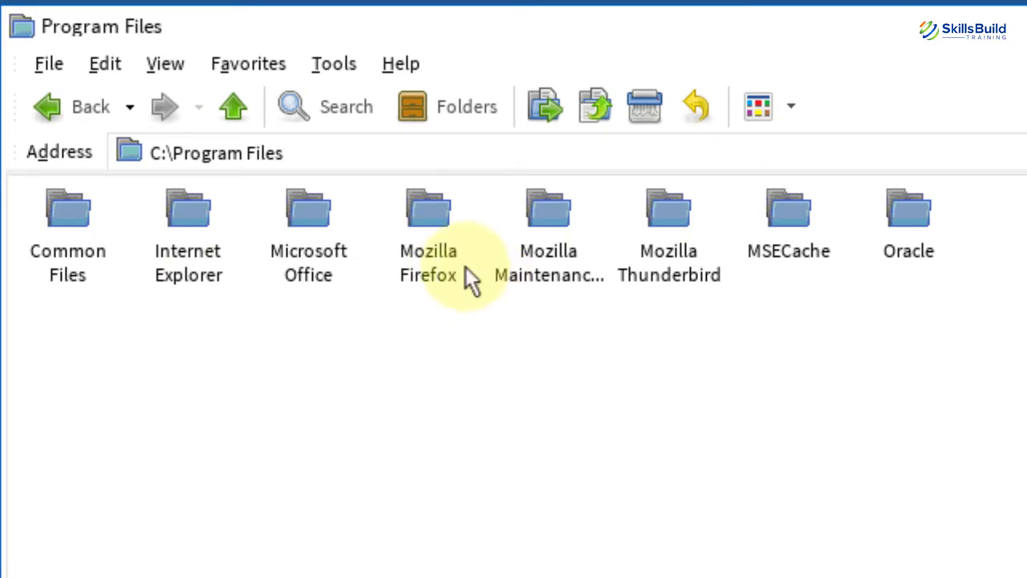
pyautogui.moveTo(45, 106)
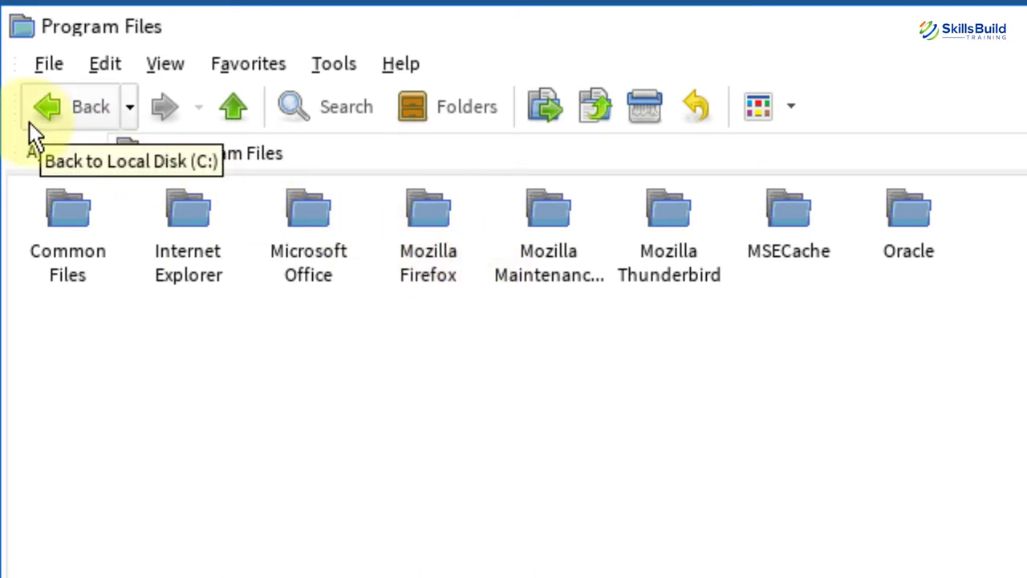
# Go back to the drive root, return to My Computer and enter the Control Panel folder
pyautogui.click(45, 106)
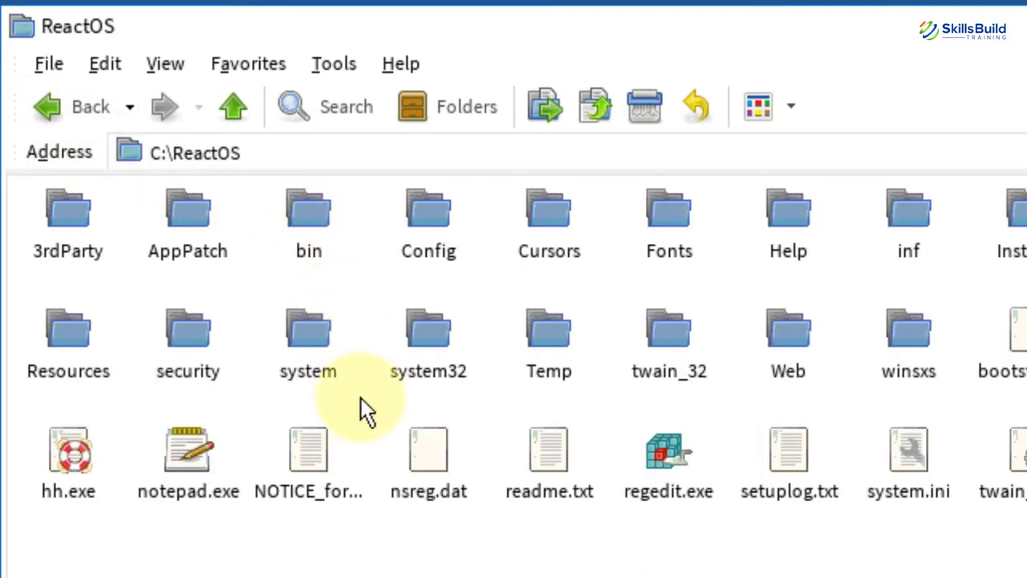
pyautogui.moveTo(176, 434)
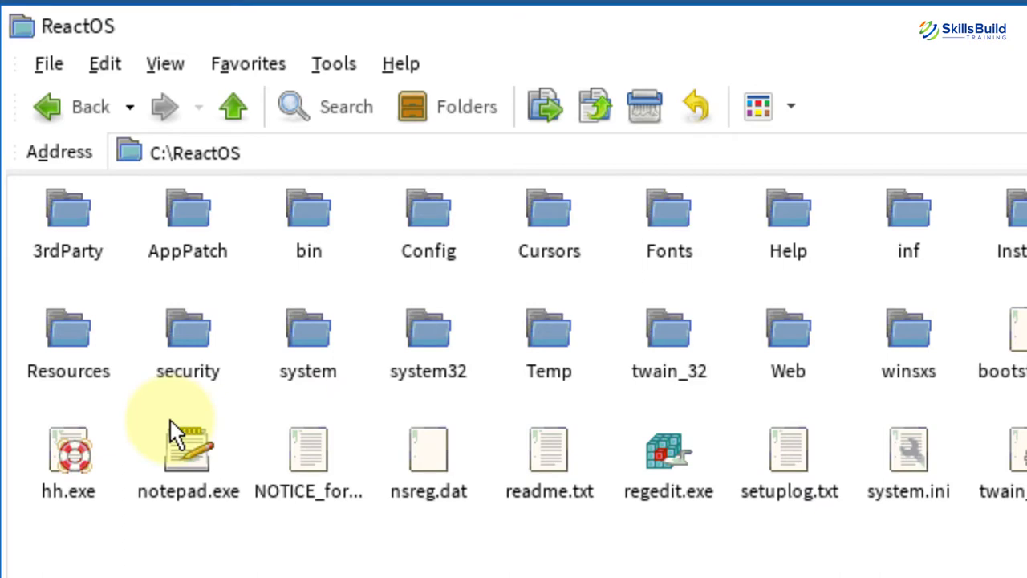
pyautogui.click(233, 106)
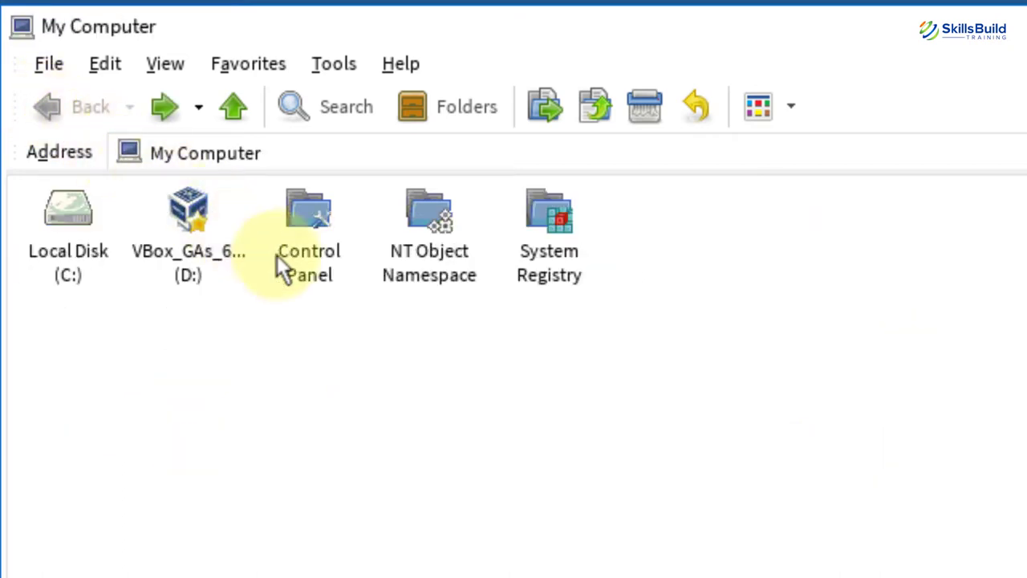
pyautogui.doubleClick(308, 222)
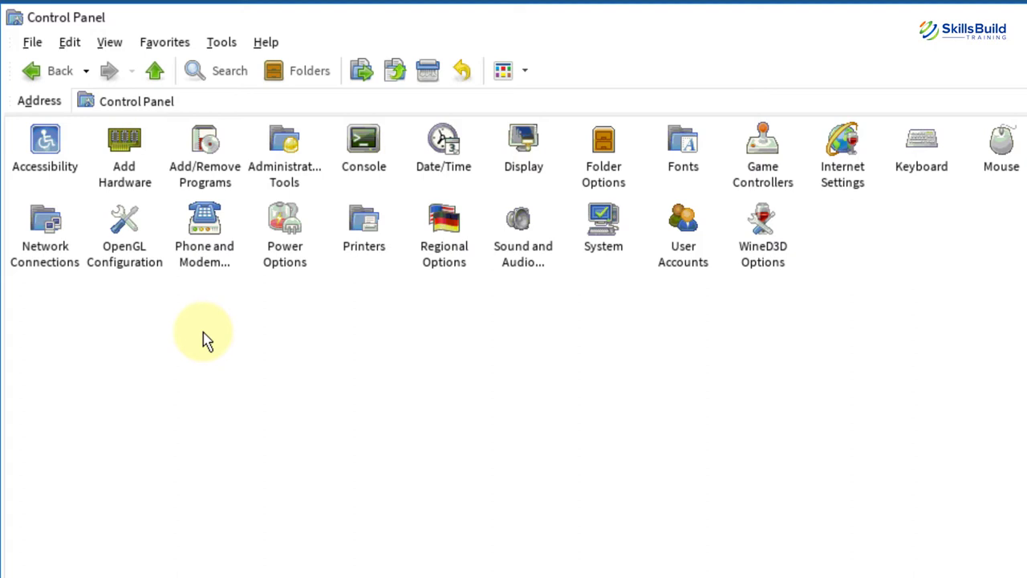
pyautogui.doubleClick(284, 147)
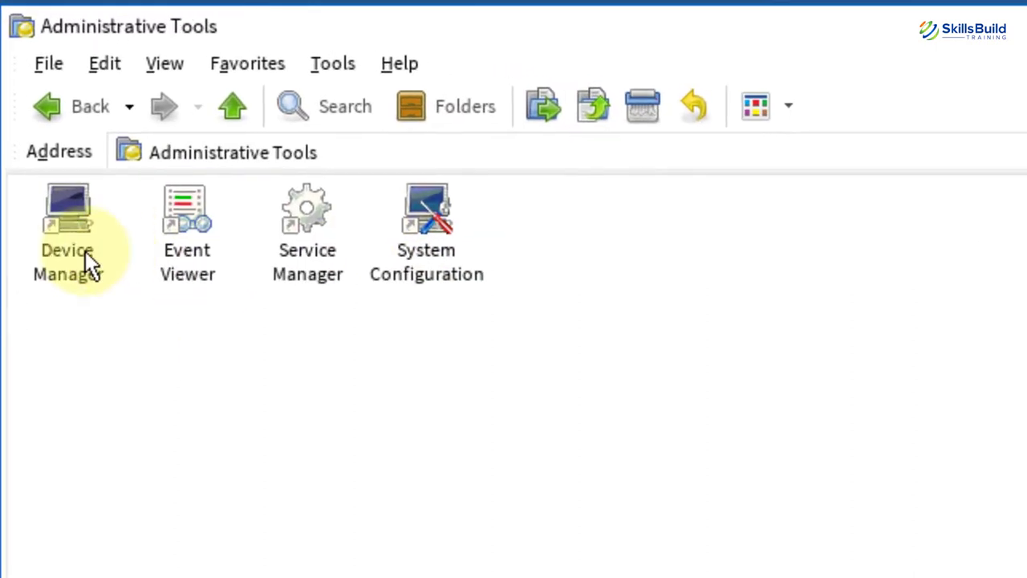
pyautogui.doubleClick(67, 208)
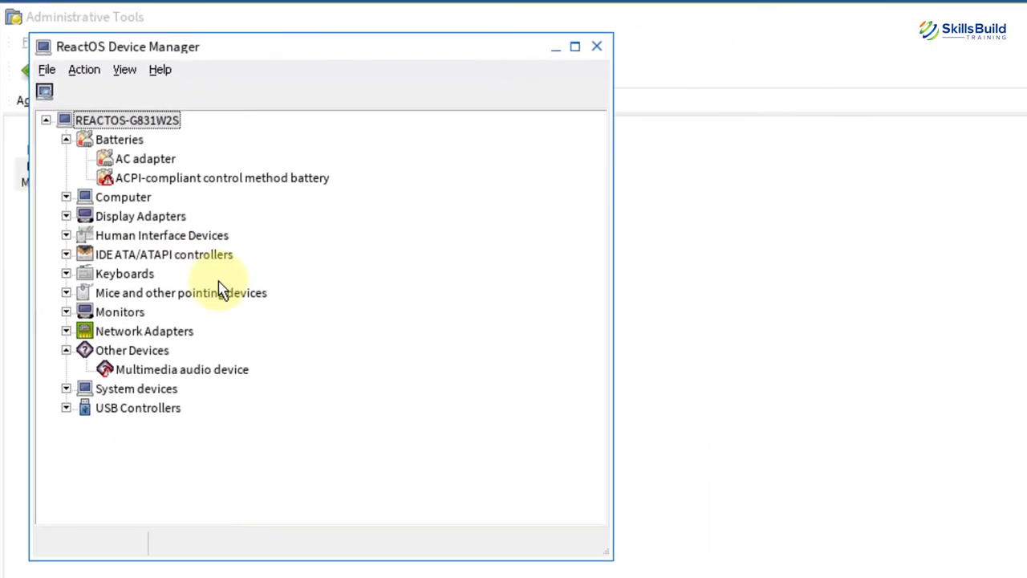
pyautogui.moveTo(353, 265)
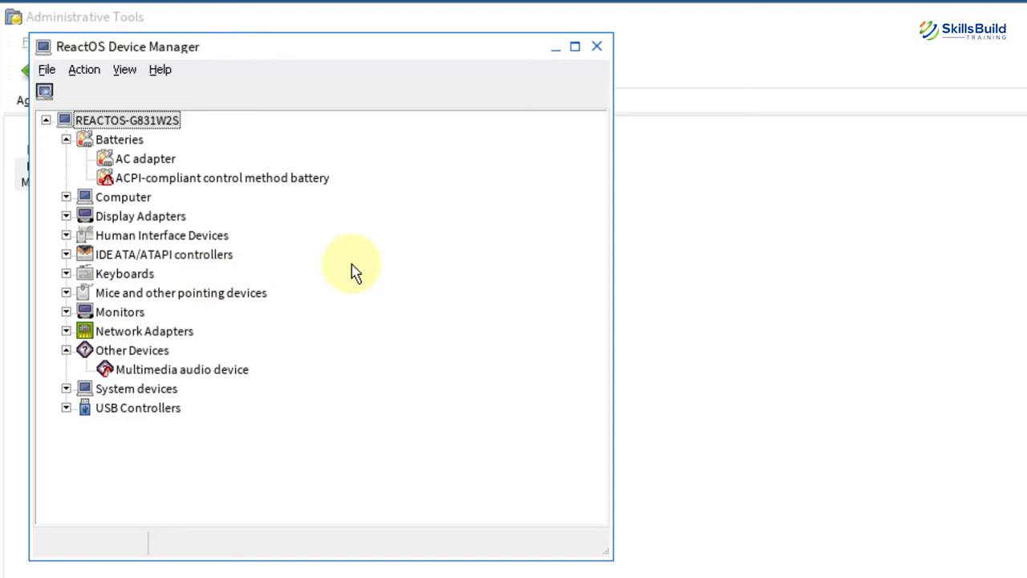
pyautogui.moveTo(600, 61)
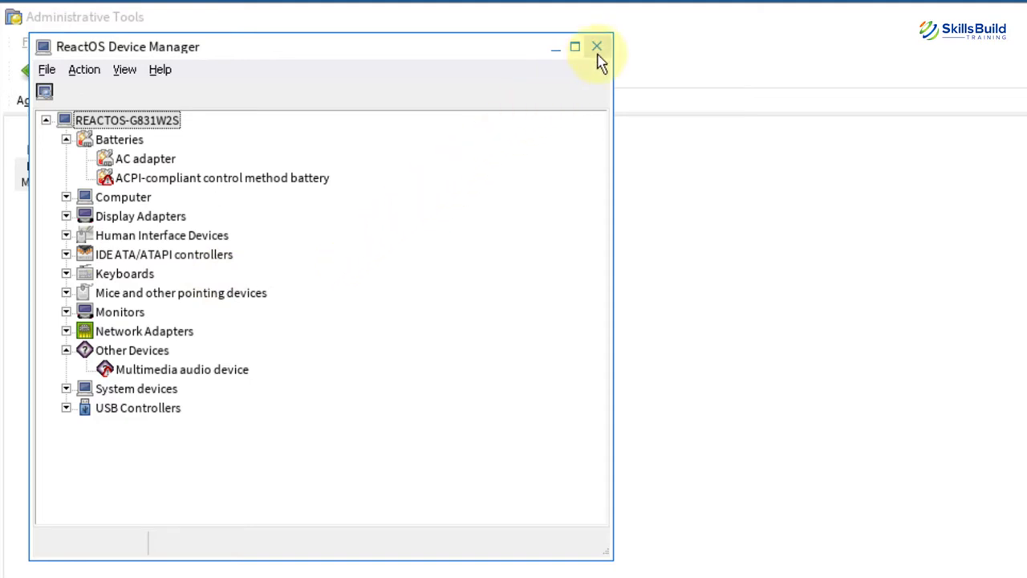
pyautogui.click(596, 47)
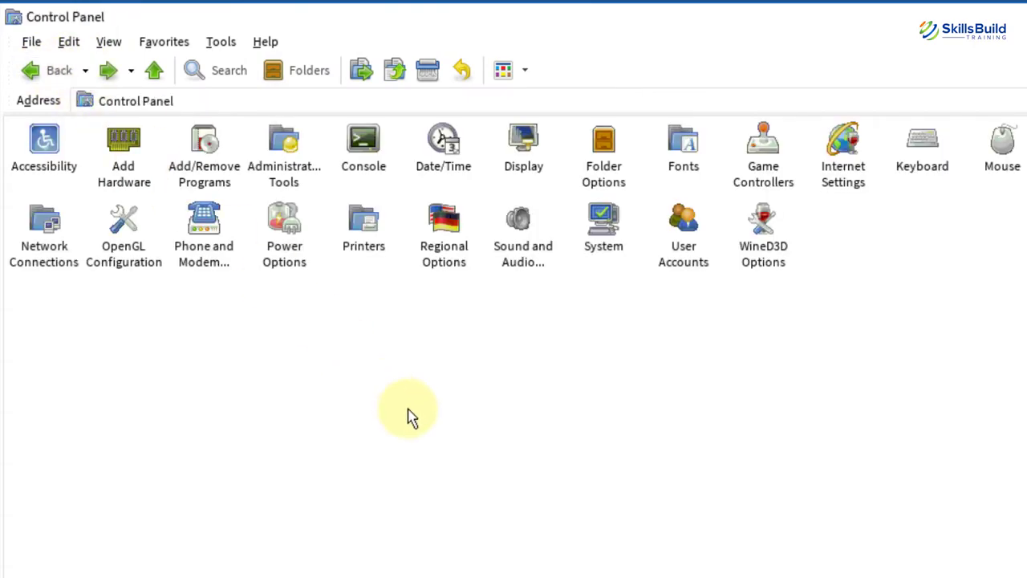
# View the System properties showing ReactOS 0.4.13 on Oracle VirtualBox with 1023 MB RAM
pyautogui.click(363, 144)
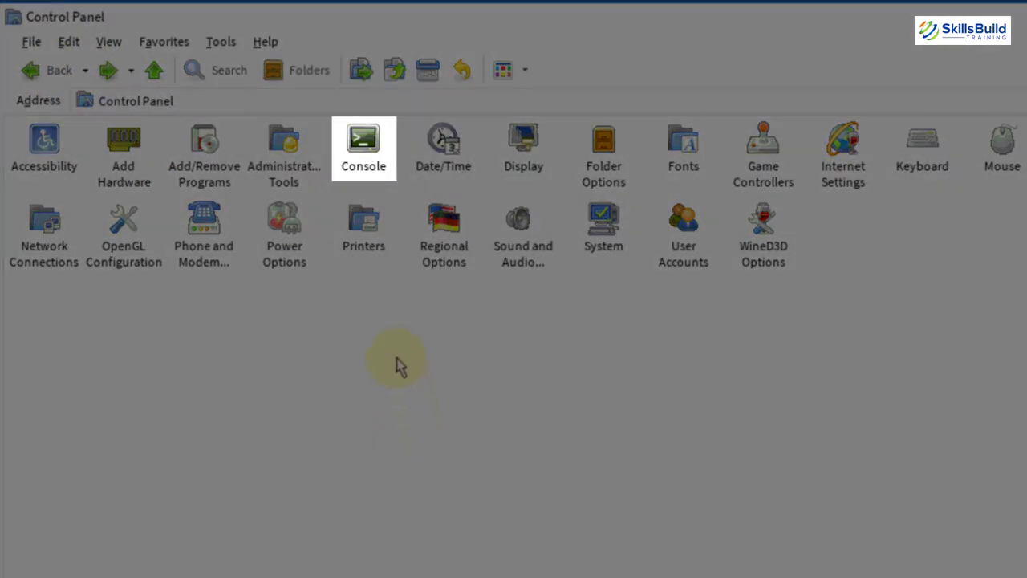
pyautogui.moveTo(361, 179)
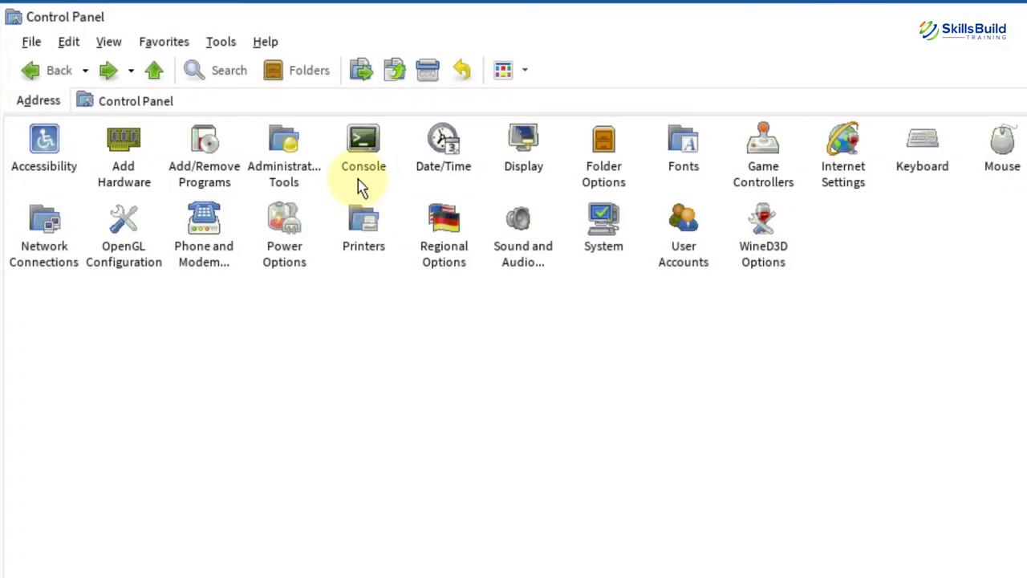
pyautogui.doubleClick(603, 224)
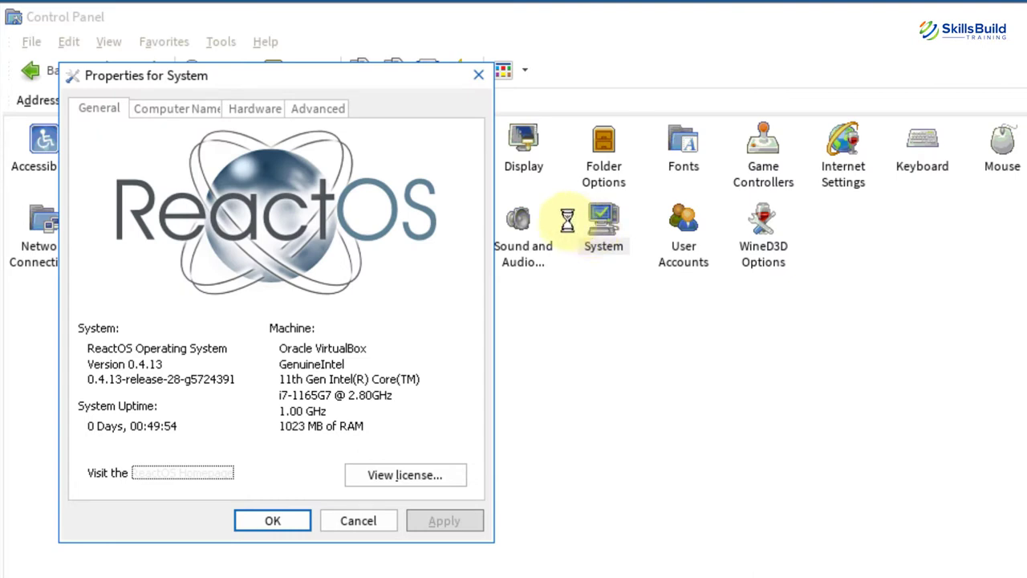
pyautogui.click(176, 109)
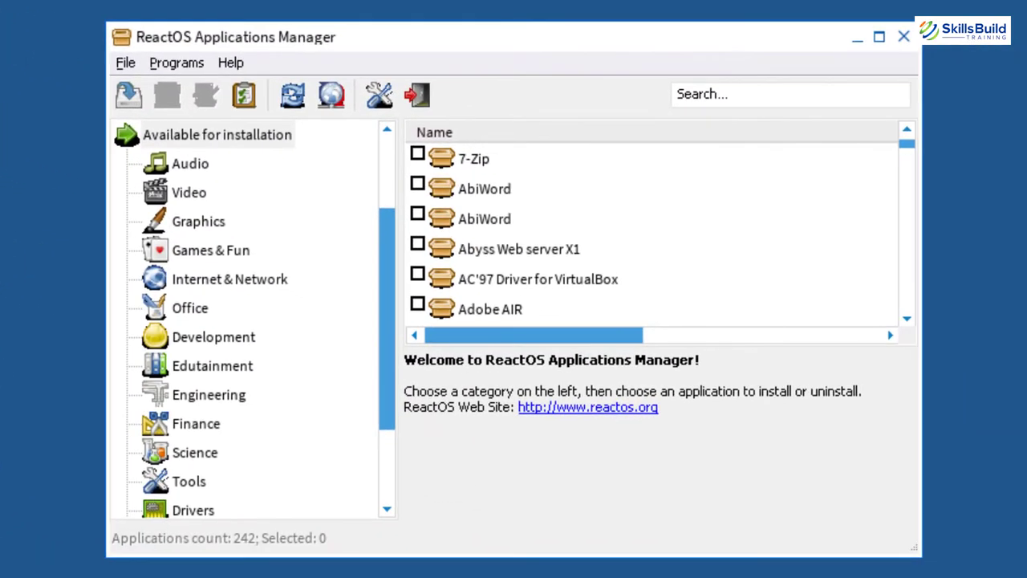
# Maximize Applications Manager, list Internet & Network apps and pick Mozilla Thunderbird 45 to install
pyautogui.click(878, 37)
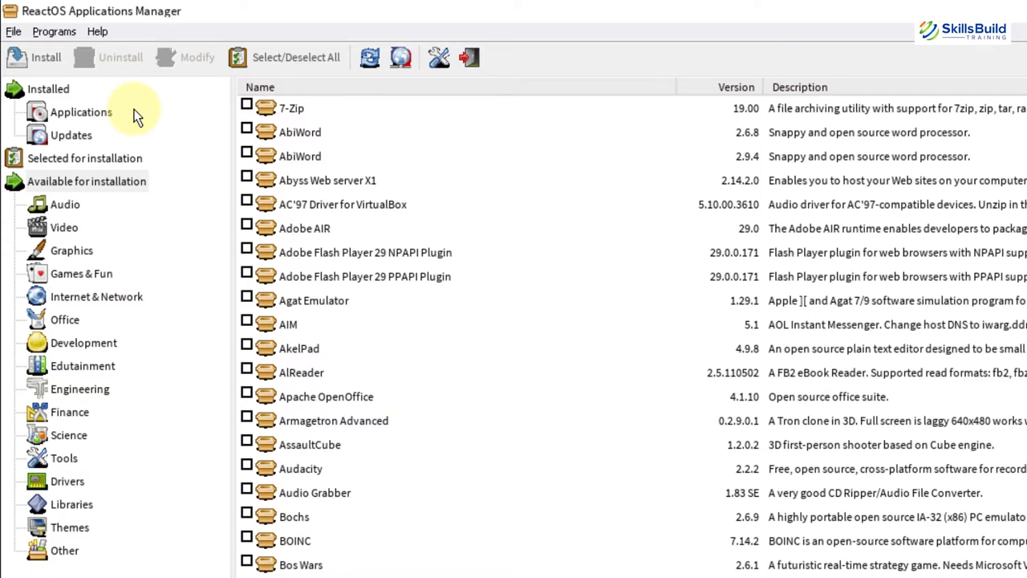
pyautogui.moveTo(80, 295)
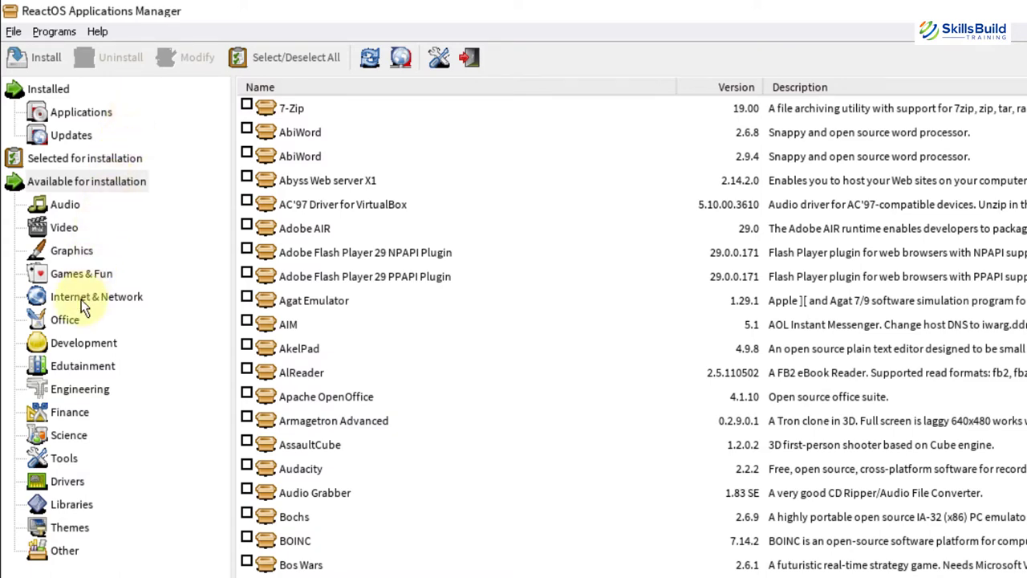
pyautogui.click(96, 295)
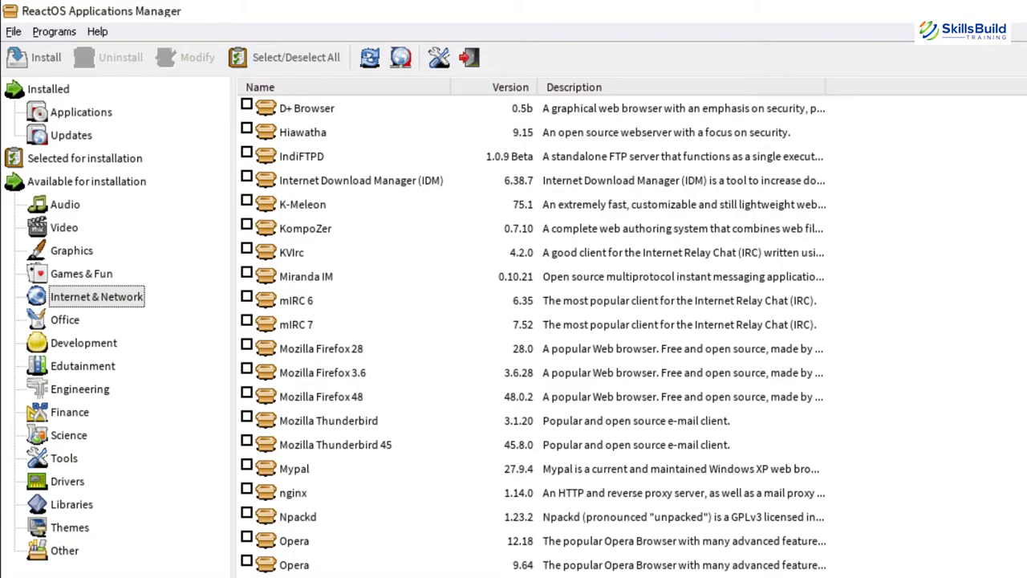
pyautogui.moveTo(343, 448)
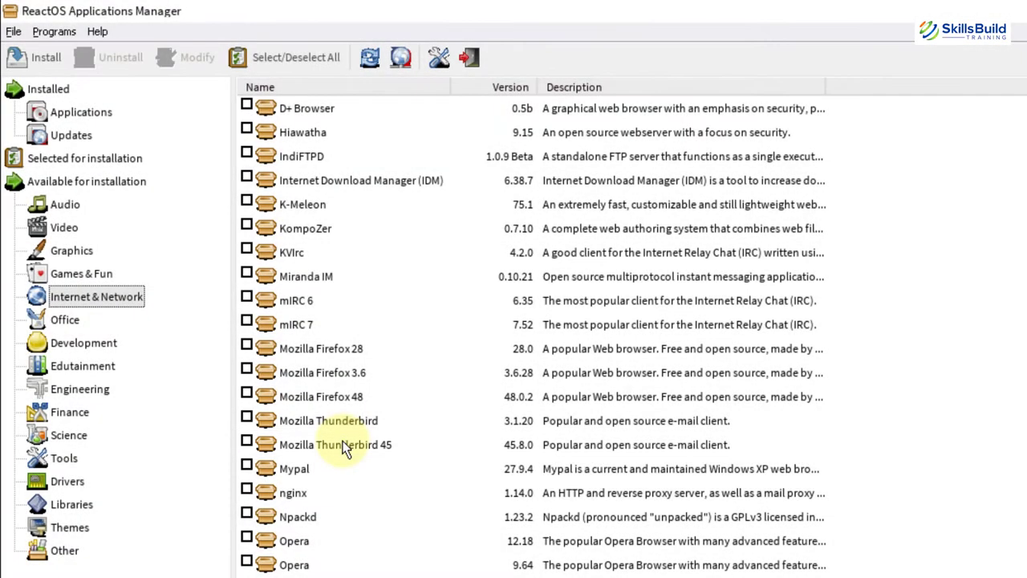
pyautogui.click(45, 58)
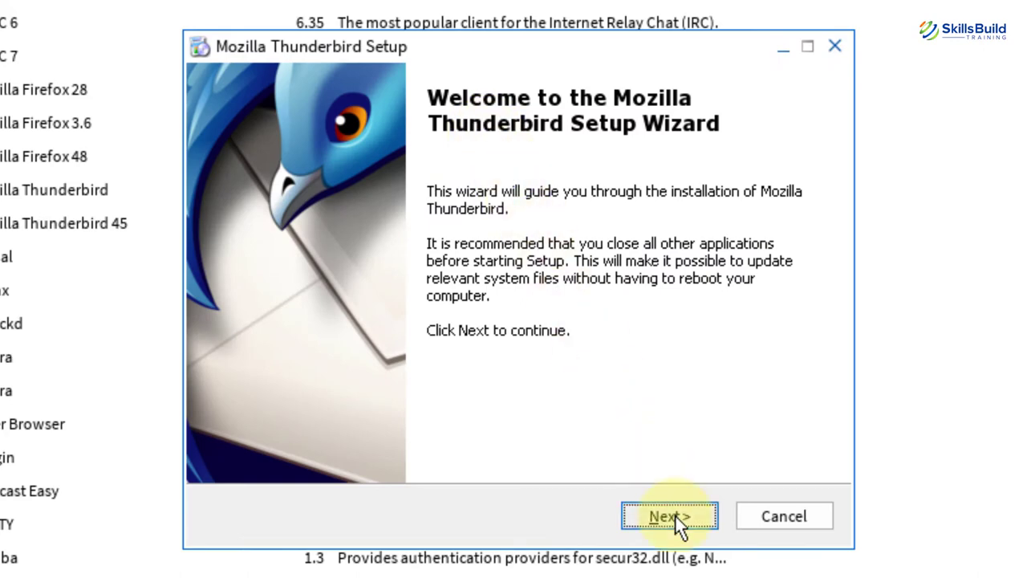
# Install Thunderbird with Standard setup, dismiss the new email offer and close Thunderbird
pyautogui.click(669, 515)
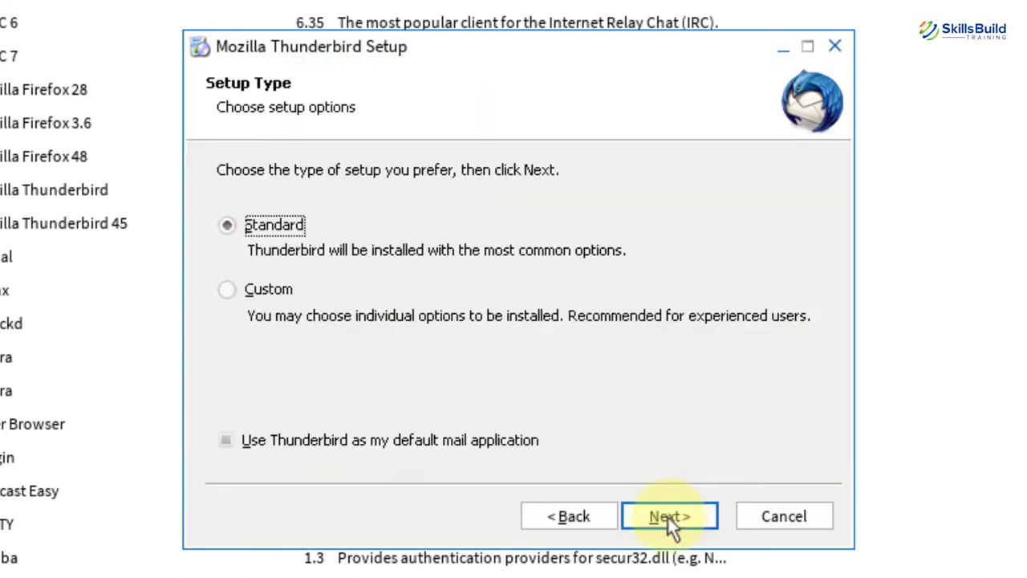
pyautogui.click(669, 517)
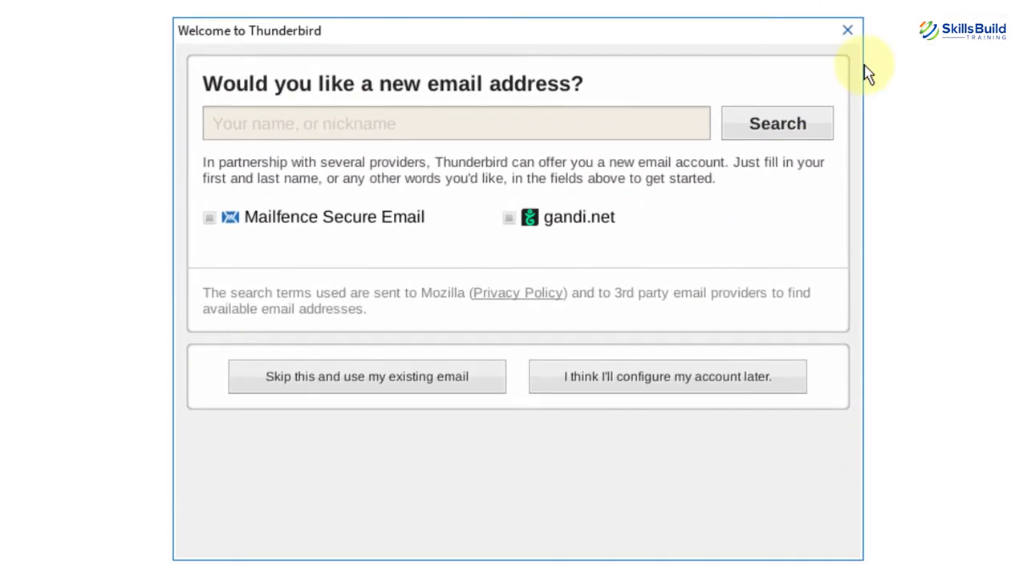
pyautogui.click(847, 28)
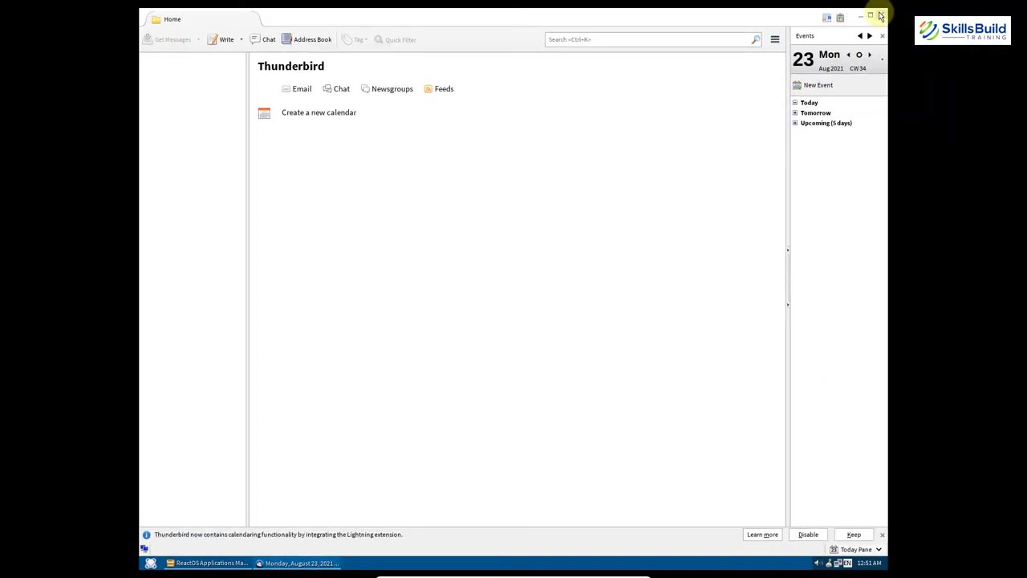
pyautogui.click(210, 562)
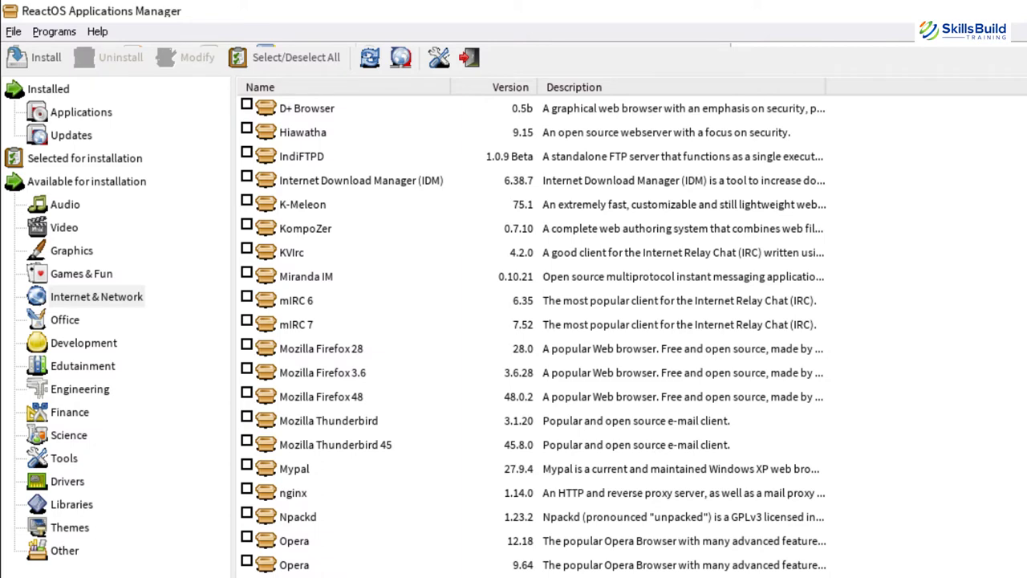
# Browse Development, Edutainment, Engineering and Office categories, then pick LibreOffice 5.4.7.2 to install
pyautogui.click(83, 343)
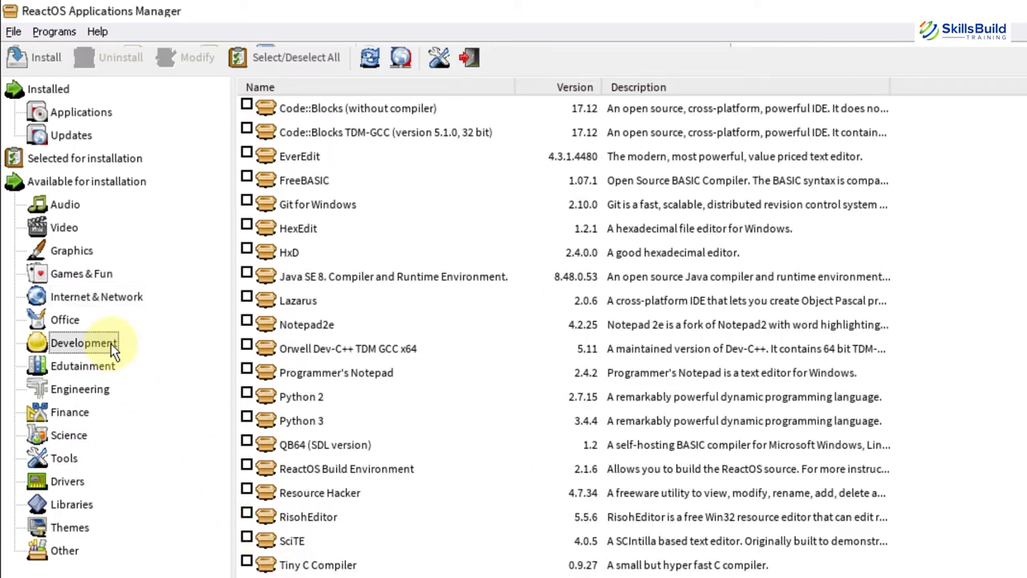
pyautogui.click(83, 366)
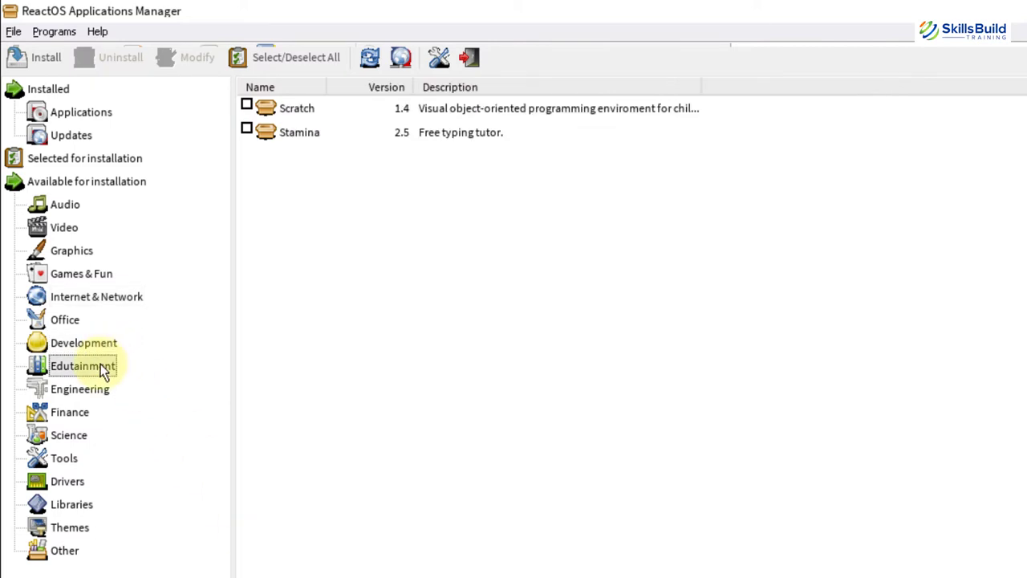
pyautogui.click(80, 389)
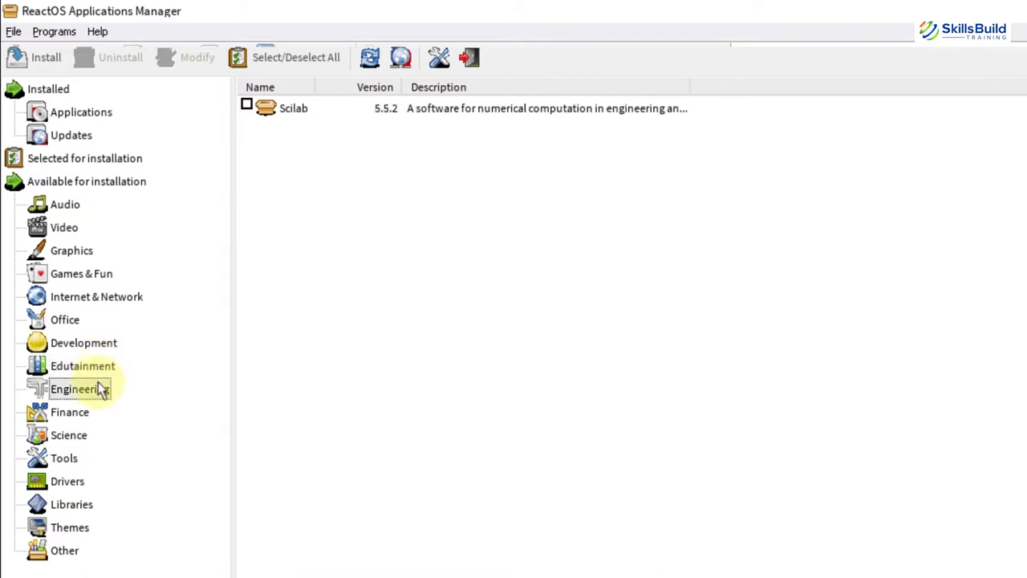
pyautogui.moveTo(81, 329)
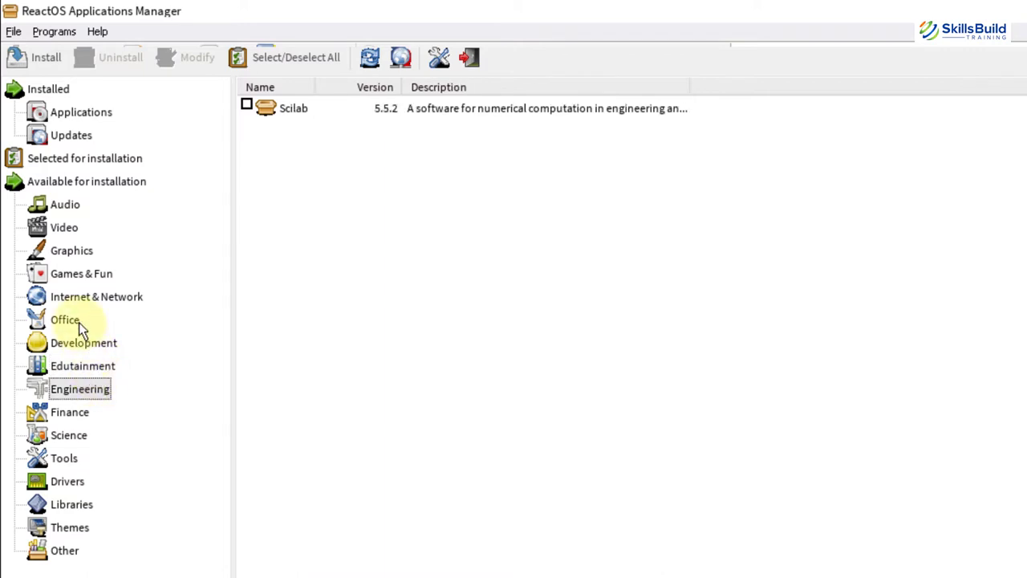
pyautogui.click(64, 319)
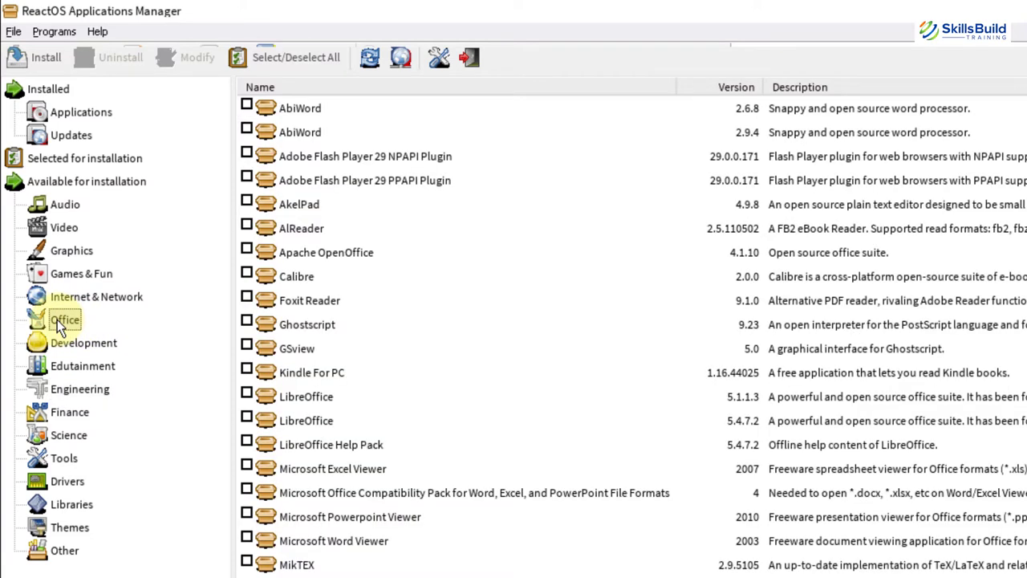
pyautogui.moveTo(318, 420)
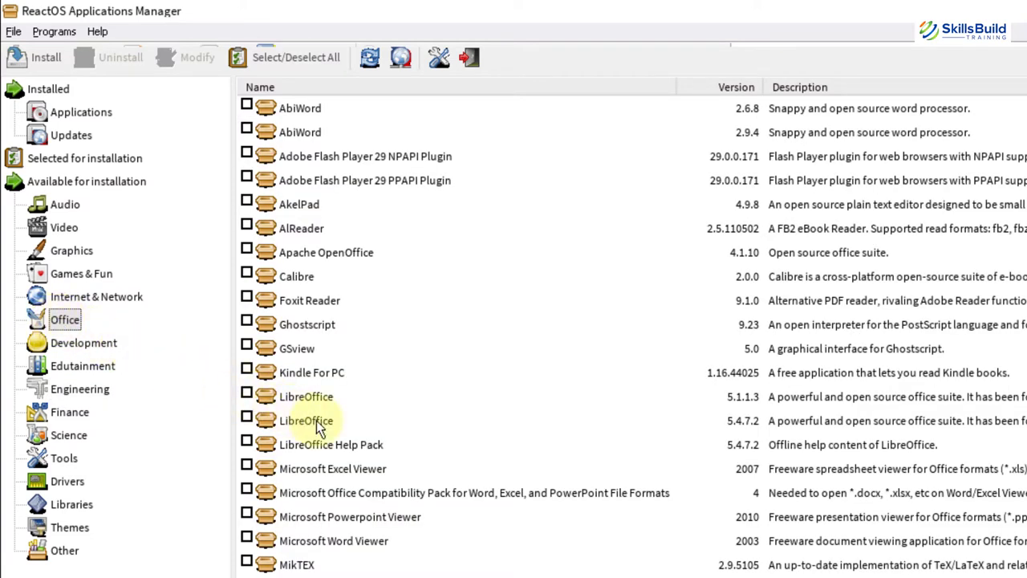
pyautogui.click(45, 58)
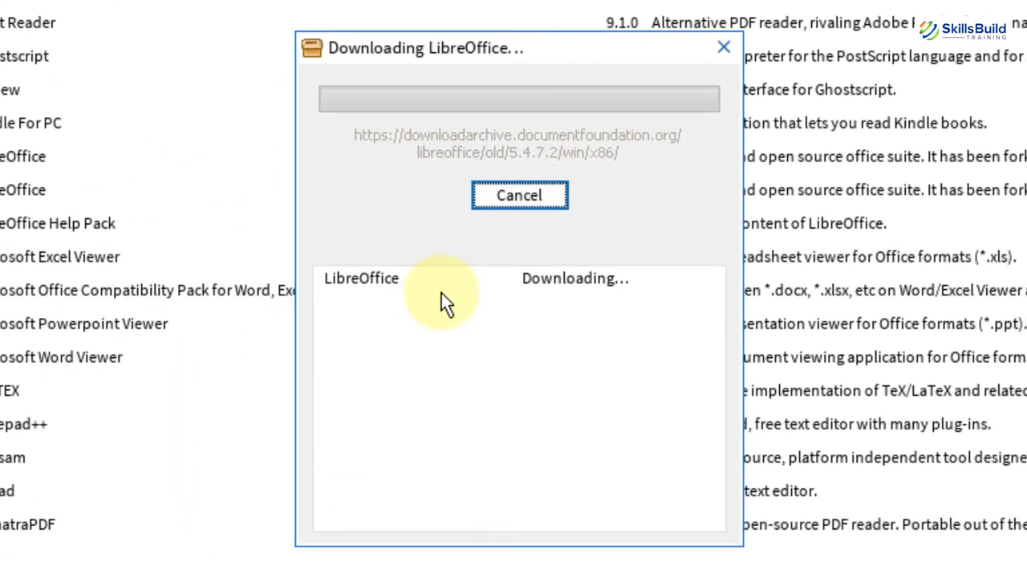
pyautogui.moveTo(625, 201)
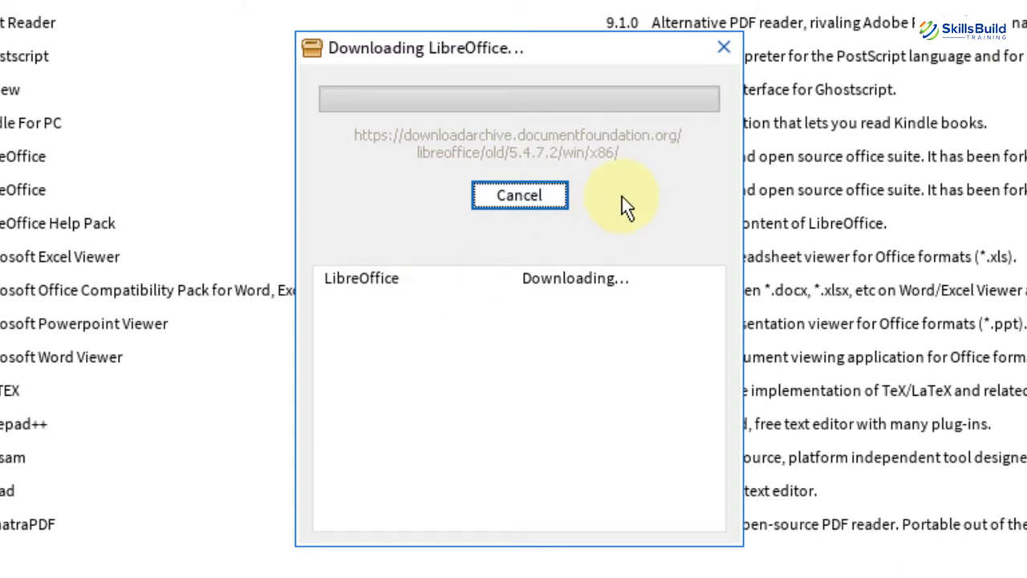
pyautogui.moveTo(978, 8)
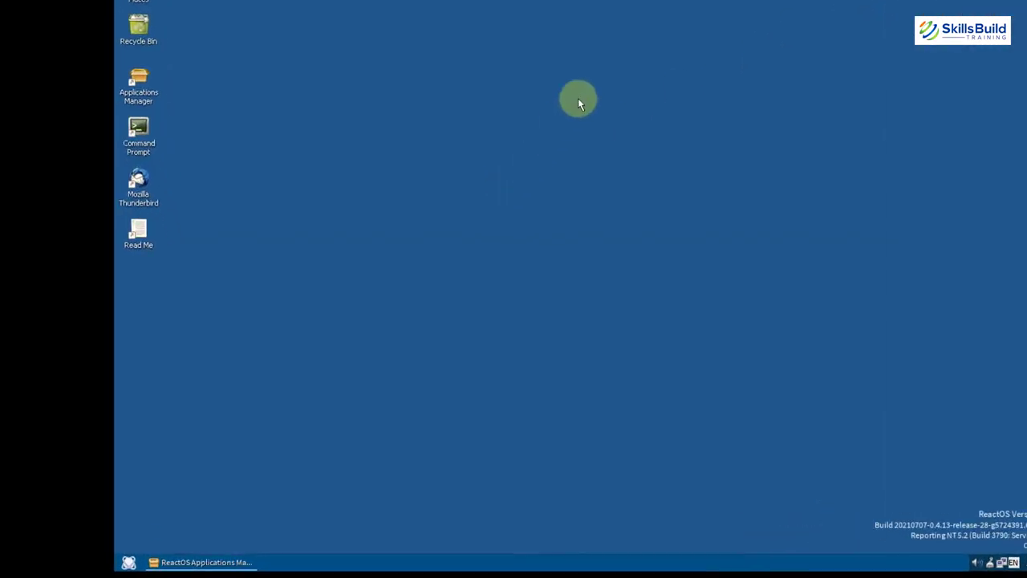
# Browse the Start menu's Programs folders, then show My Computer's drives and System Registry in Explorer
pyautogui.click(29, 560)
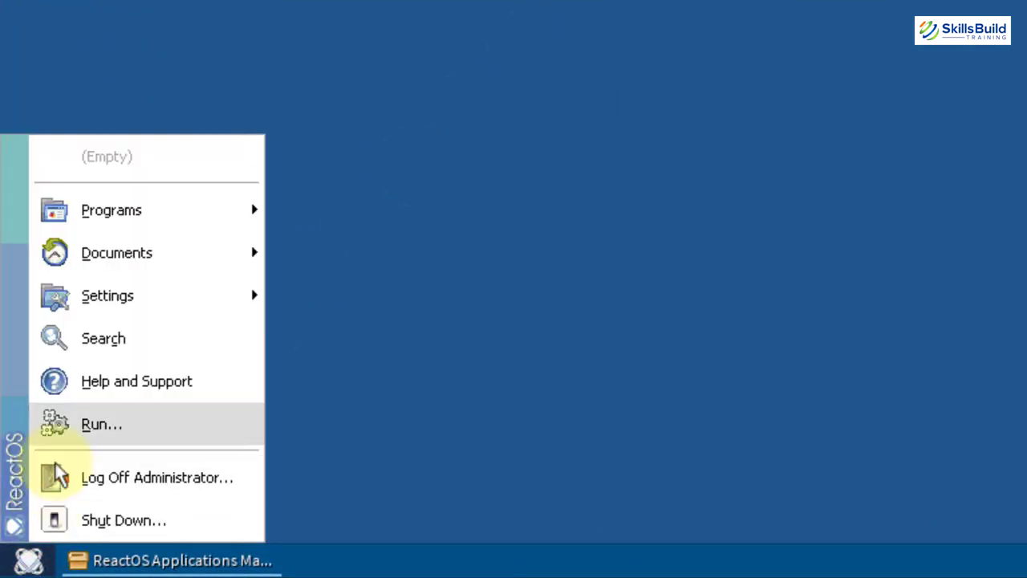
pyautogui.moveTo(116, 251)
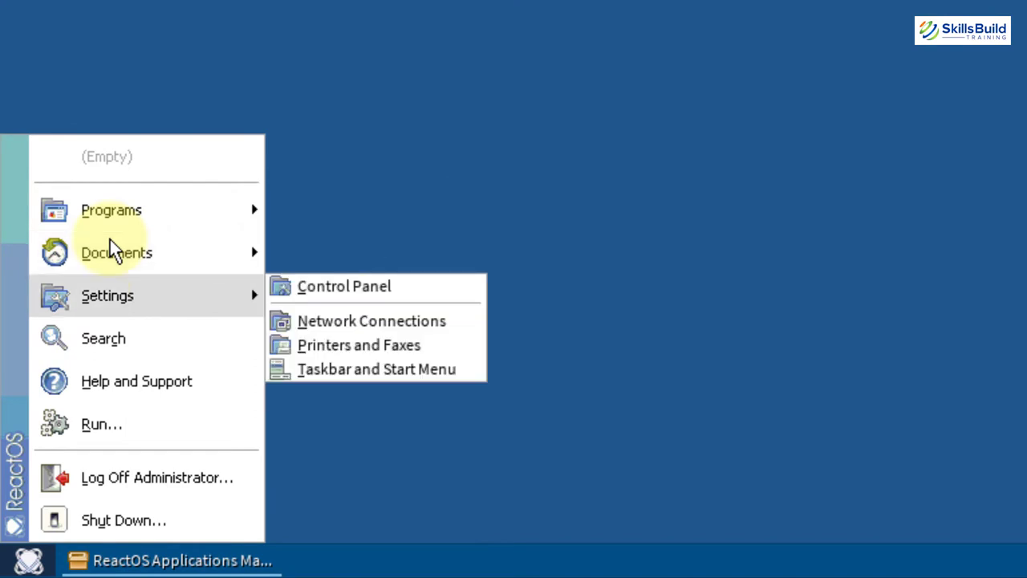
pyautogui.moveTo(116, 252)
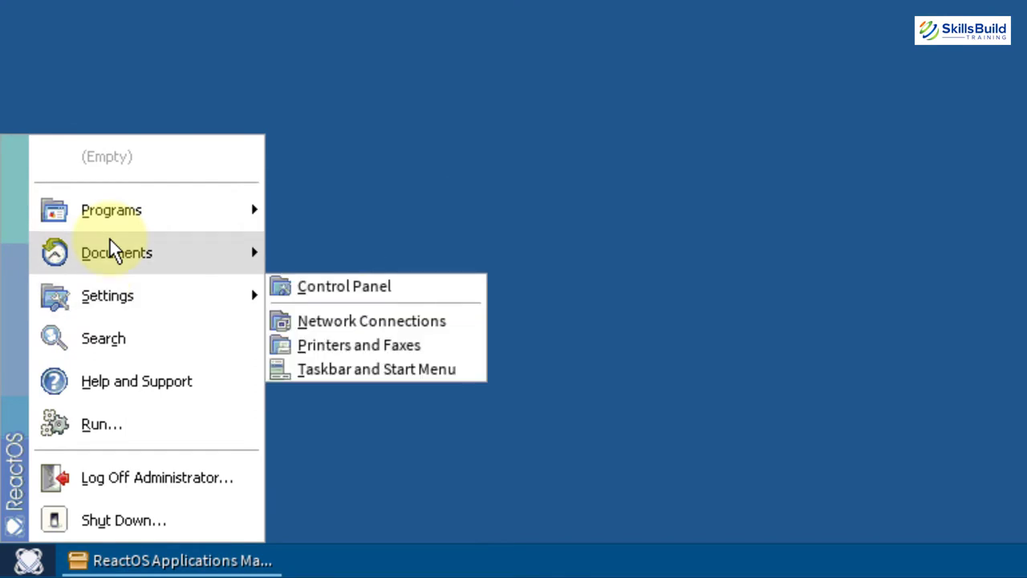
pyautogui.click(113, 209)
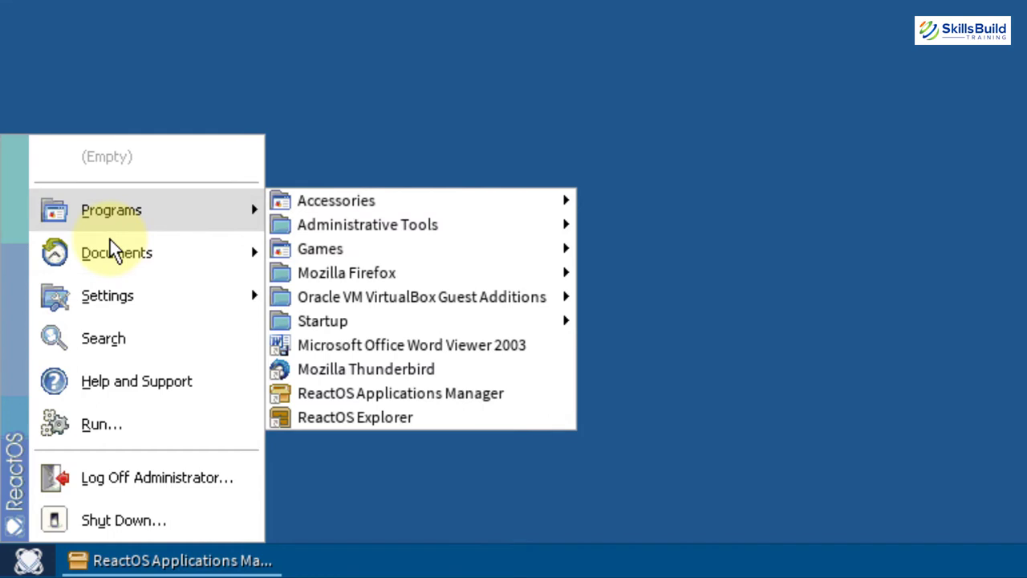
pyautogui.click(337, 199)
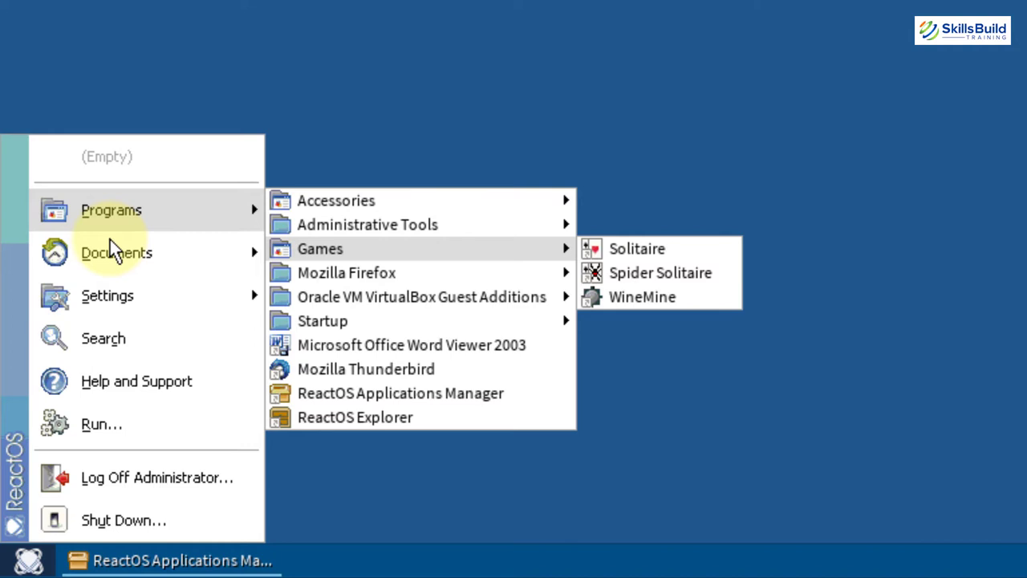
pyautogui.moveTo(346, 273)
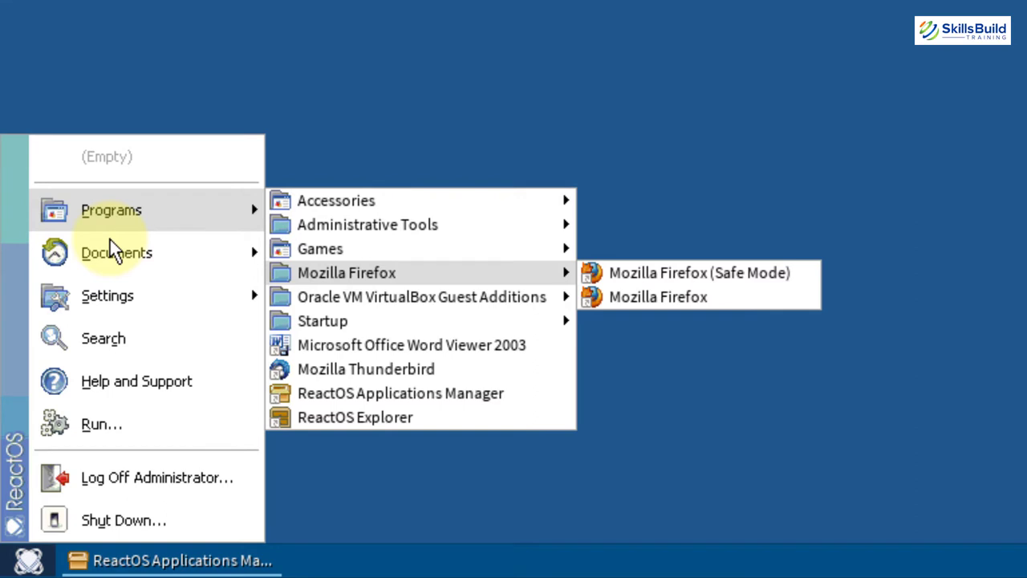
pyautogui.moveTo(366, 368)
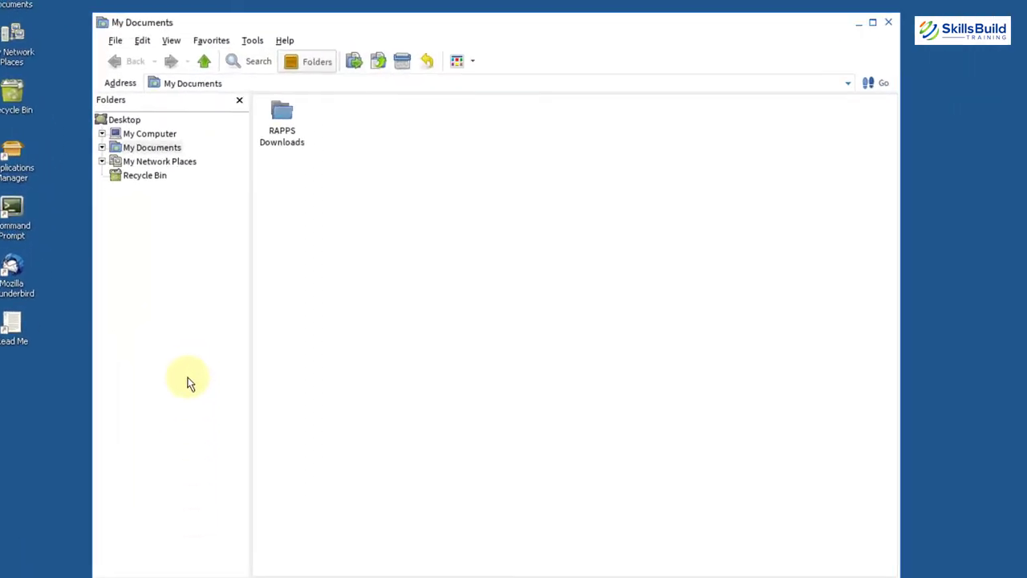
pyautogui.click(149, 133)
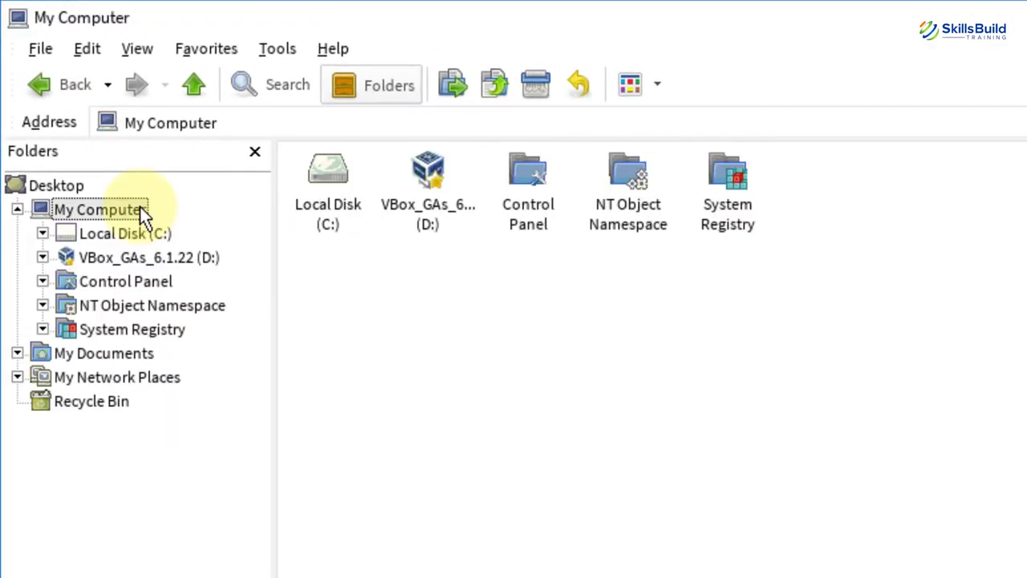
pyautogui.moveTo(241, 201)
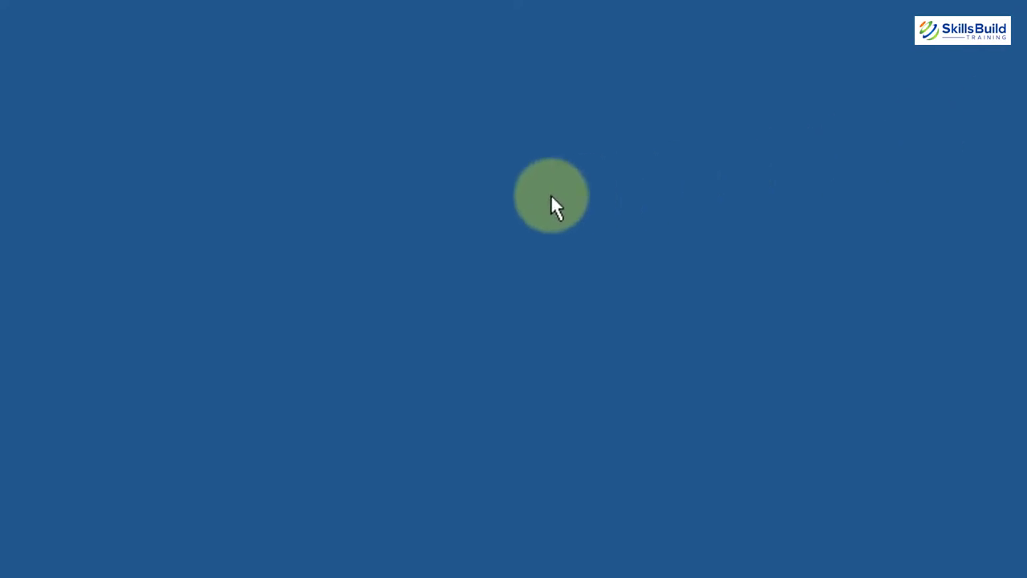
# Bring up Display Properties from the desktop and go to its Appearance settings
pyautogui.rightClick(552, 195)
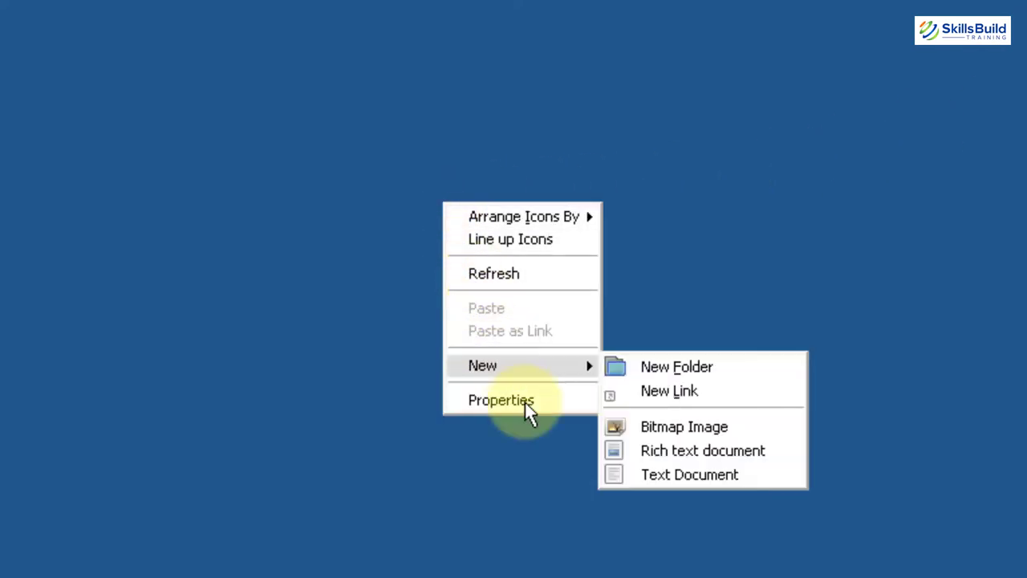
pyautogui.moveTo(500, 400)
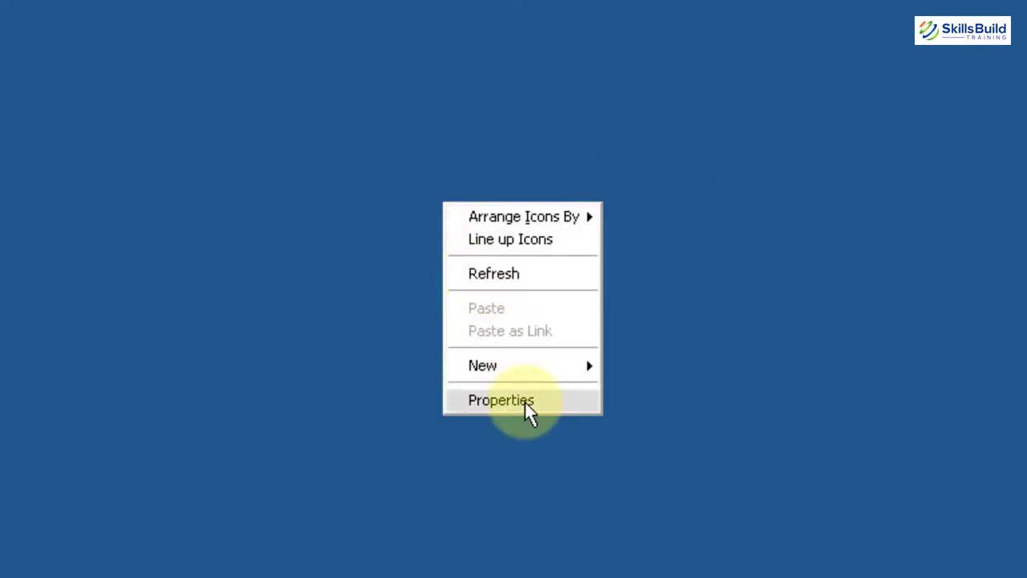
pyautogui.click(501, 399)
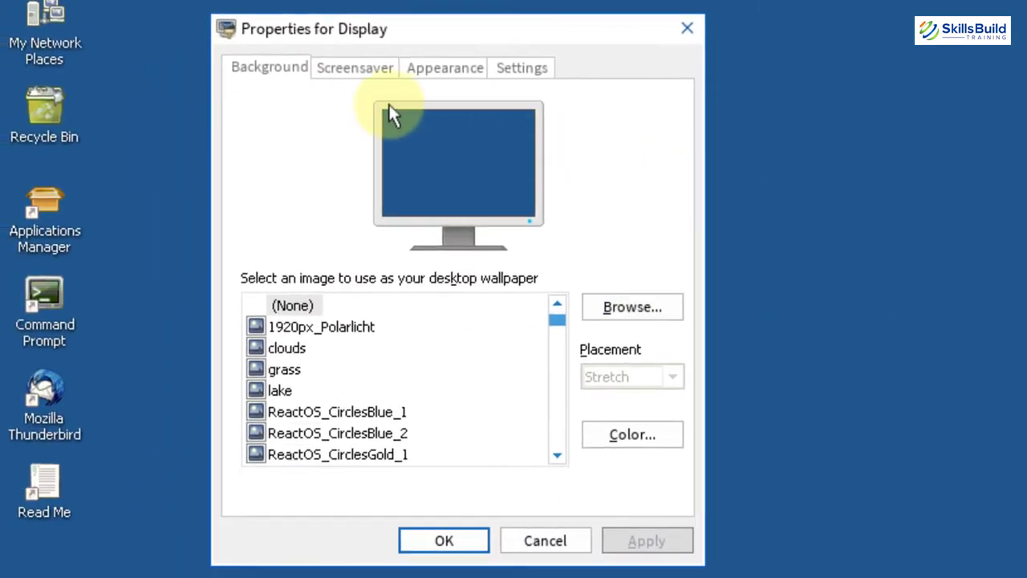
pyautogui.moveTo(366, 72)
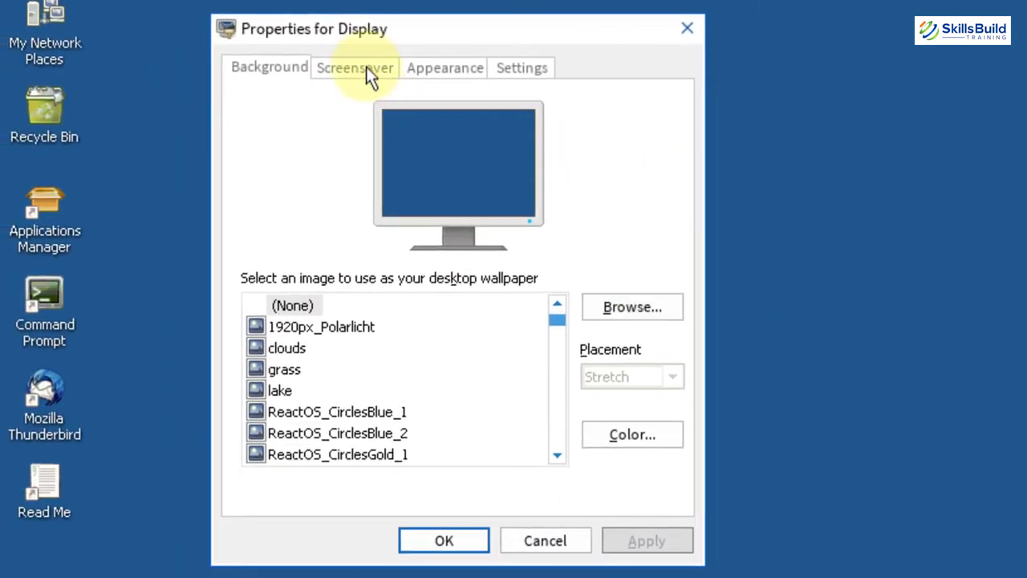
pyautogui.click(353, 68)
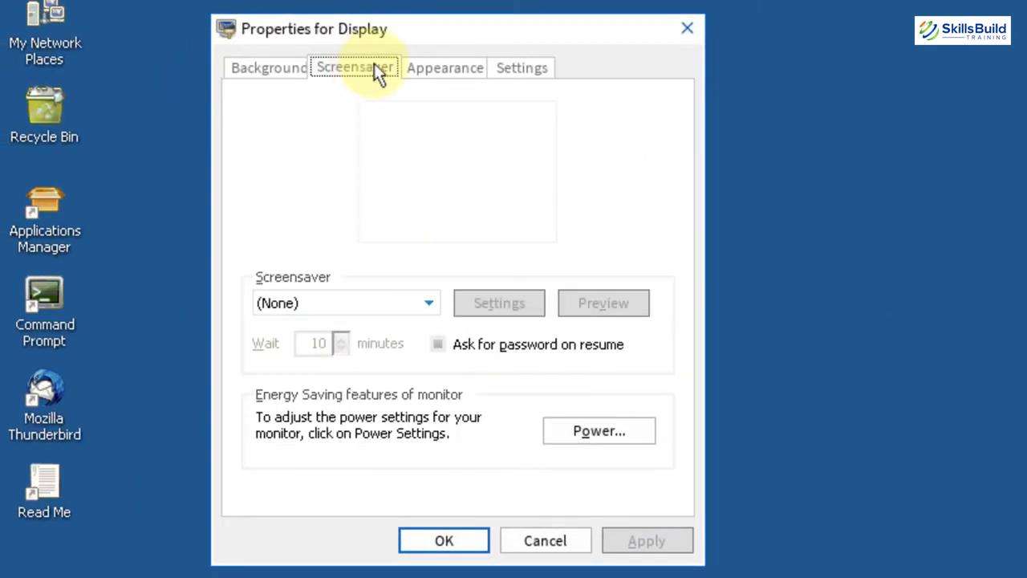
pyautogui.click(444, 67)
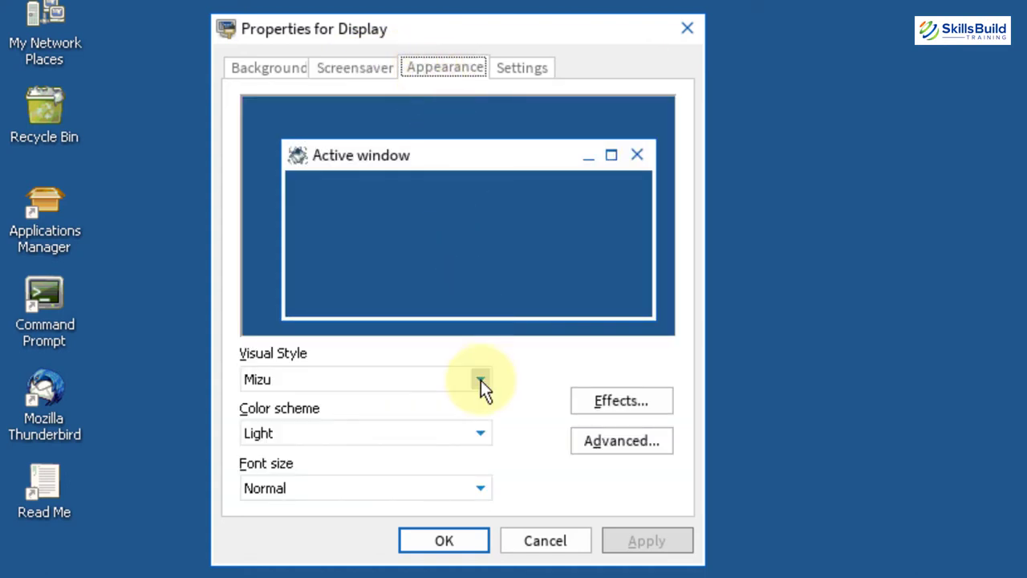
# Preview the Lautus style, then apply the Lunar visual style with the ReactOS colour scheme
pyautogui.click(479, 379)
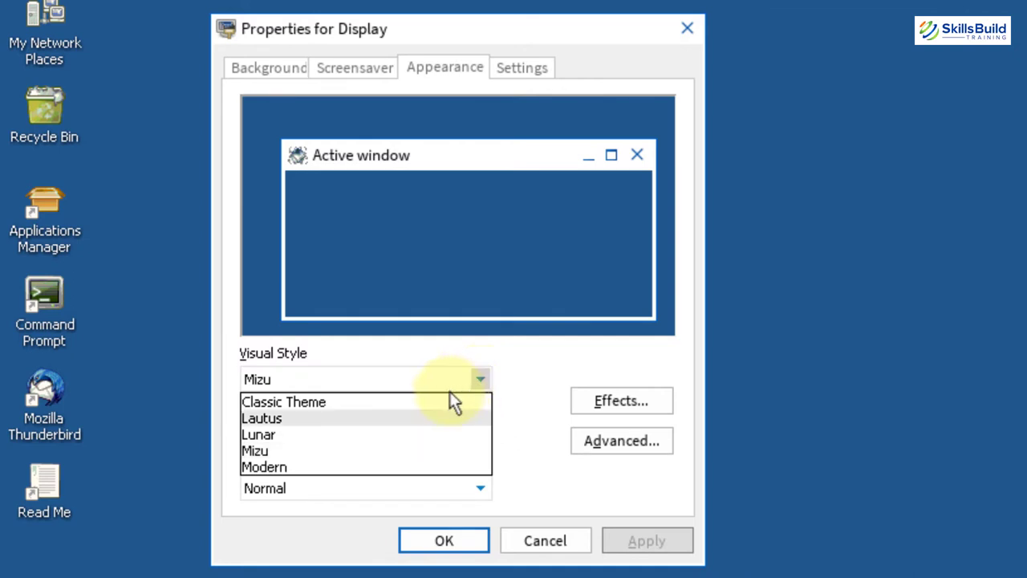
pyautogui.click(262, 417)
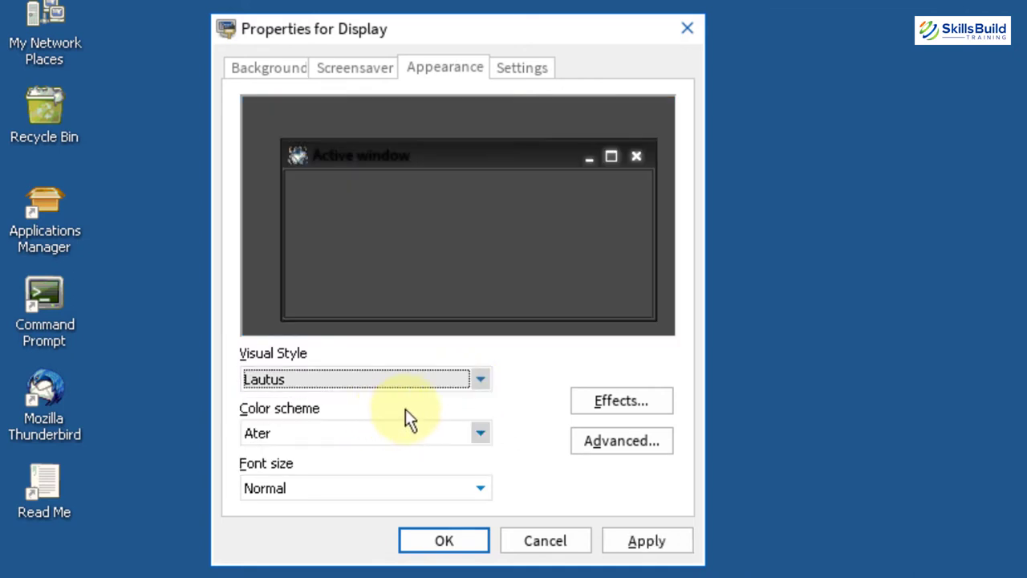
pyautogui.click(480, 379)
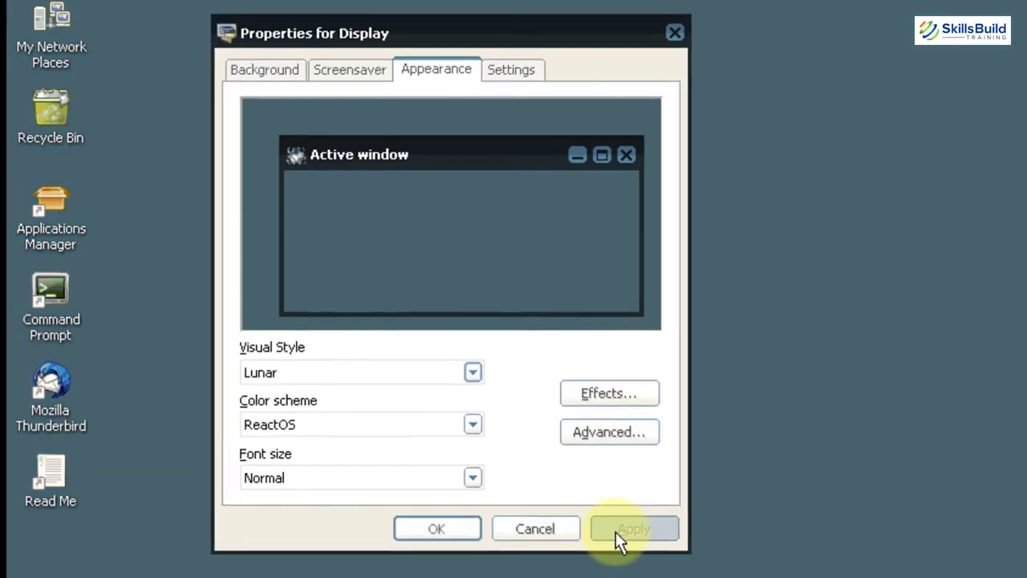
pyautogui.click(632, 528)
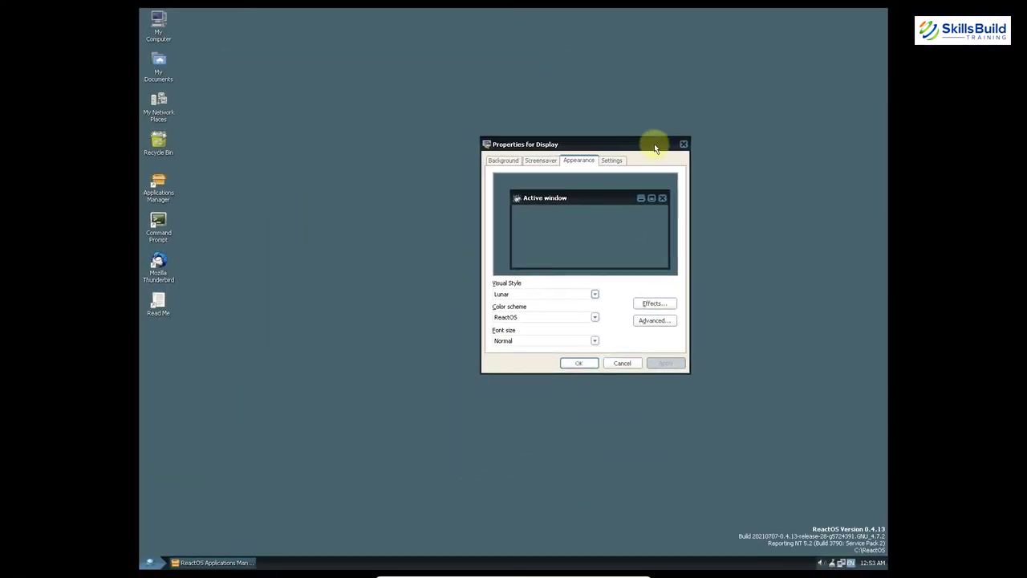
# Apply the ReactOS_CirclesBlue_2 wallpaper, then switch to ReactOS_CirclesGold_1 on the Background settings
pyautogui.click(494, 125)
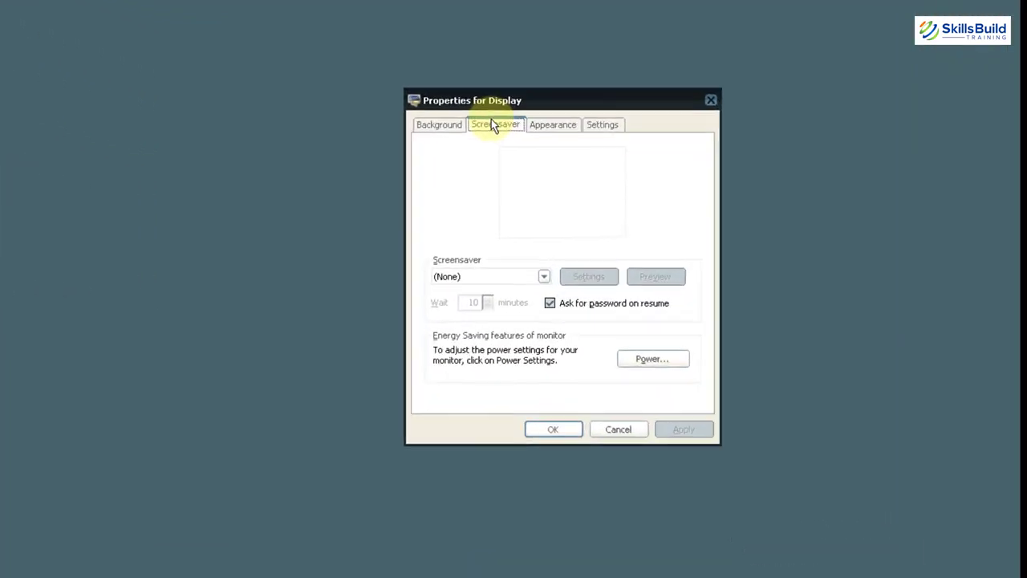
pyautogui.click(439, 125)
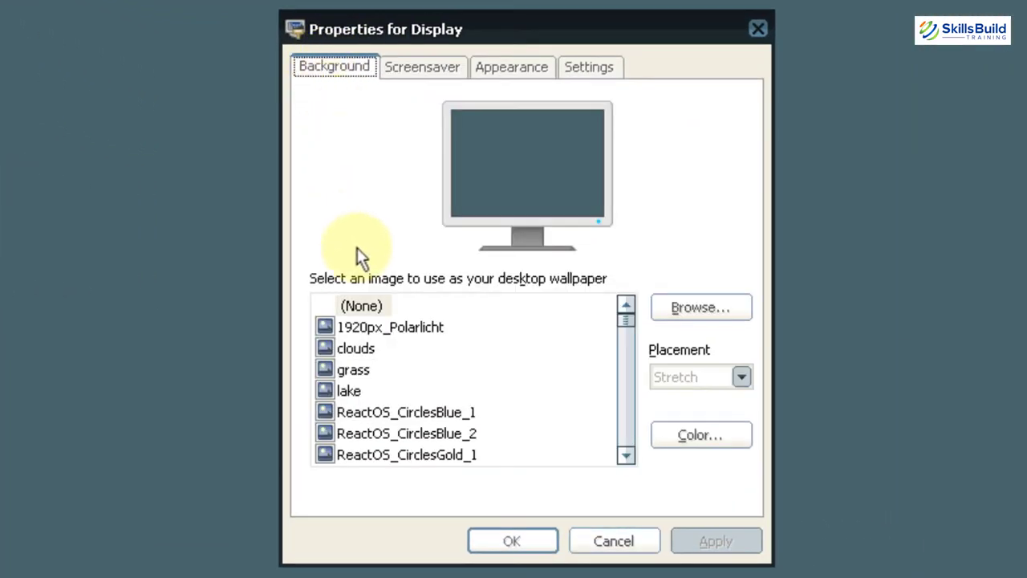
pyautogui.click(404, 411)
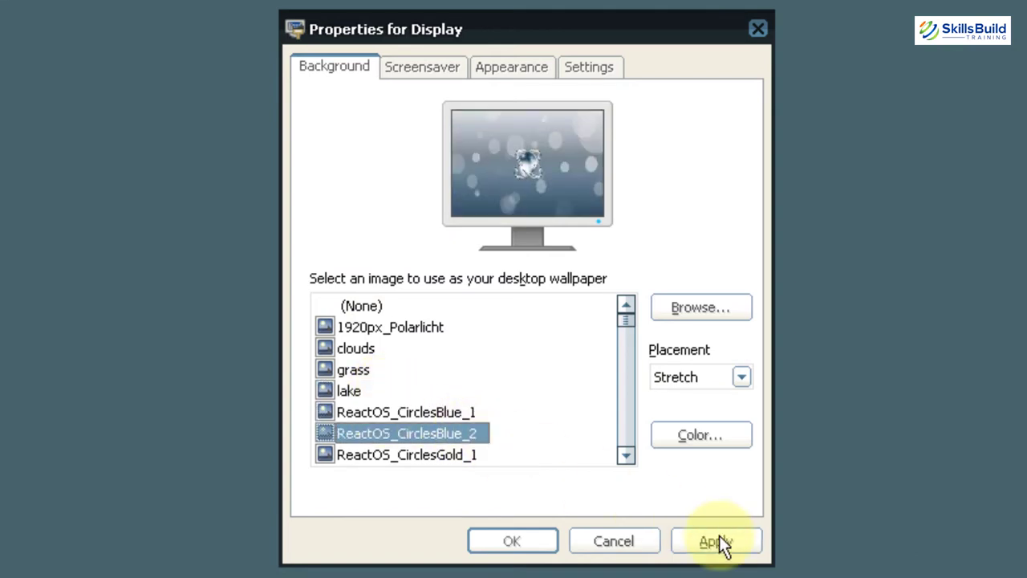
pyautogui.click(716, 539)
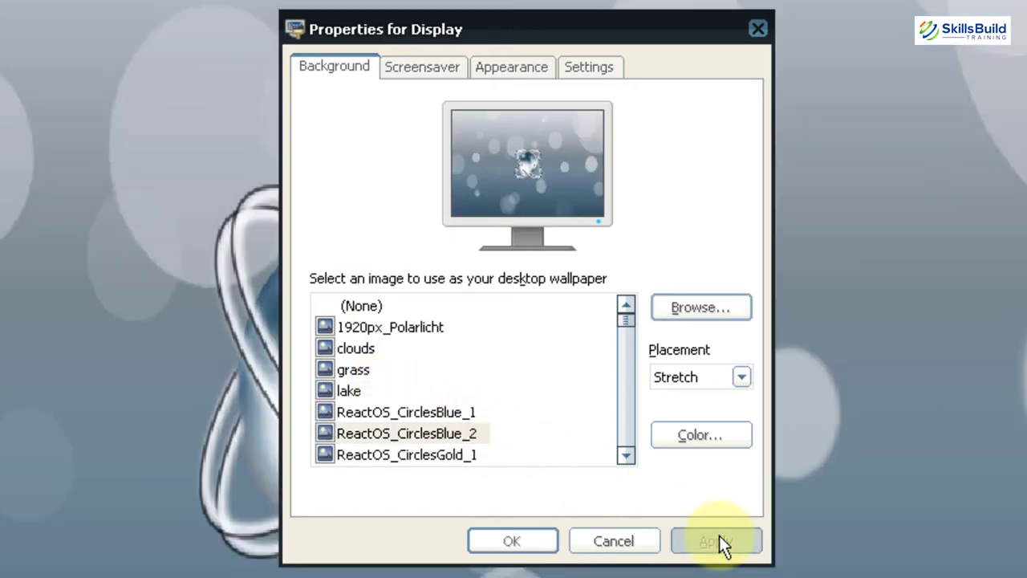
pyautogui.click(408, 454)
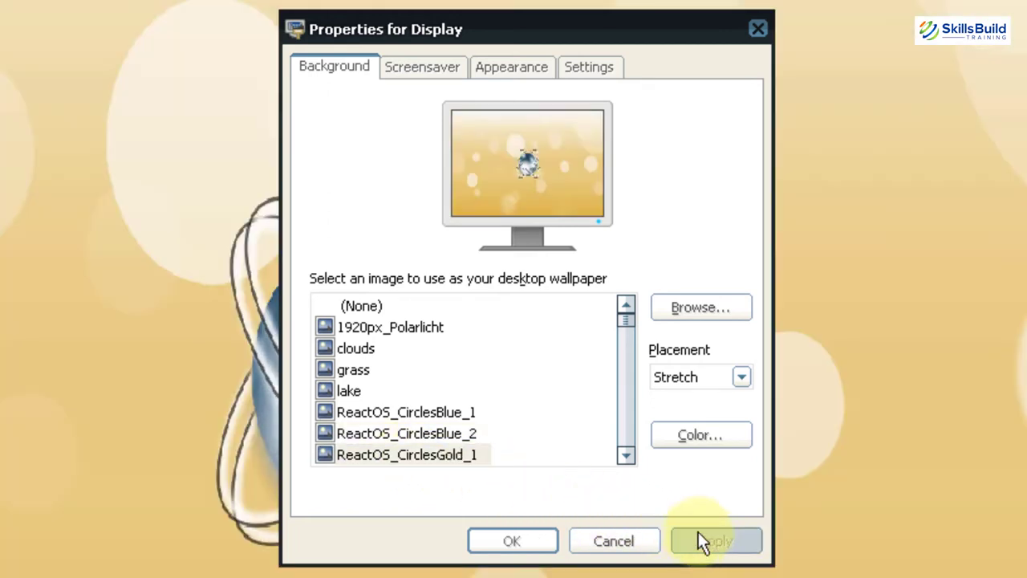
# Choose 256 Colors as the colour depth in Settings and close Display Properties
pyautogui.click(589, 67)
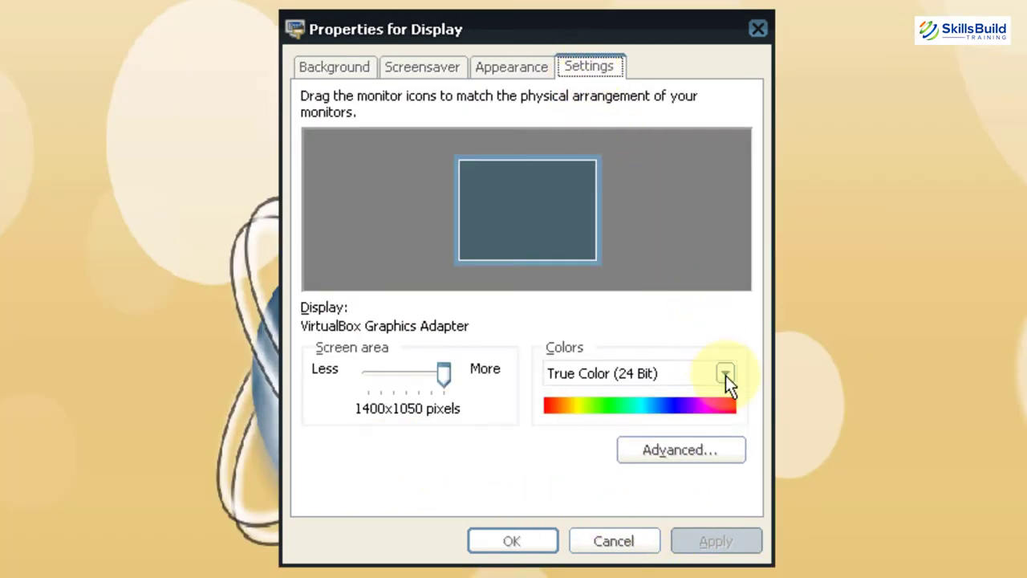
pyautogui.click(725, 372)
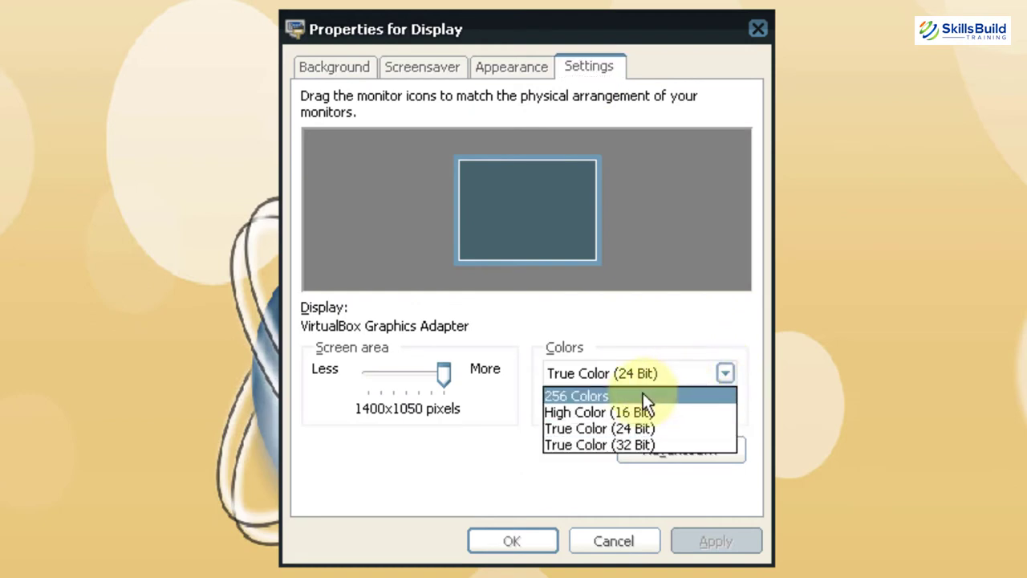
pyautogui.click(576, 395)
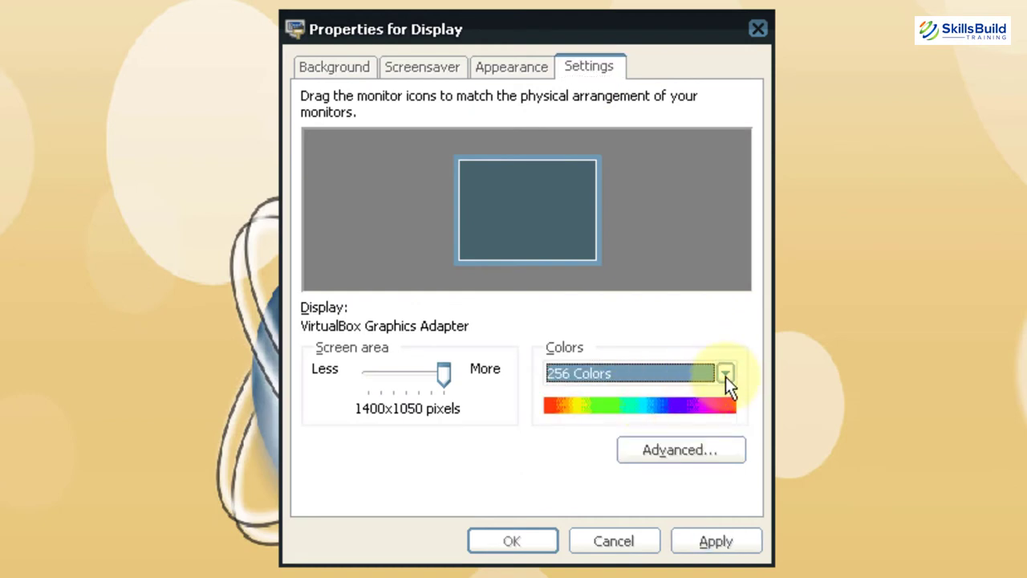
pyautogui.click(725, 372)
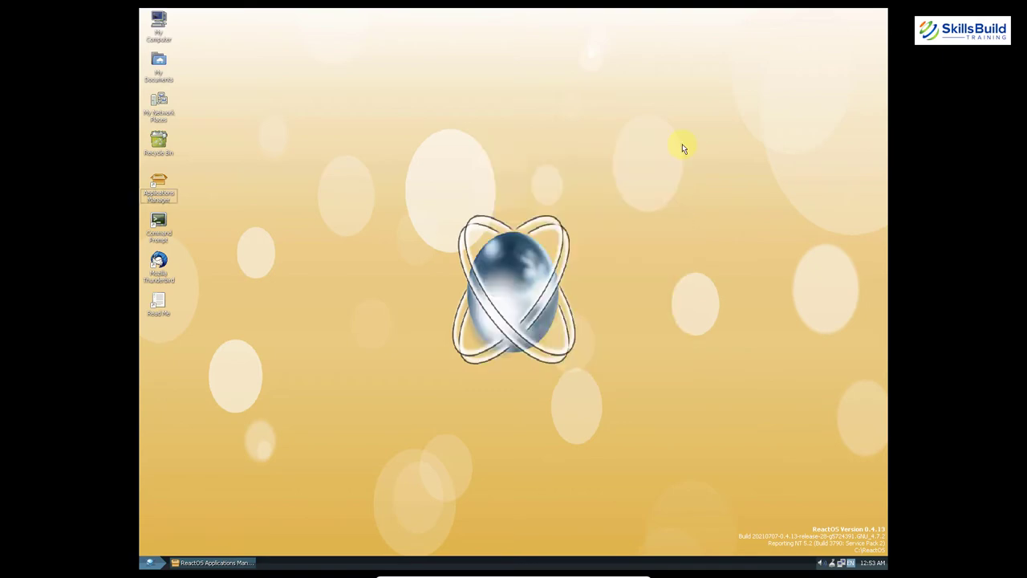
pyautogui.moveTo(553, 256)
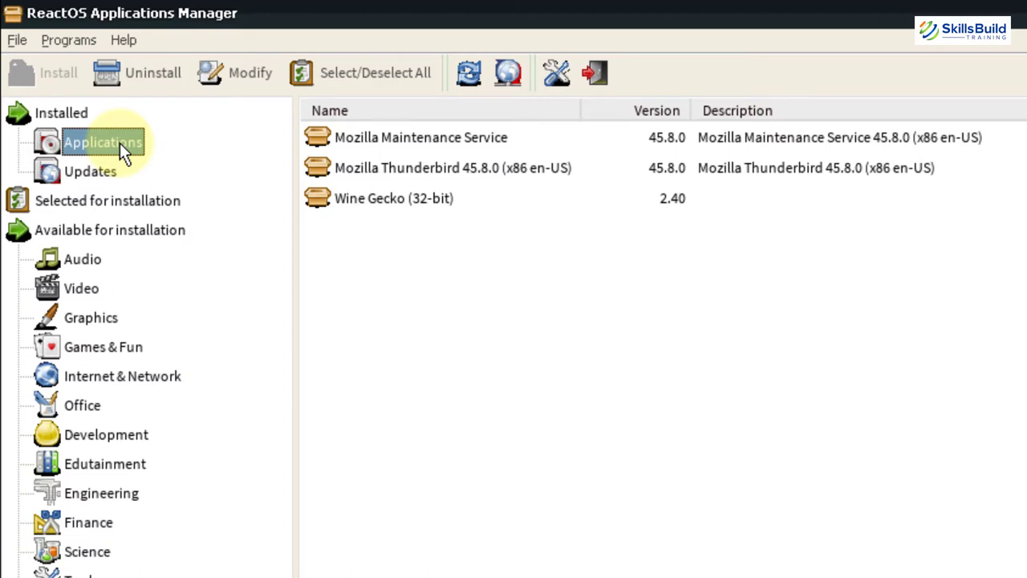
pyautogui.moveTo(335, 208)
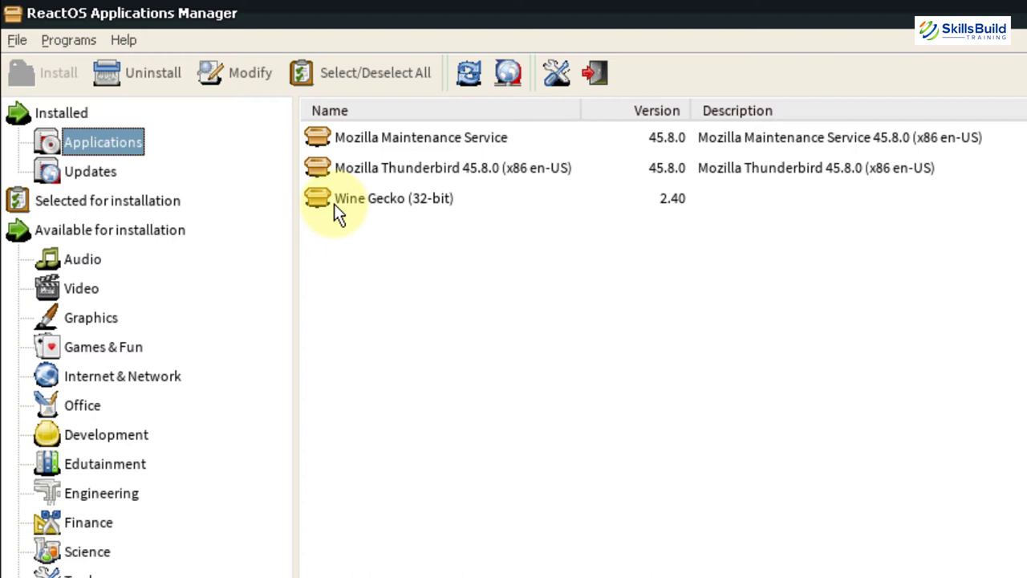
# Browse the Graphics, Video and Audio categories to see apps like Audacity, Spotify and Winamp
pyautogui.click(90, 317)
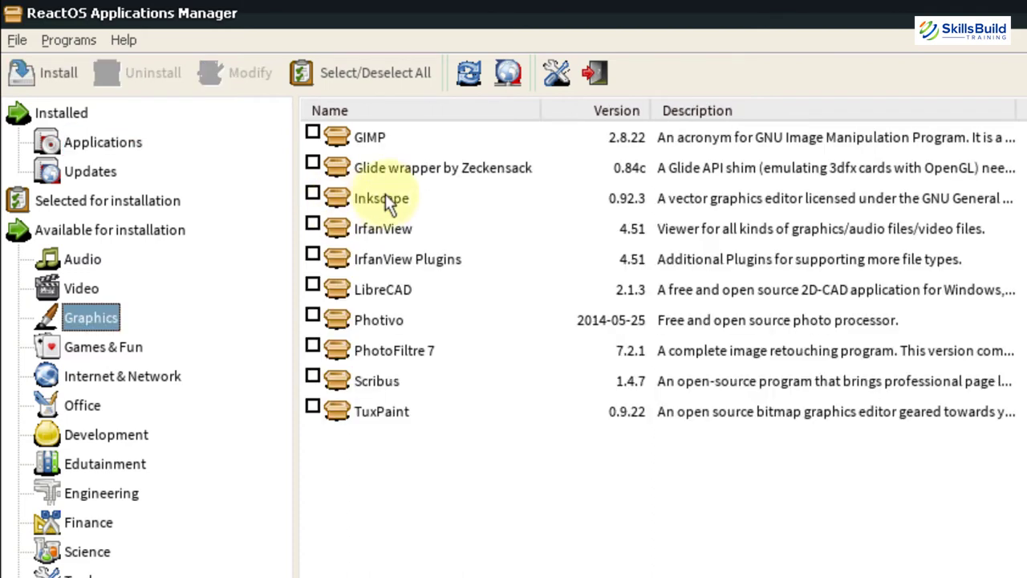
pyautogui.moveTo(397, 200)
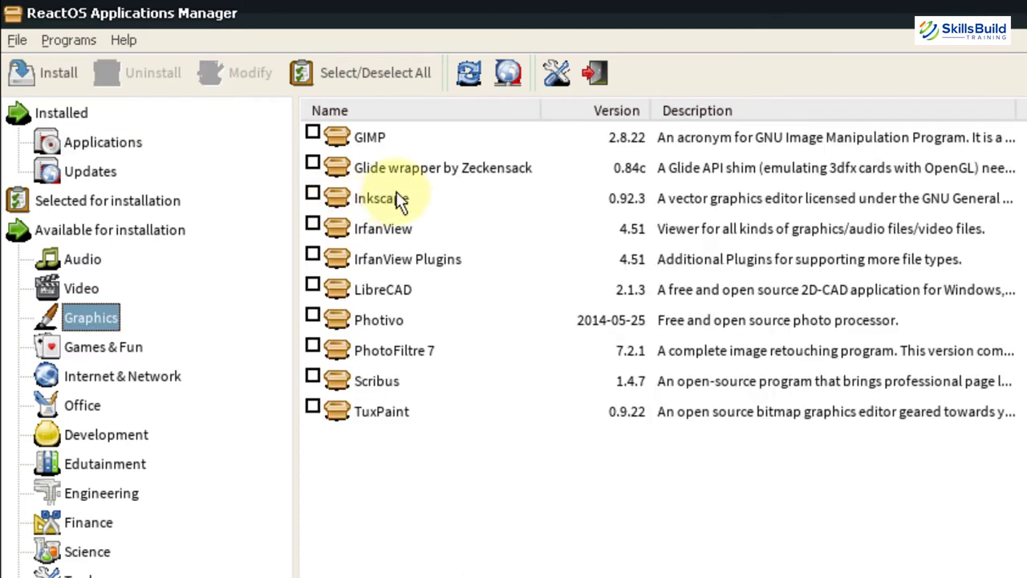
pyautogui.click(80, 289)
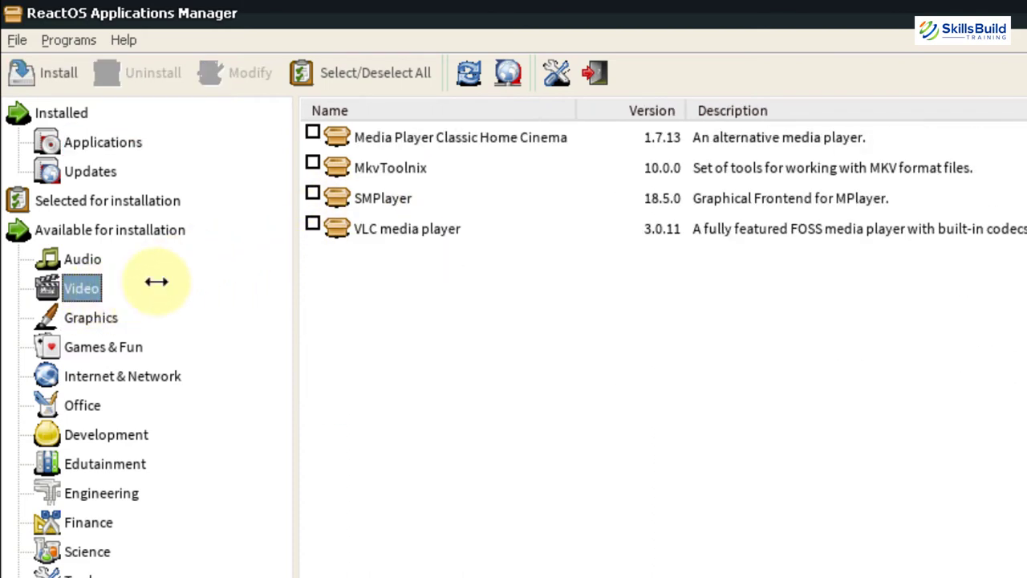
pyautogui.moveTo(406, 232)
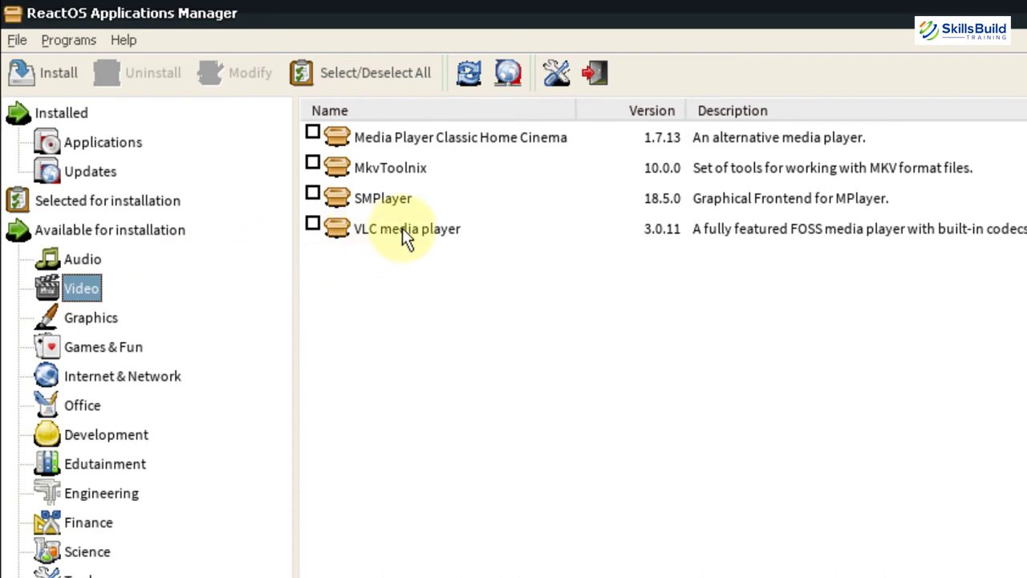
pyautogui.moveTo(409, 148)
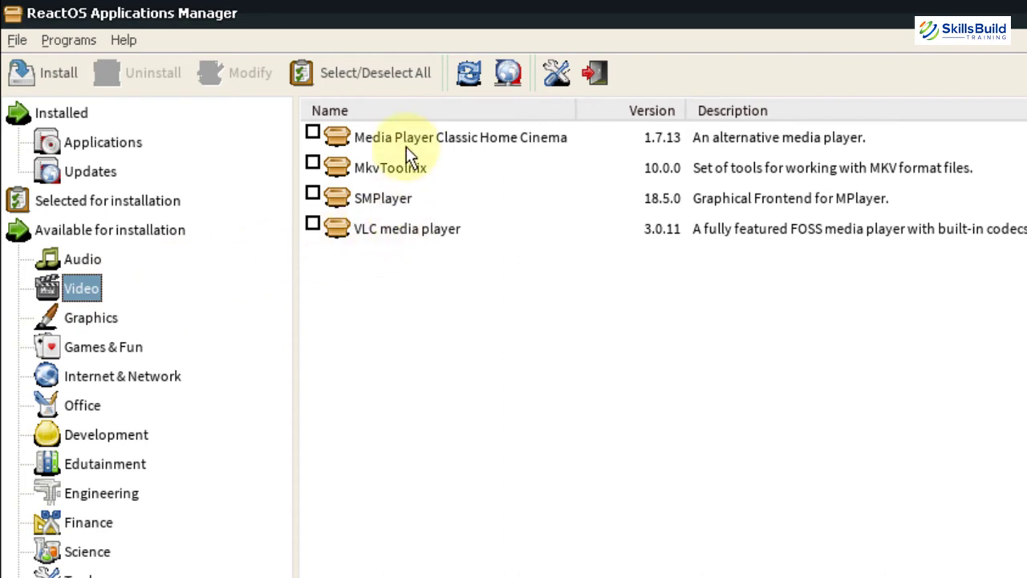
pyautogui.moveTo(83, 258)
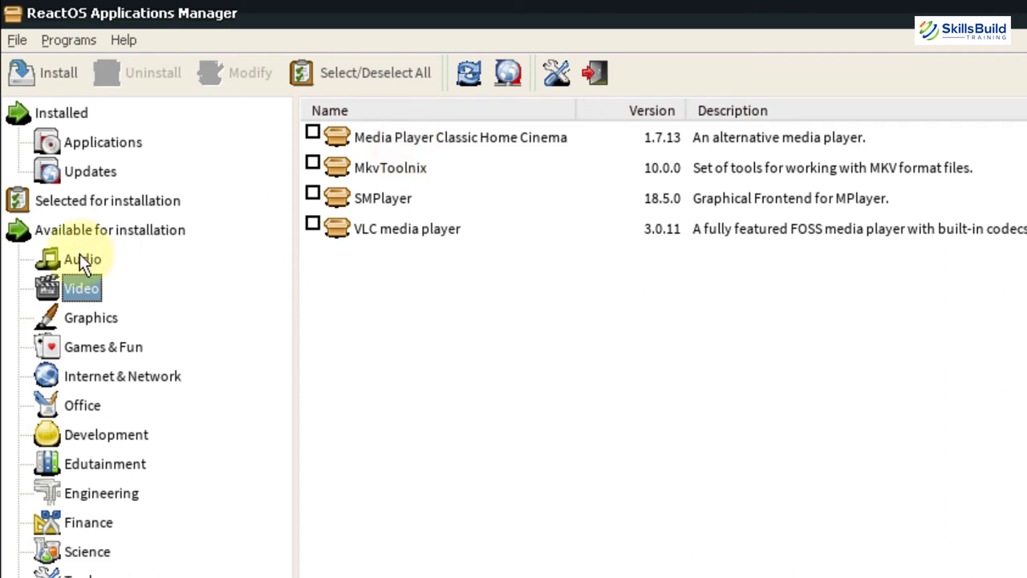
pyautogui.click(84, 258)
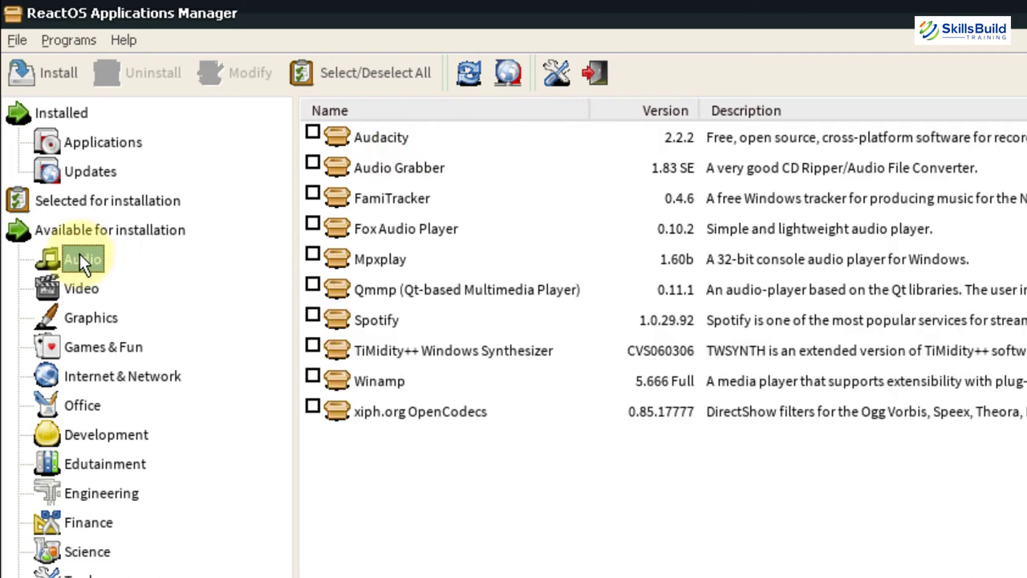
pyautogui.moveTo(356, 366)
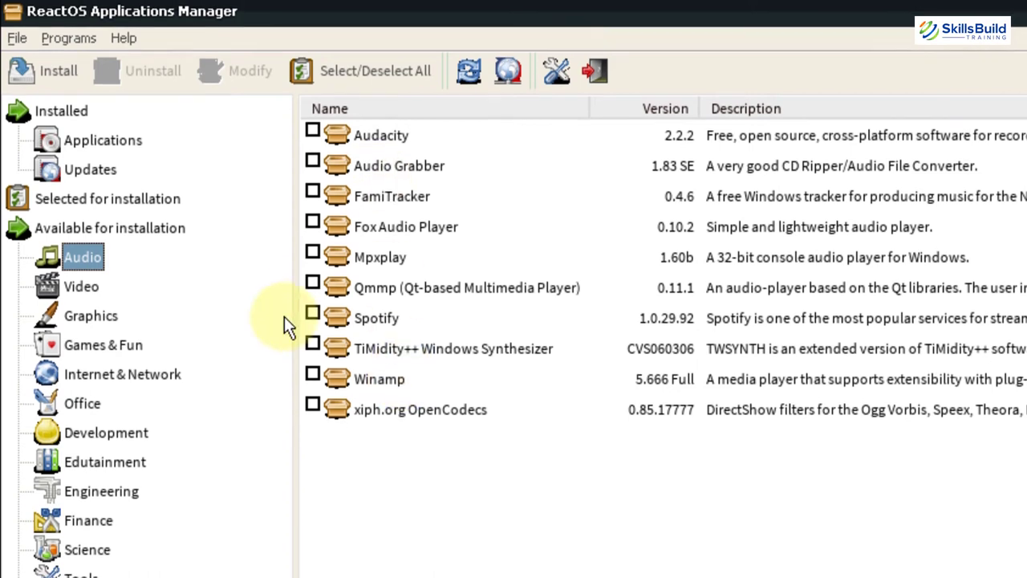
pyautogui.scroll(-3)
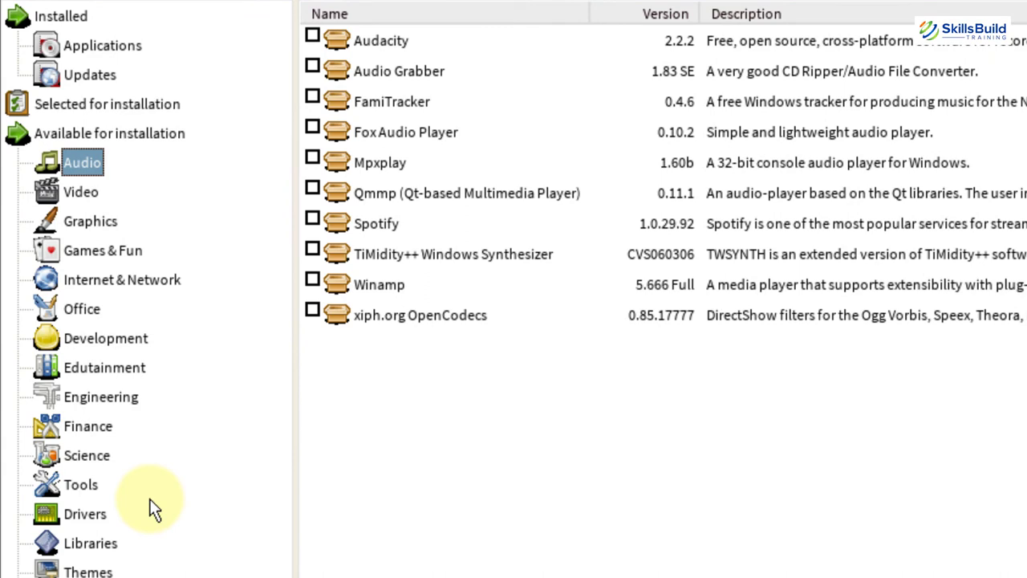
pyautogui.moveTo(86, 513)
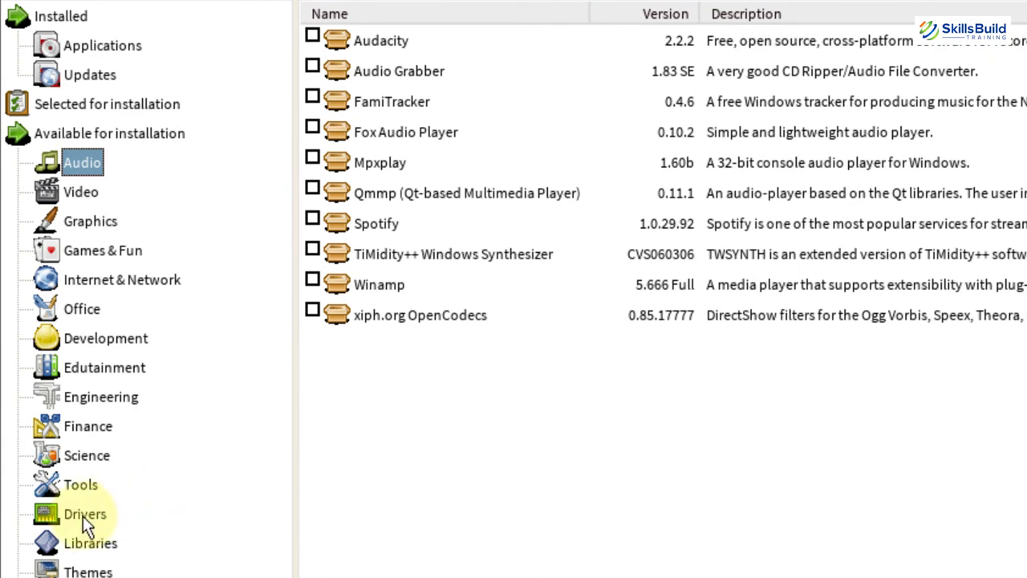
# List the available Drivers packages and scroll through the category tree
pyautogui.click(85, 513)
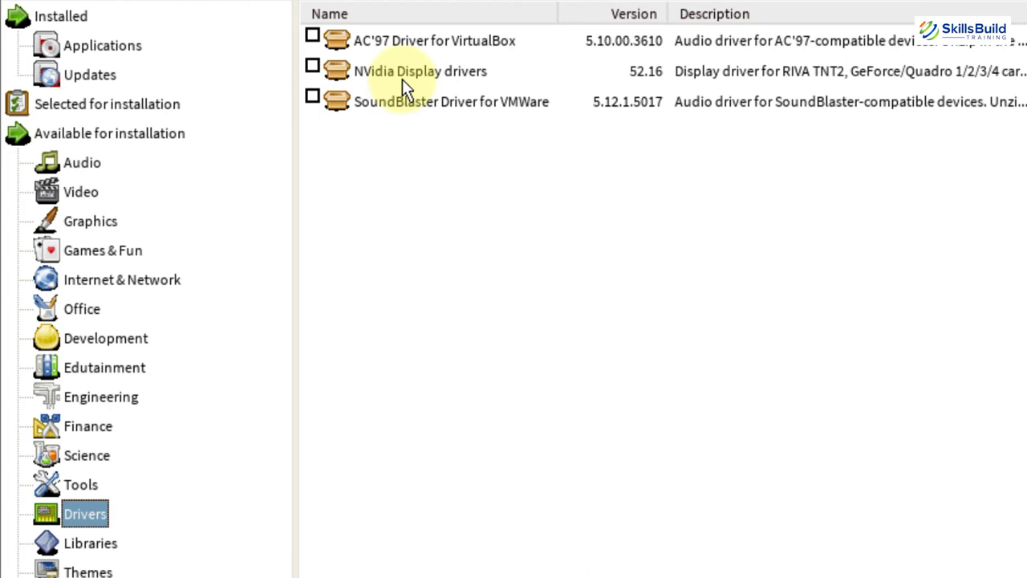
pyautogui.moveTo(311, 237)
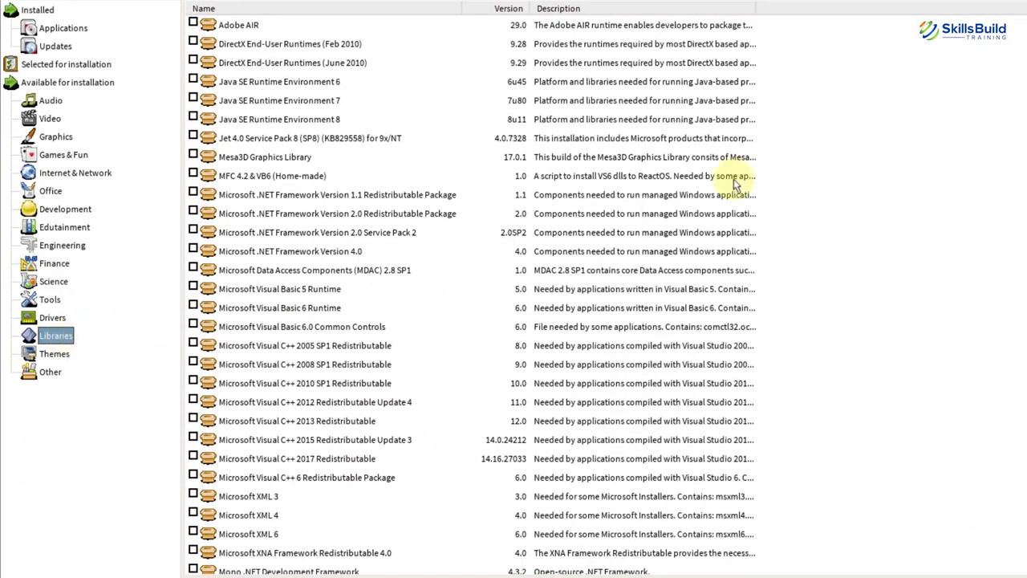
pyautogui.scroll(-3)
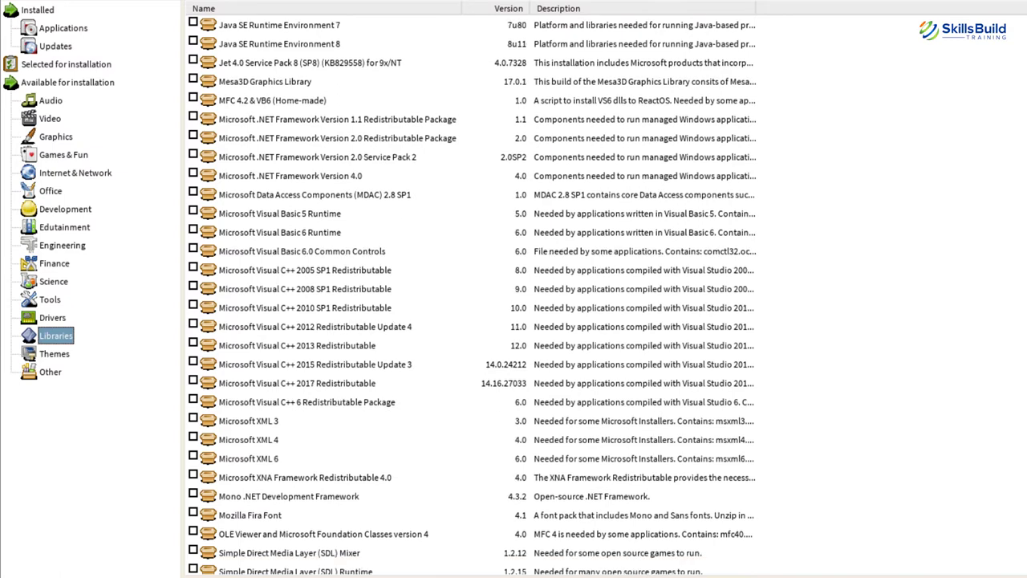
pyautogui.scroll(-3)
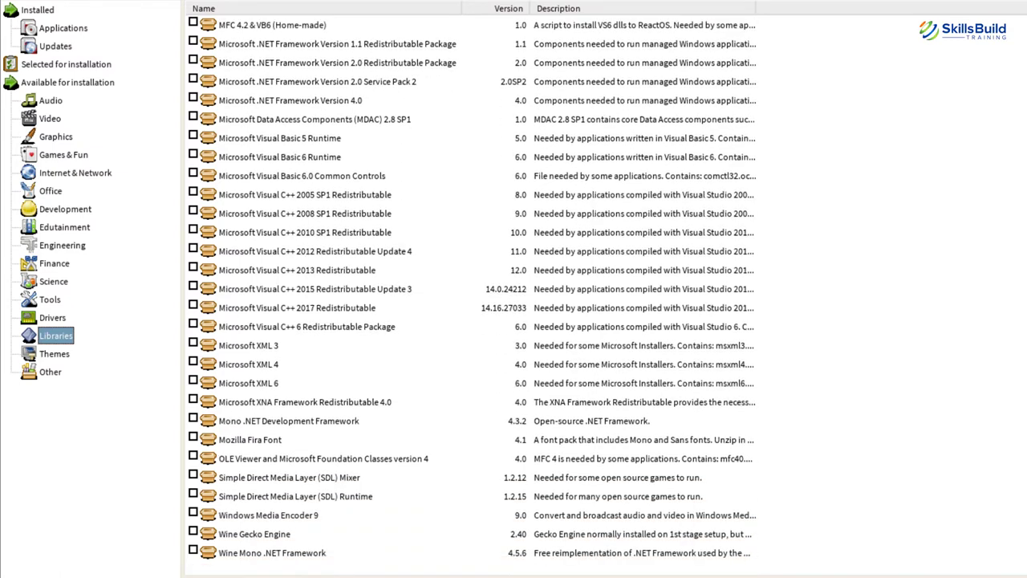
pyautogui.scroll(3)
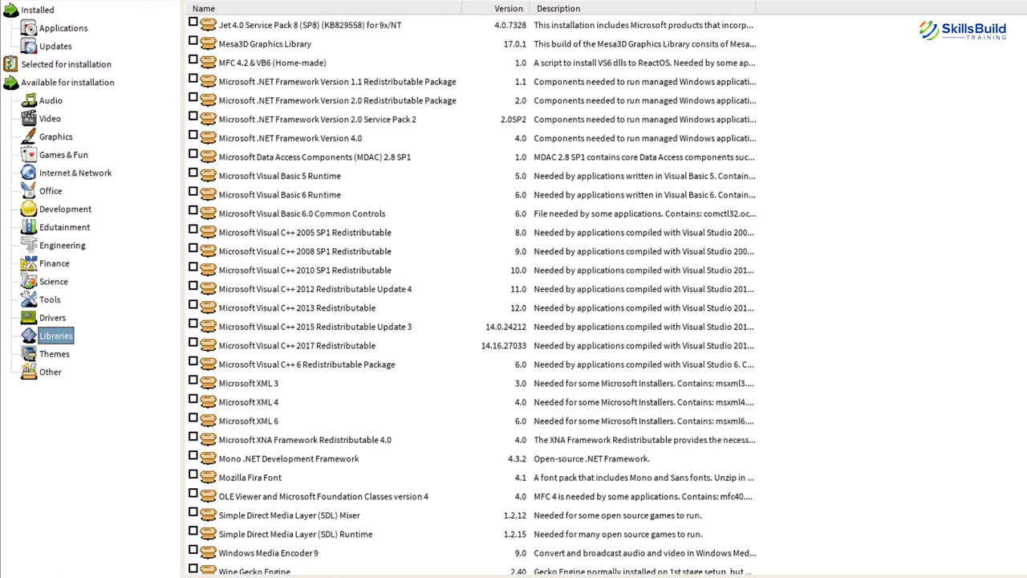
pyautogui.scroll(3)
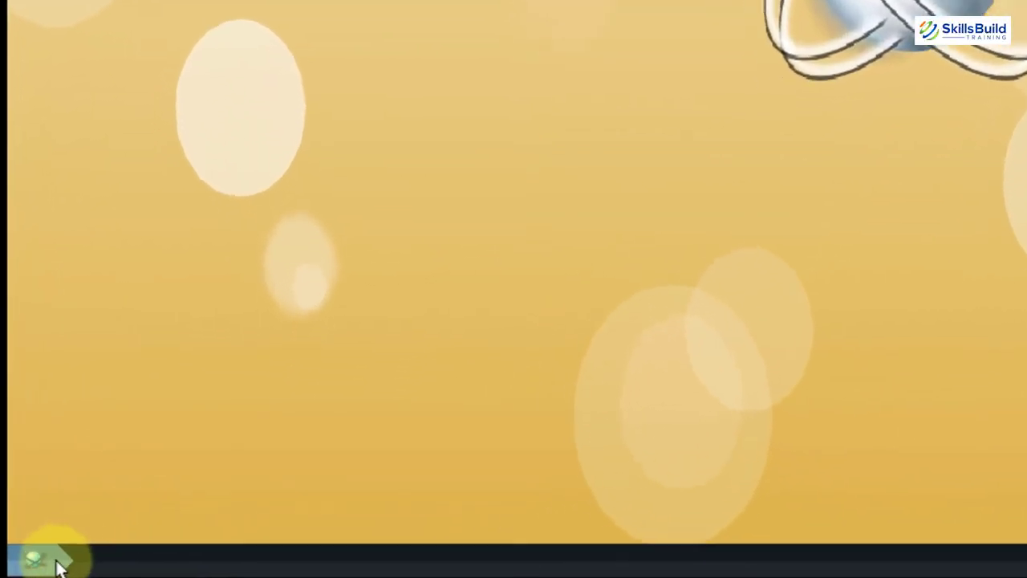
# Reach the Taskbar and Start Menu properties from Start > Settings and view the Start Menu settings
pyautogui.click(32, 558)
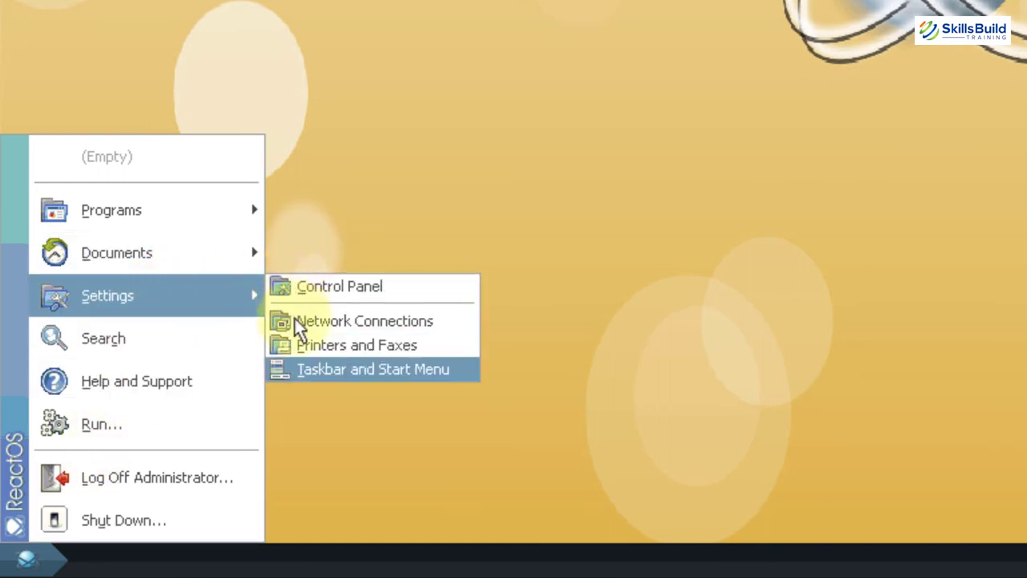
pyautogui.click(372, 368)
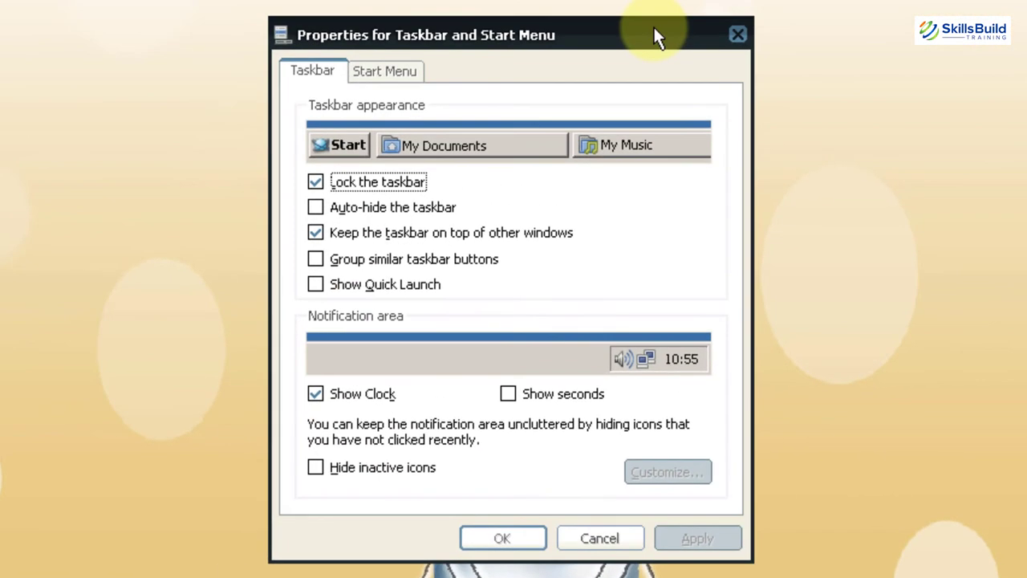
pyautogui.click(385, 71)
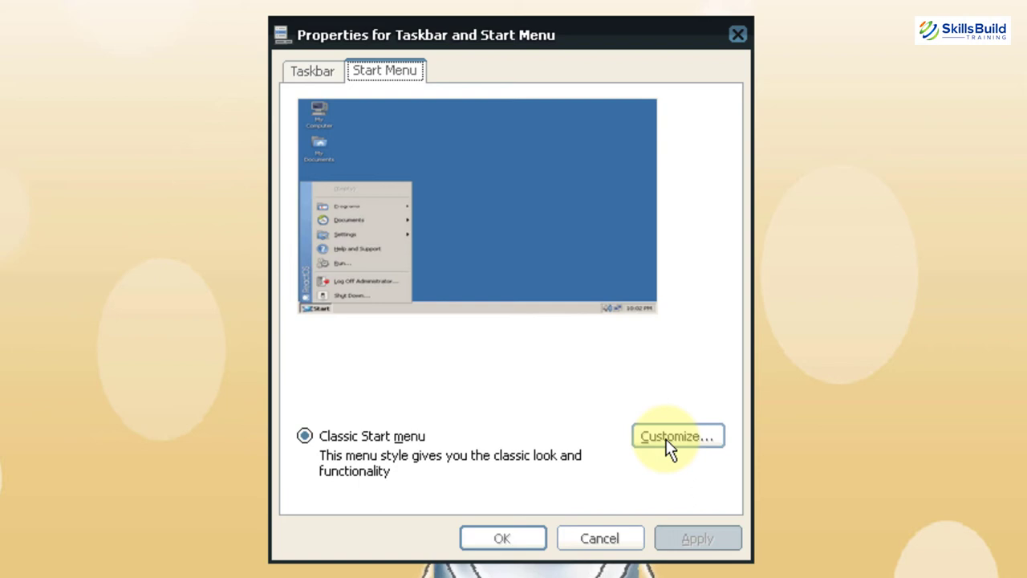
# View the Classic Start menu customisation options, dismiss them and return to the Taskbar settings
pyautogui.click(677, 435)
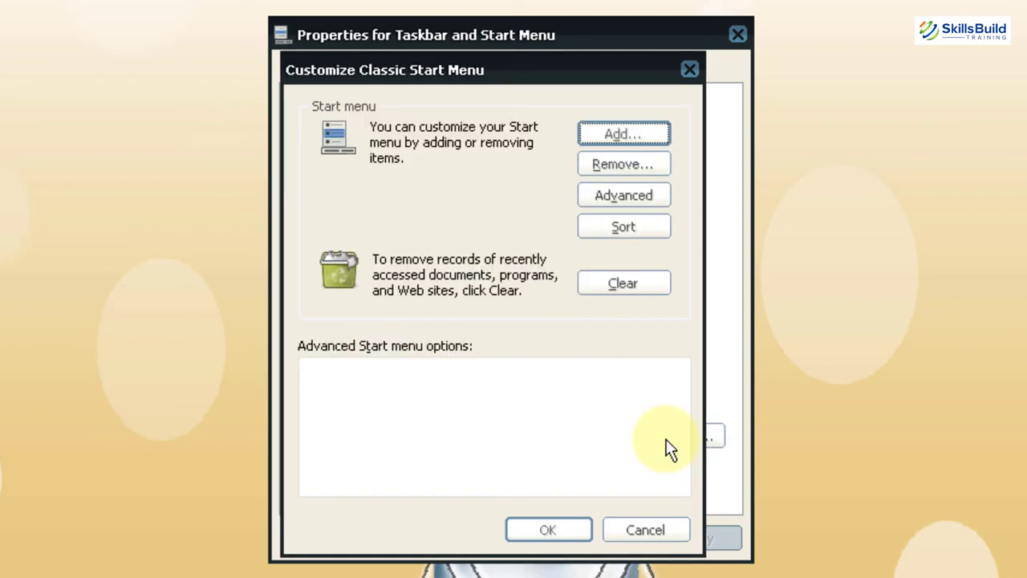
pyautogui.moveTo(690, 71)
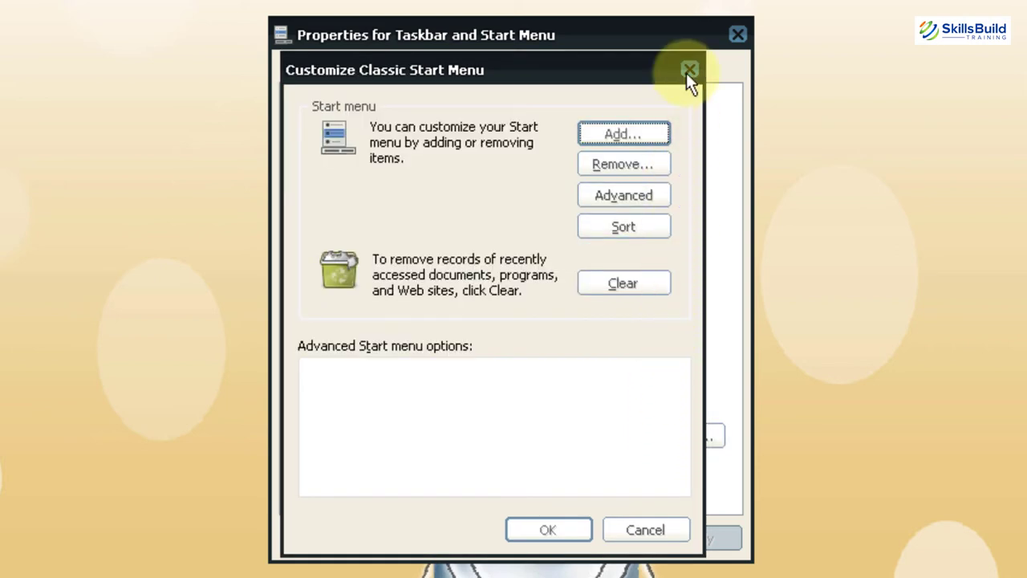
pyautogui.click(689, 71)
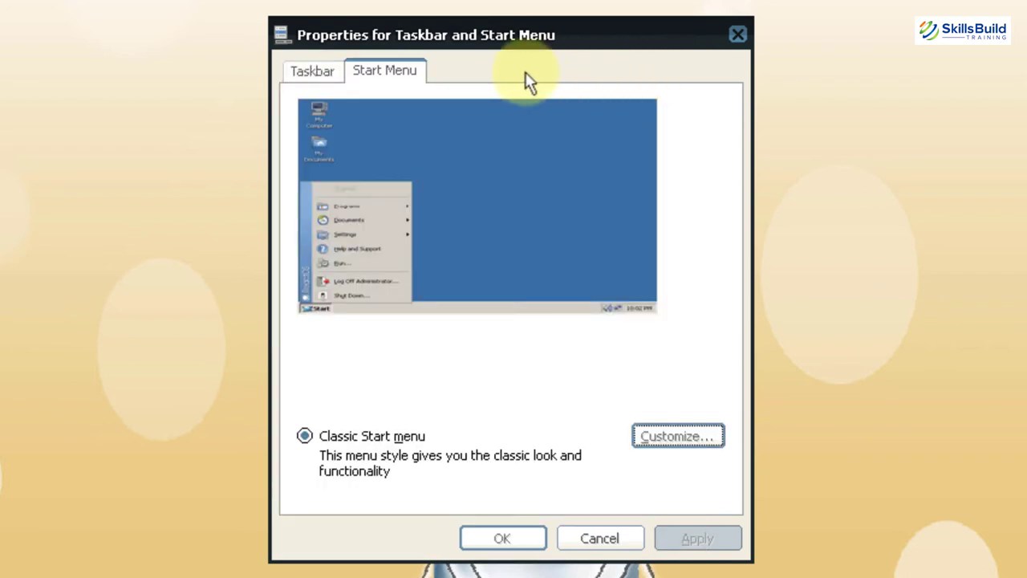
pyautogui.click(311, 71)
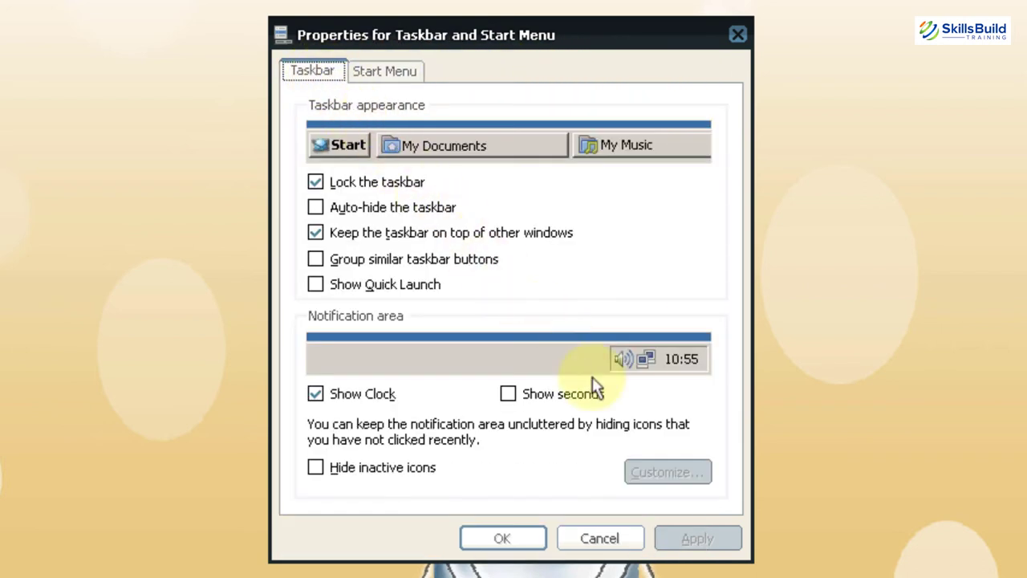
pyautogui.moveTo(667, 472)
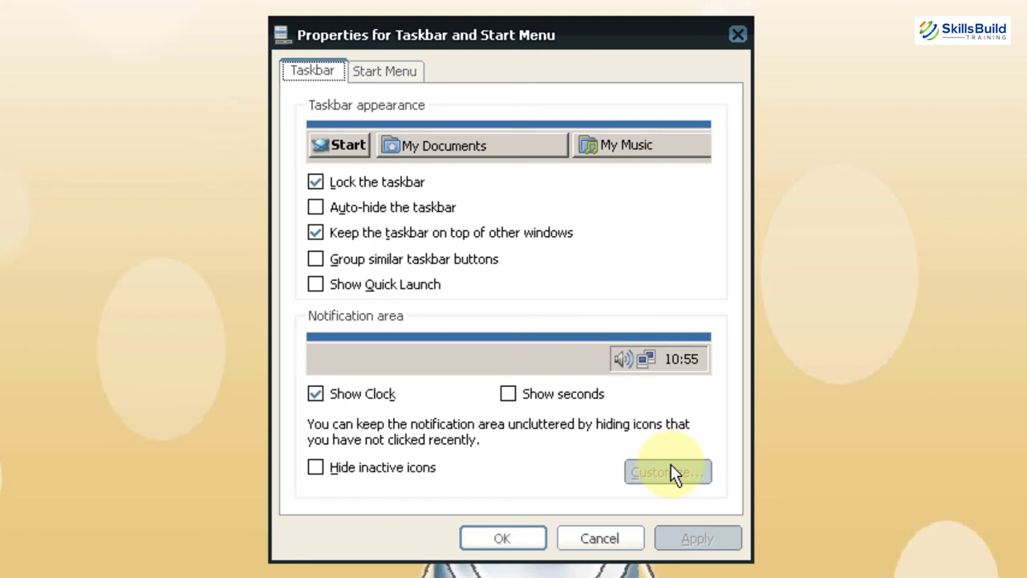
pyautogui.moveTo(345, 257)
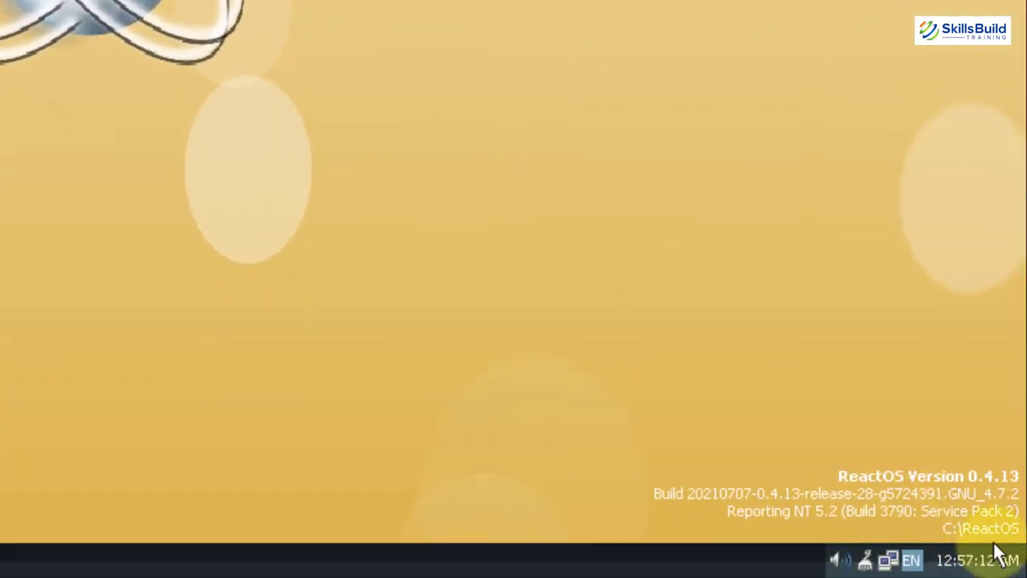
pyautogui.moveTo(971, 558)
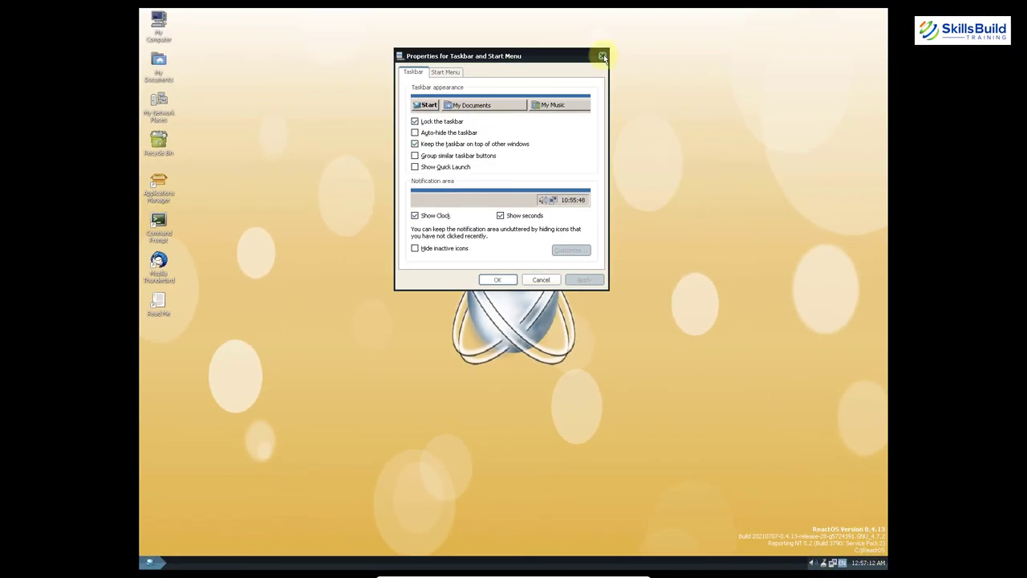
# Close the Taskbar and Start Menu properties to return to the desktop
pyautogui.click(603, 56)
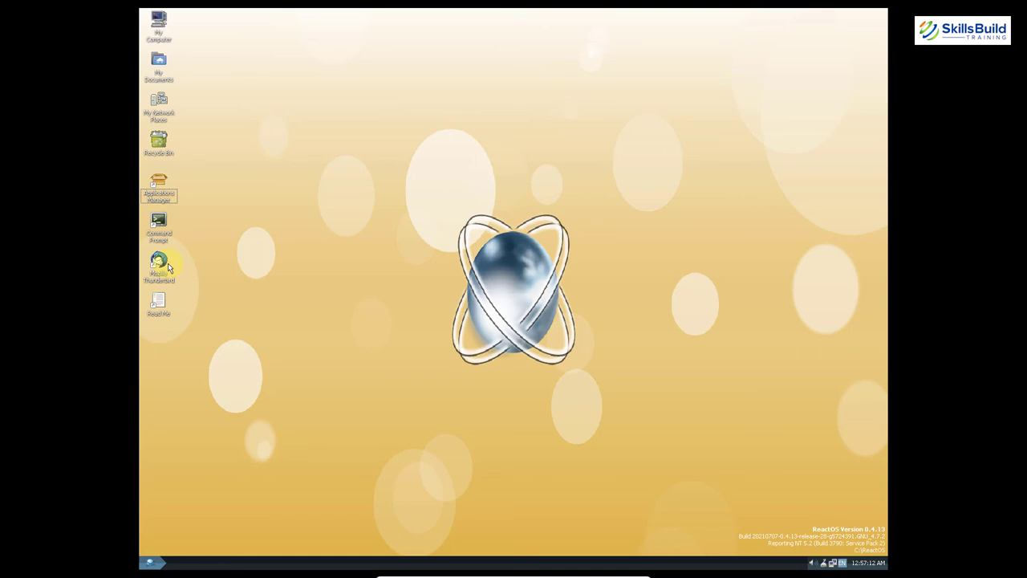
pyautogui.doubleClick(157, 303)
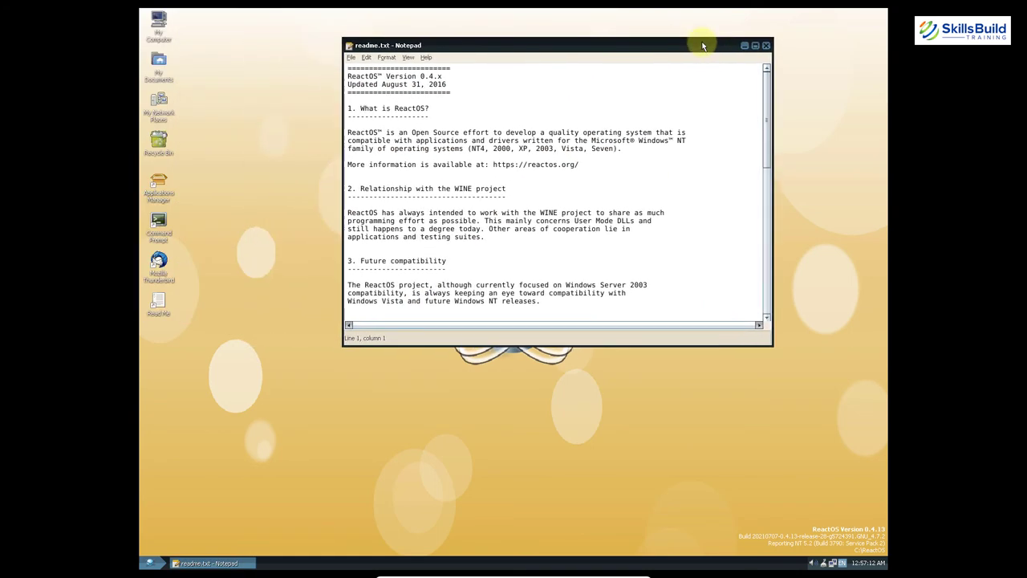
pyautogui.click(754, 45)
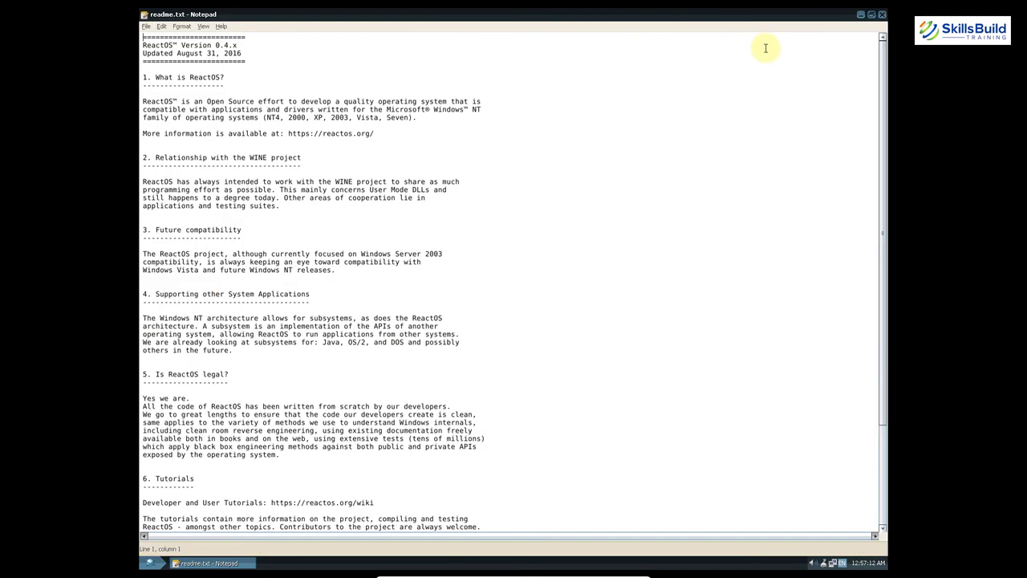
pyautogui.scroll(-3)
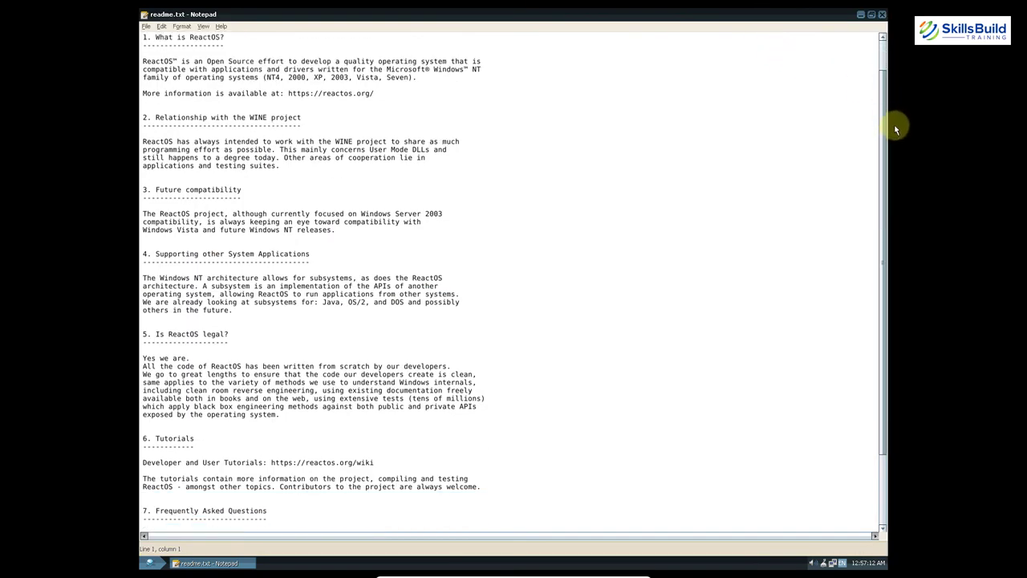
pyautogui.scroll(-3)
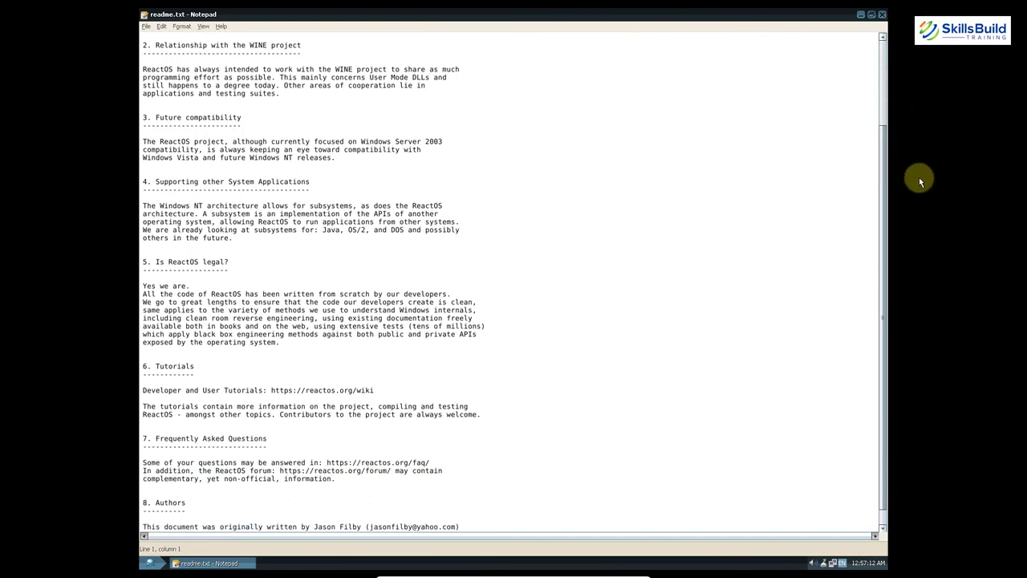
pyautogui.scroll(-3)
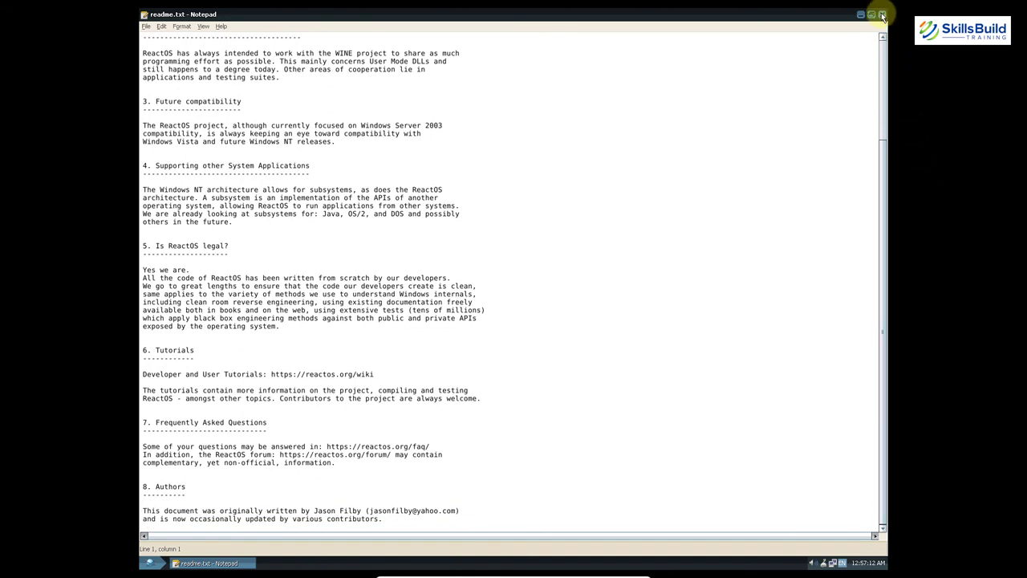
pyautogui.click(881, 14)
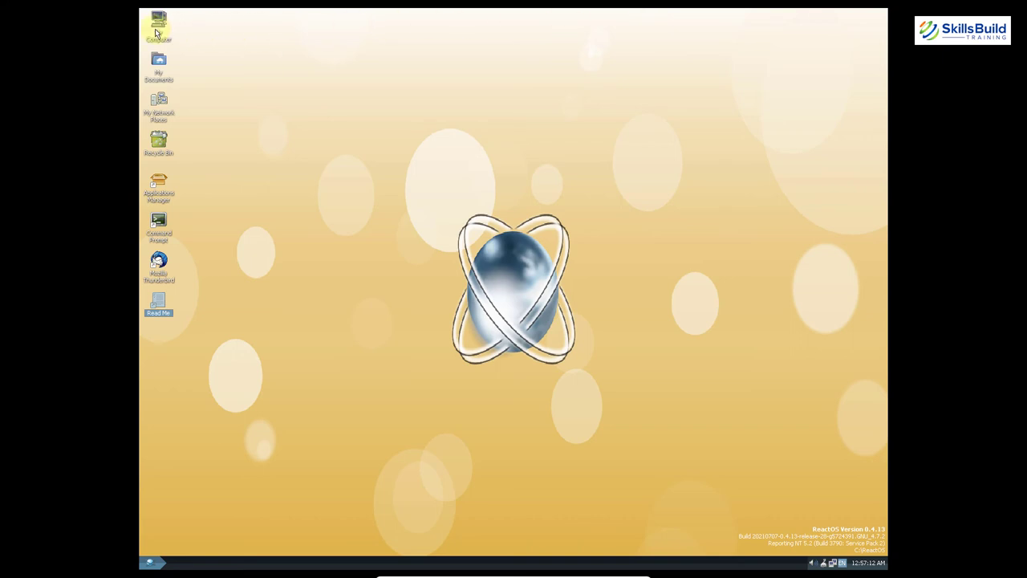
pyautogui.doubleClick(158, 24)
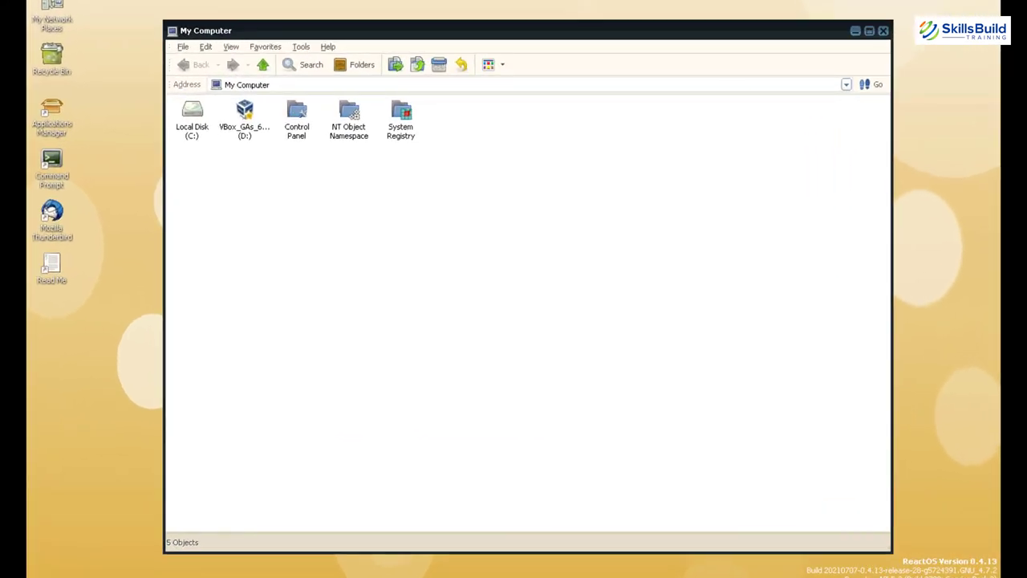
pyautogui.doubleClick(401, 116)
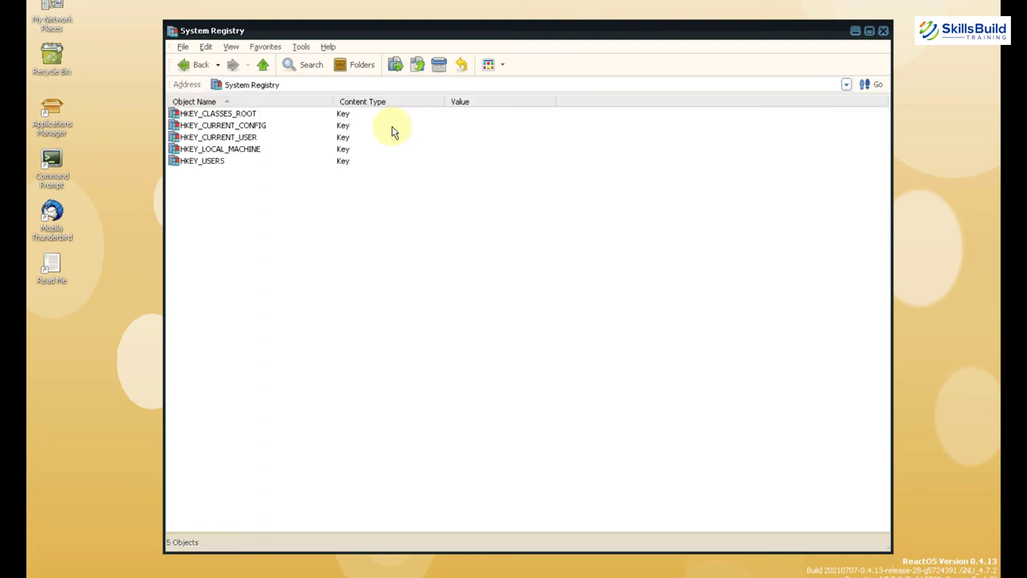
pyautogui.moveTo(616, 83)
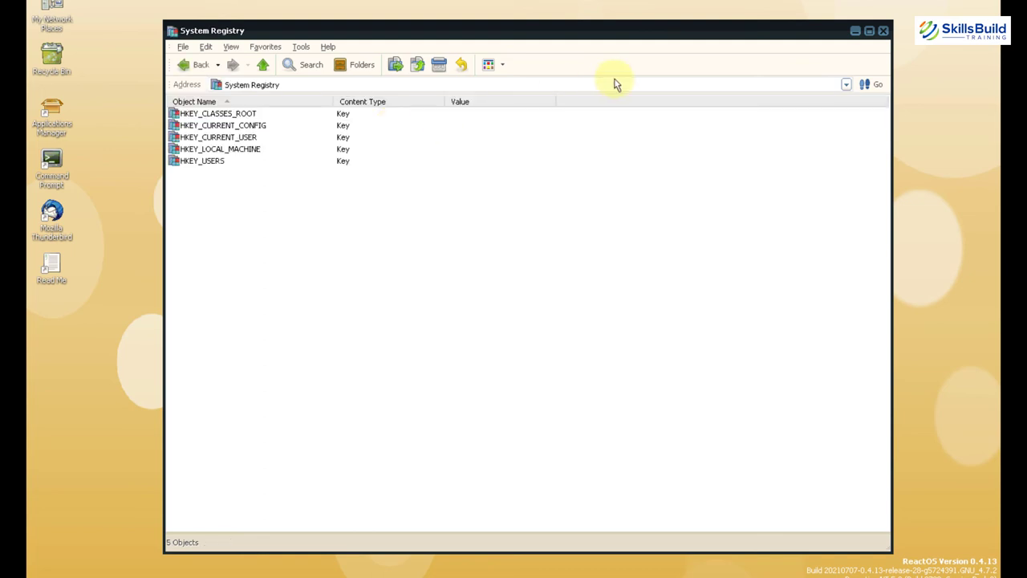
pyautogui.moveTo(883, 32)
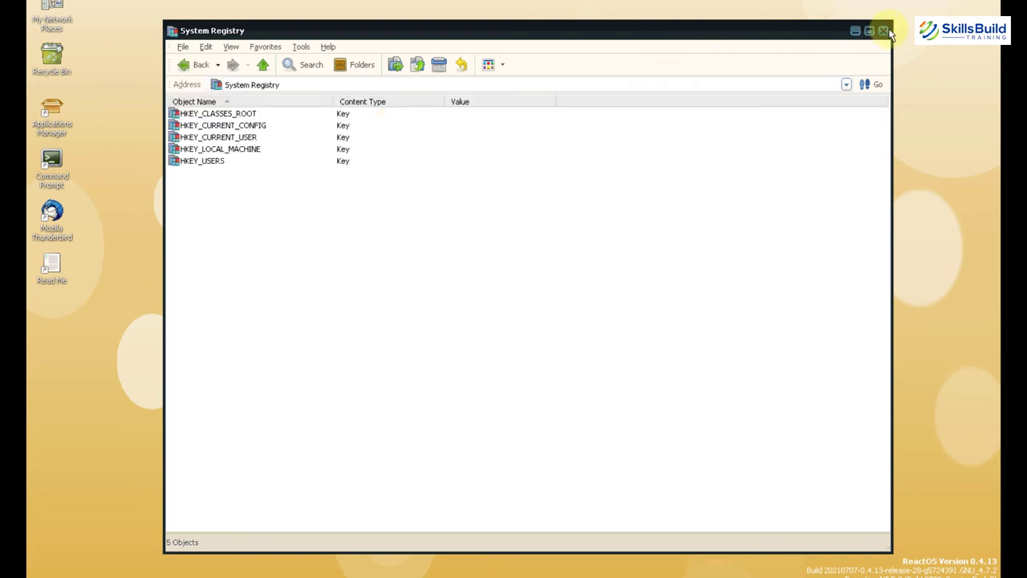
pyautogui.click(882, 30)
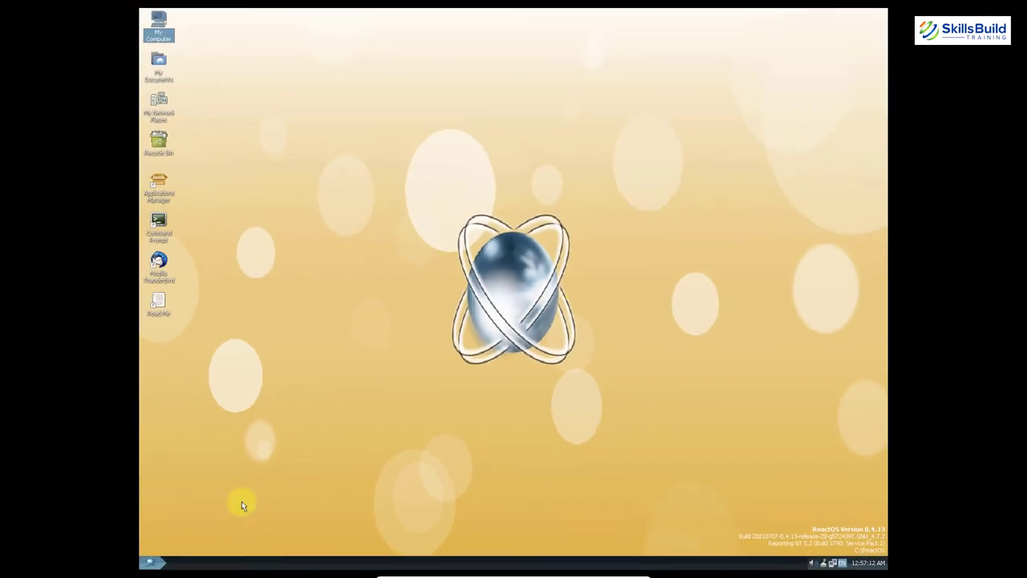
# Launch ReactOS Explorer from the Start menu's Programs list, showing My Documents
pyautogui.click(152, 560)
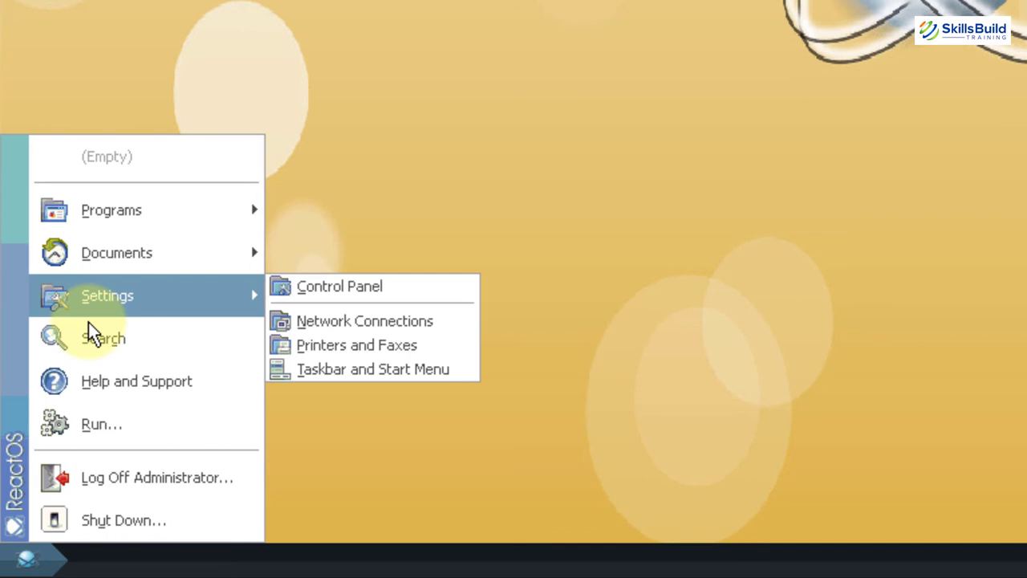
pyautogui.moveTo(364, 321)
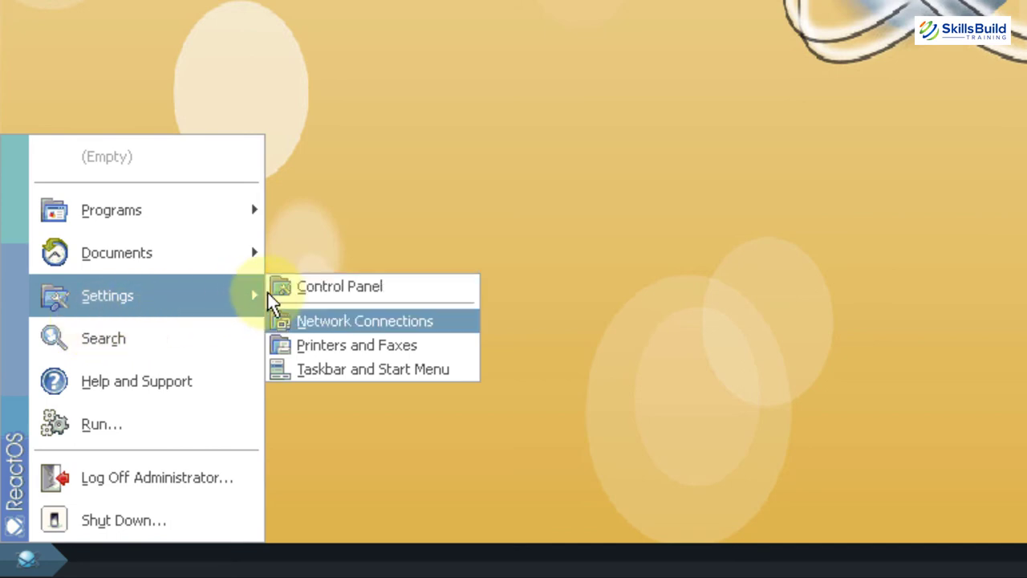
pyautogui.moveTo(373, 368)
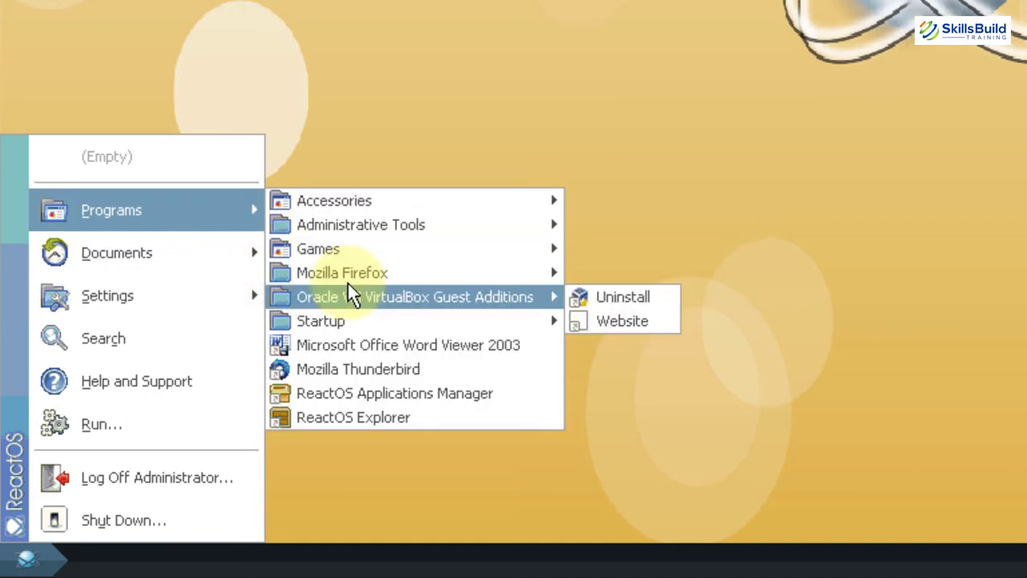
pyautogui.moveTo(321, 320)
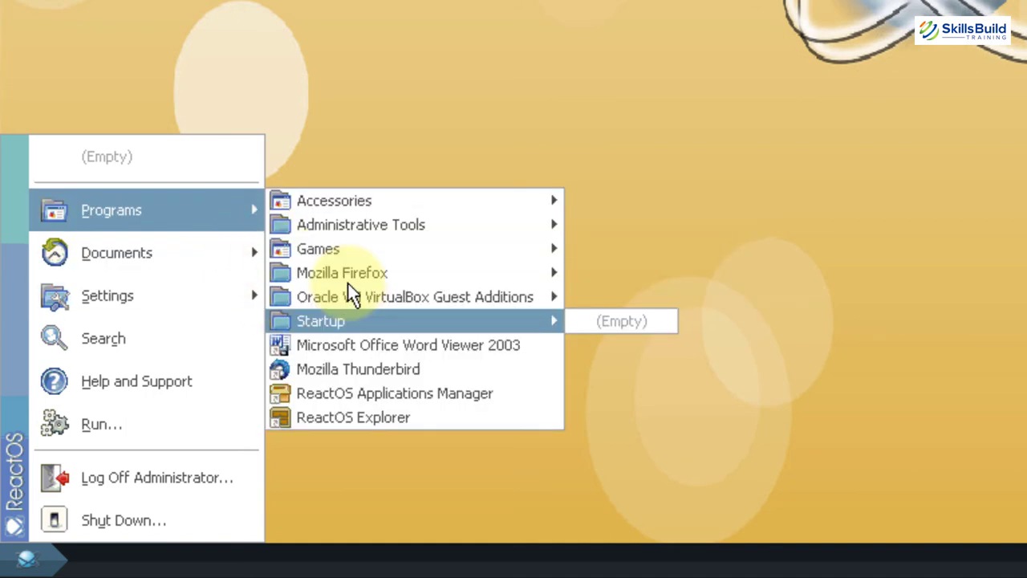
pyautogui.moveTo(353, 417)
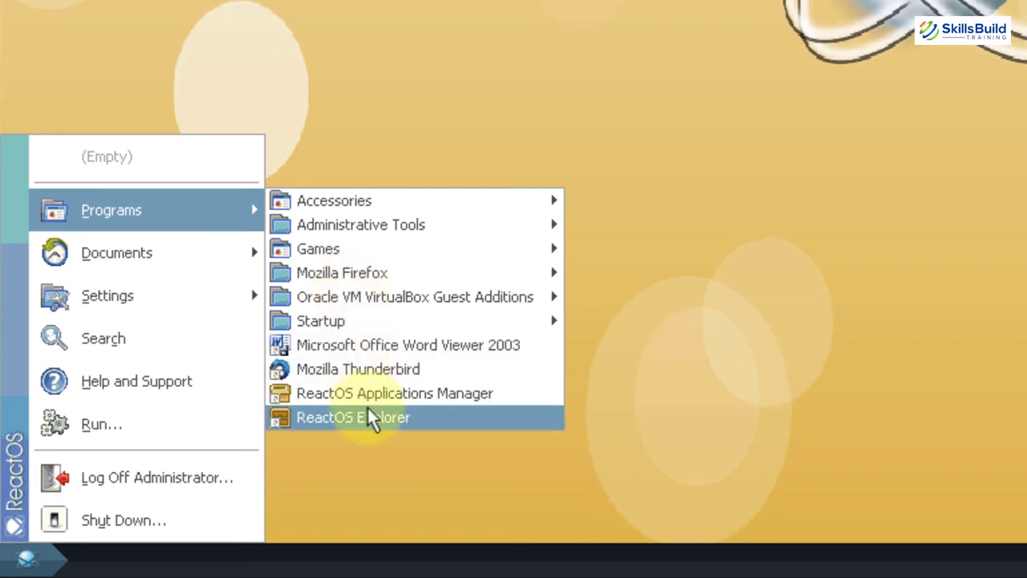
pyautogui.click(353, 417)
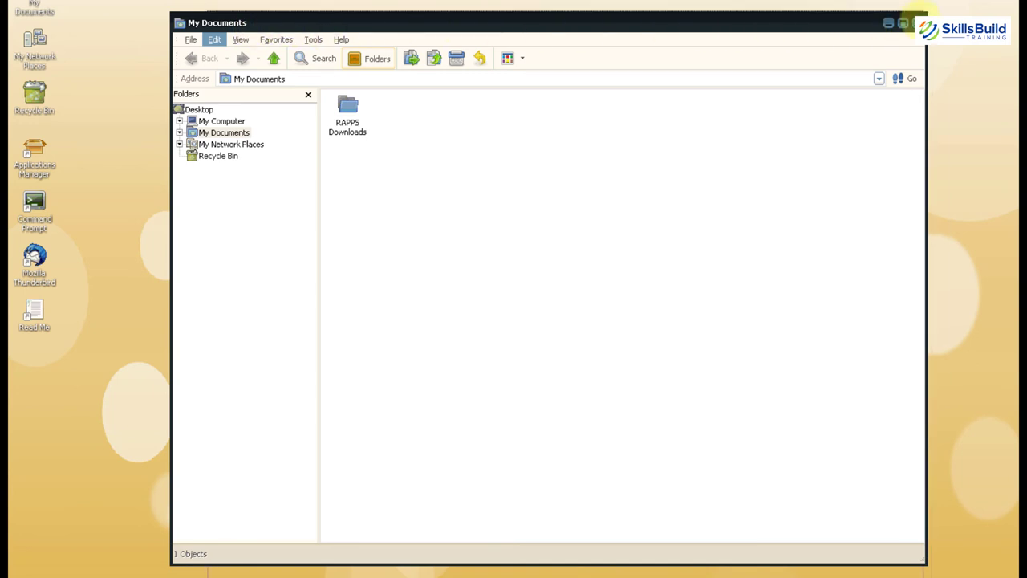
# Close the My Documents Explorer window to return to the desktop
pyautogui.click(918, 22)
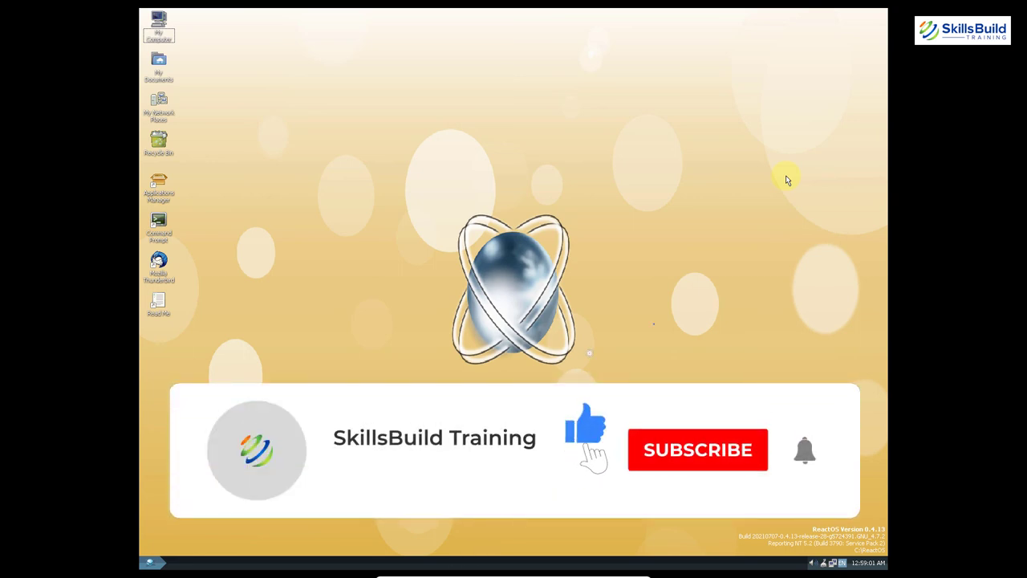
pyautogui.click(697, 450)
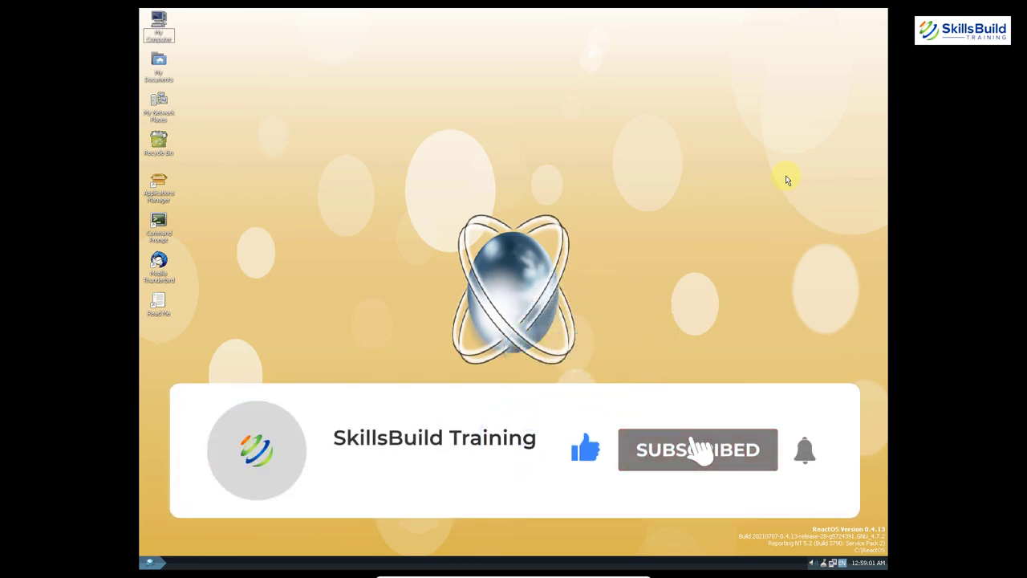